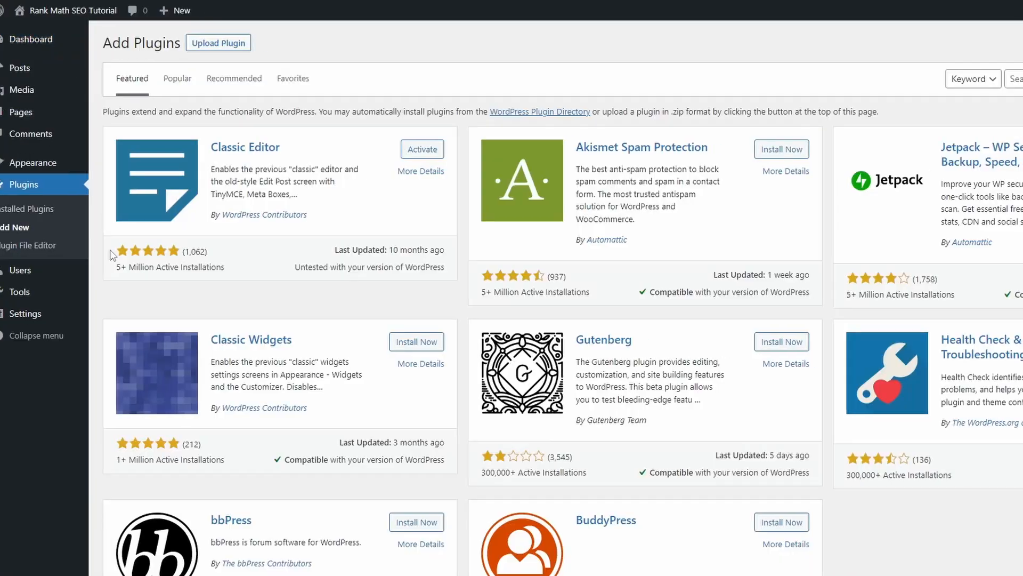
Find "rank math" in Add Plugins, install Rank Math SEO and activate it
type("rank math")
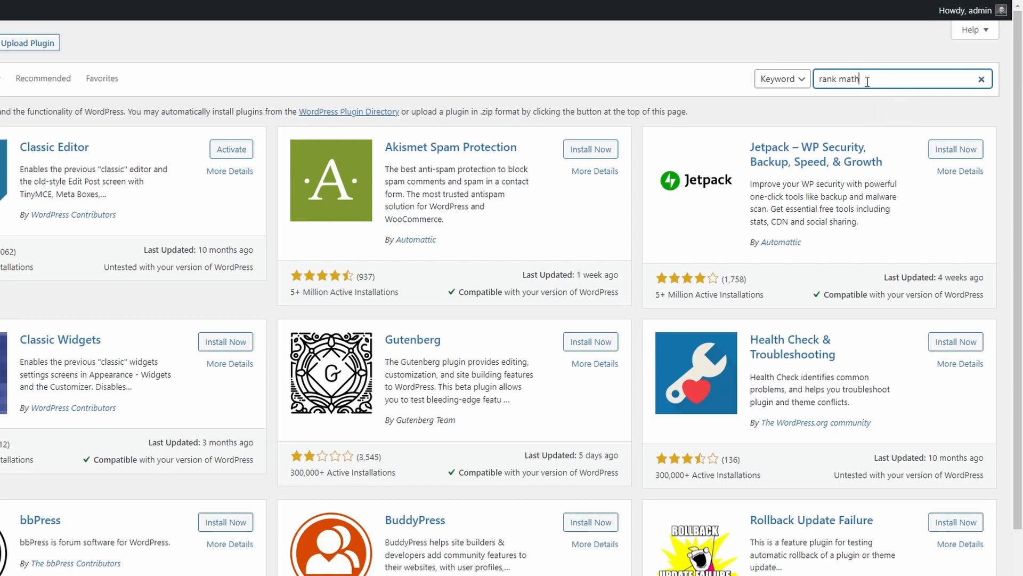
key("Enter")
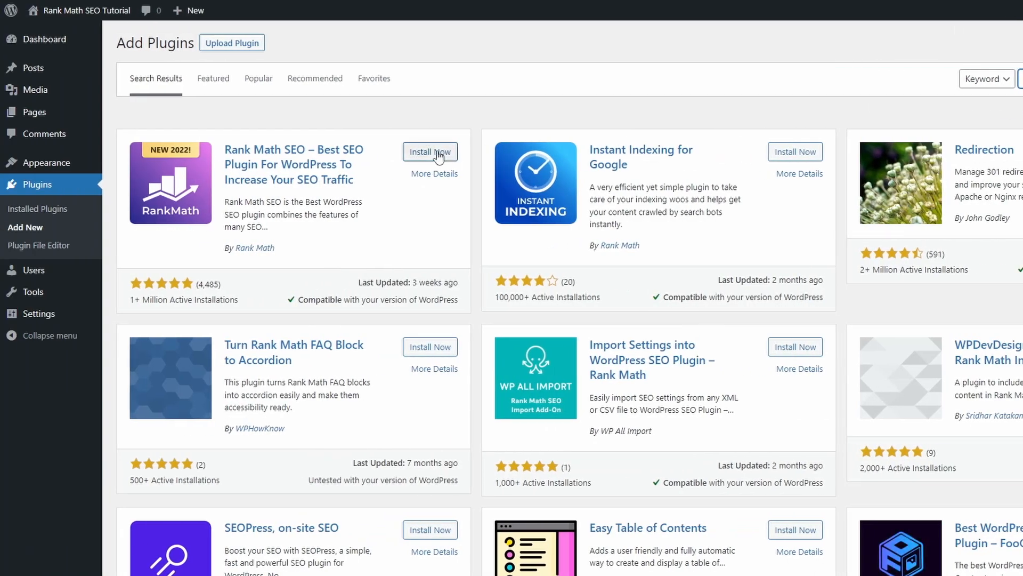
left_click(430, 152)
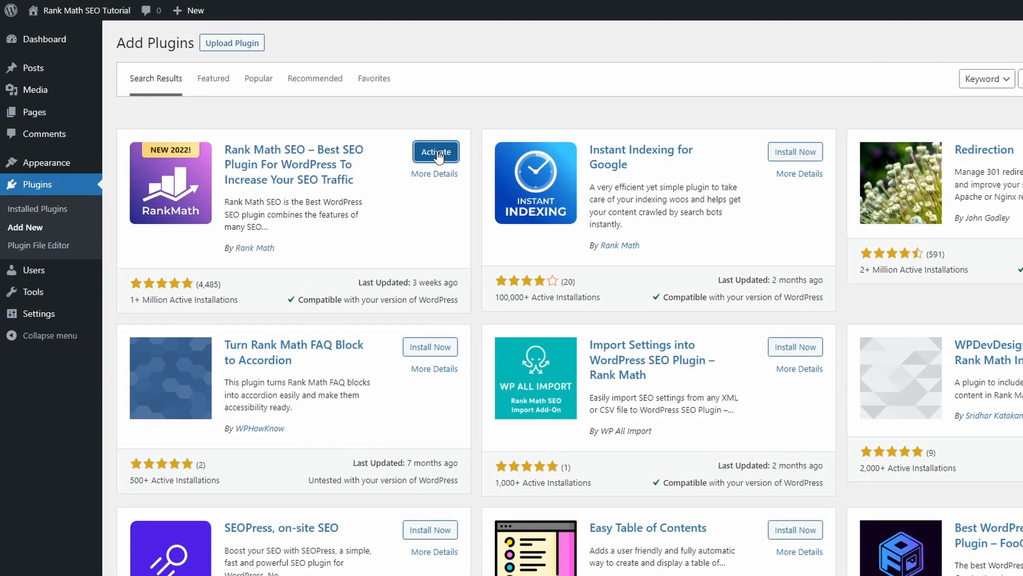
left_click(435, 152)
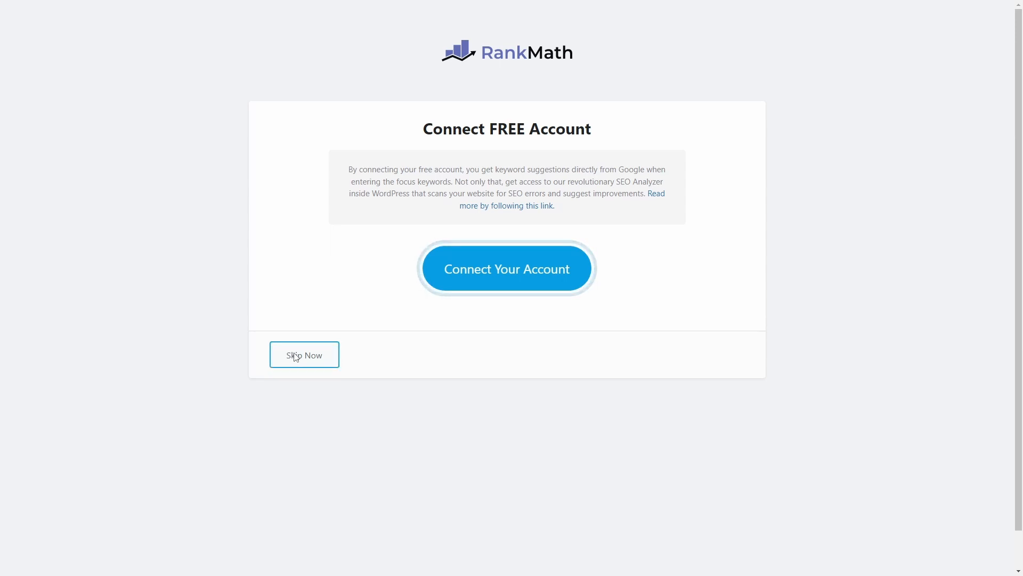
Skip the account connection, start the wizard in Advanced mode and pass the Yoast import
left_click(303, 354)
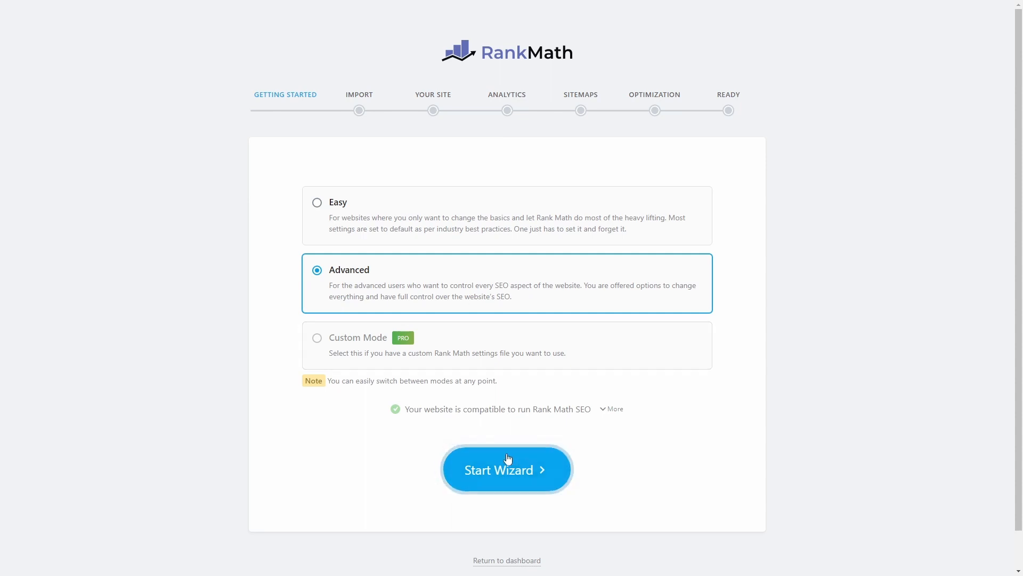
left_click(507, 469)
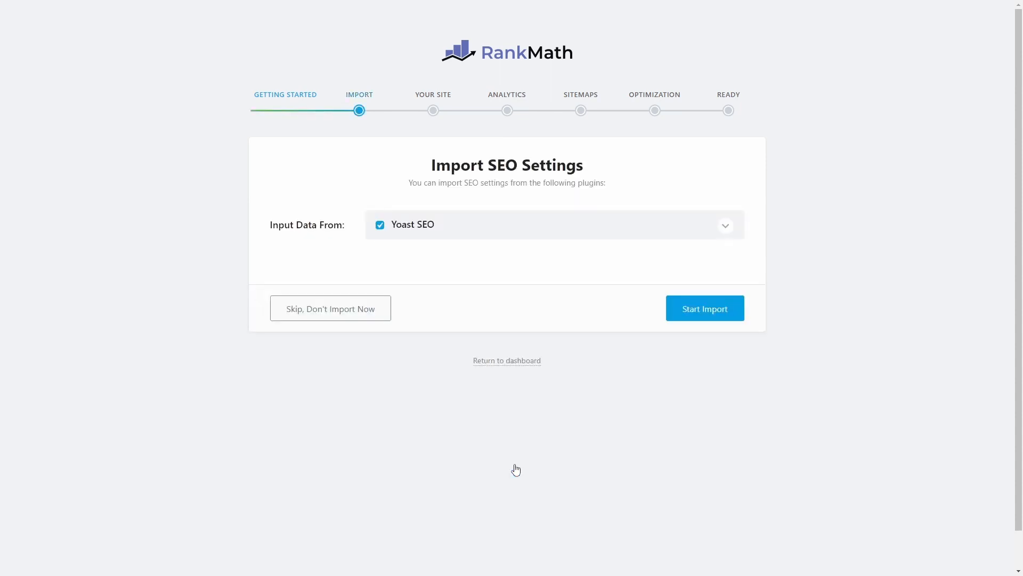
mouse_move(528, 223)
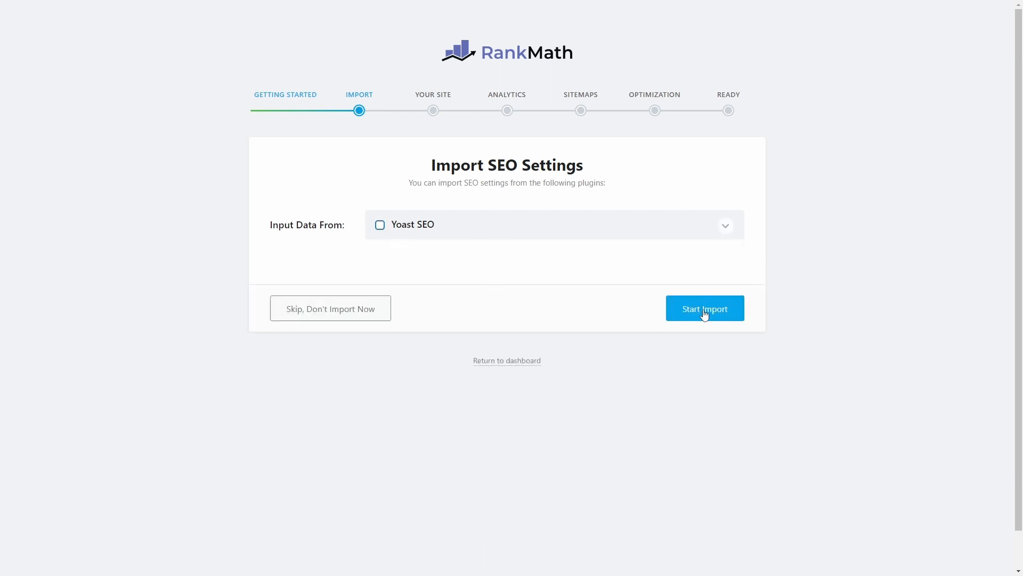
left_click(704, 308)
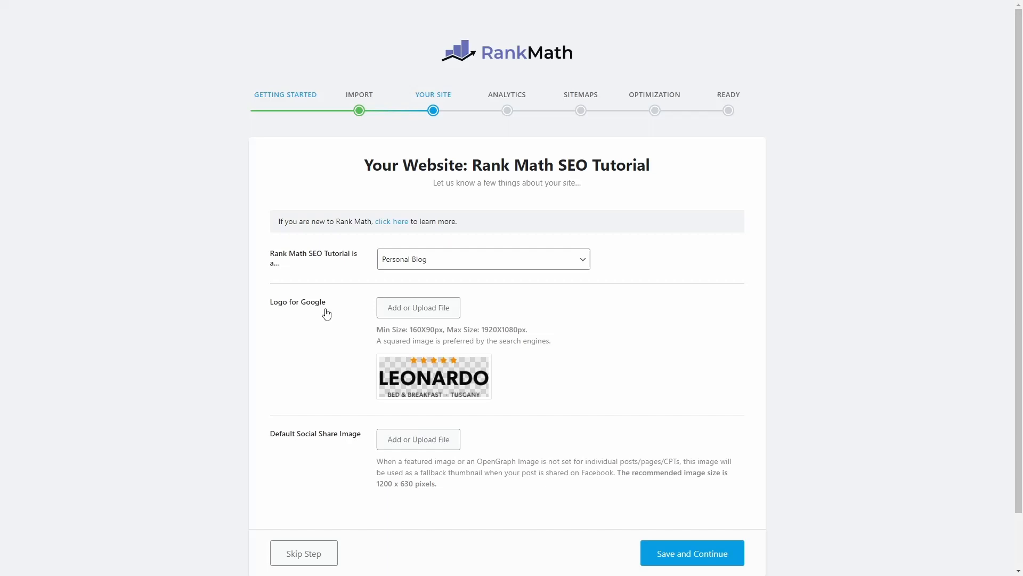
Keep the site type as Personal Blog and save the site details to continue
left_click(482, 258)
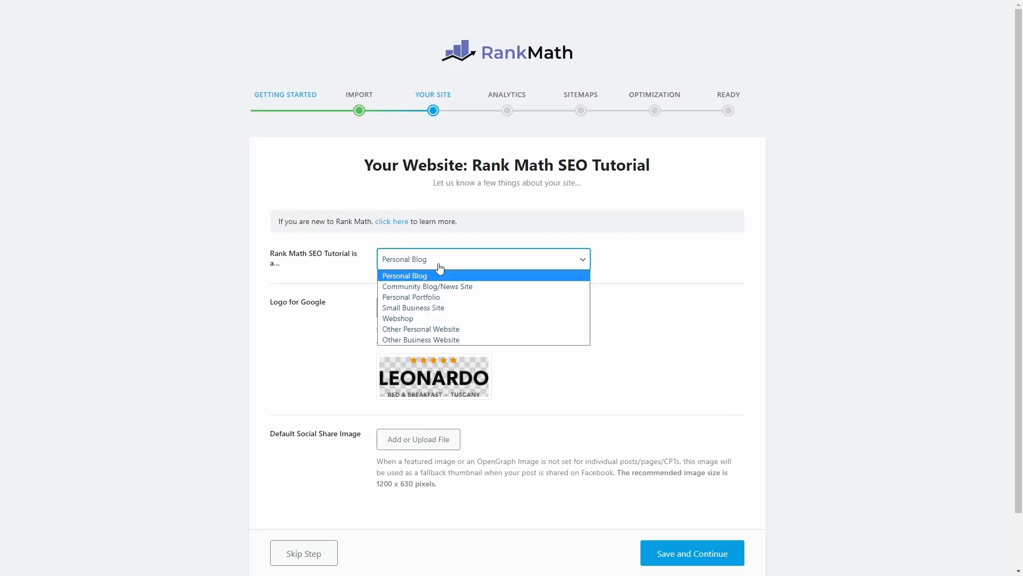
left_click(405, 275)
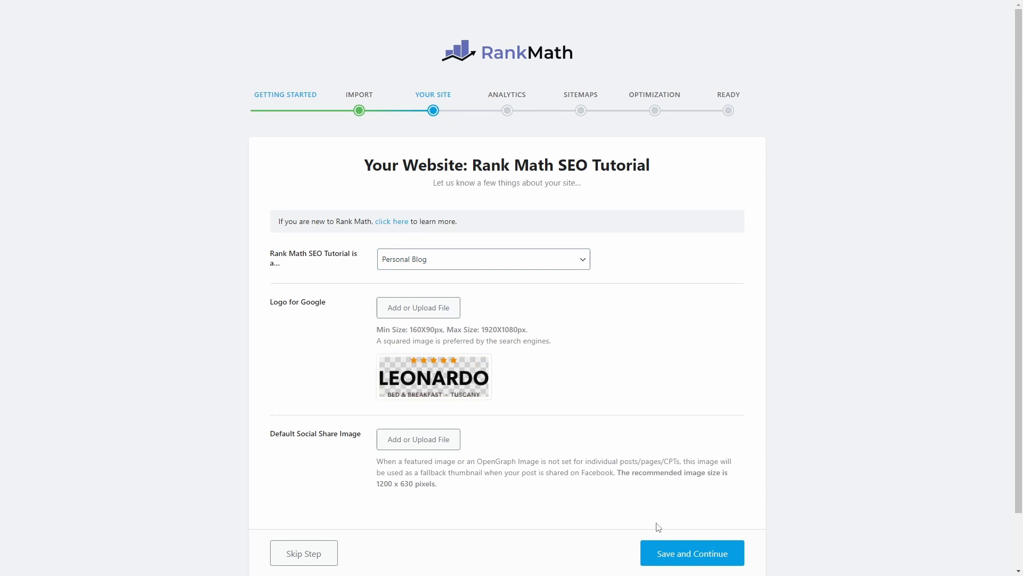
left_click(690, 553)
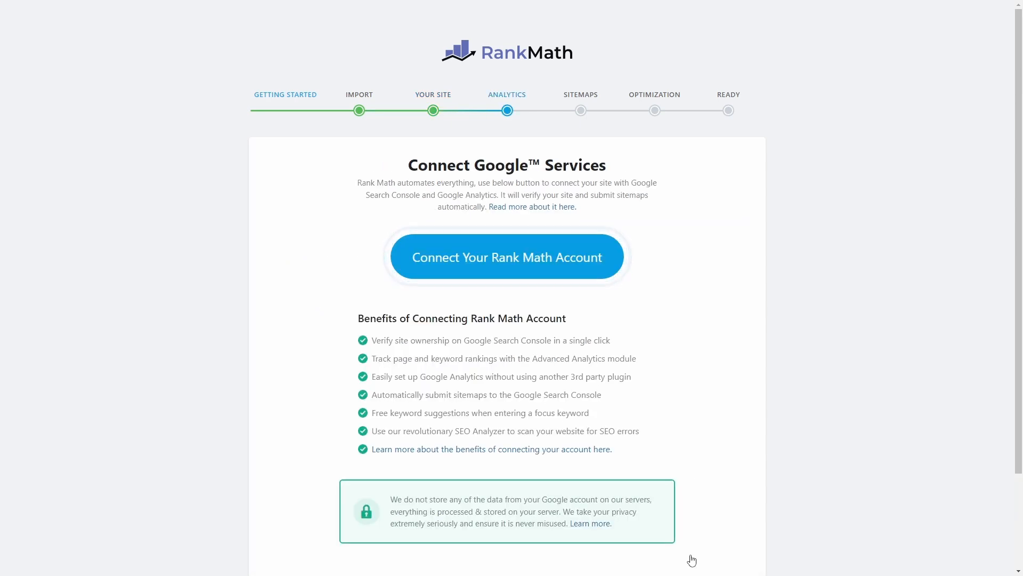
scroll("down", 3)
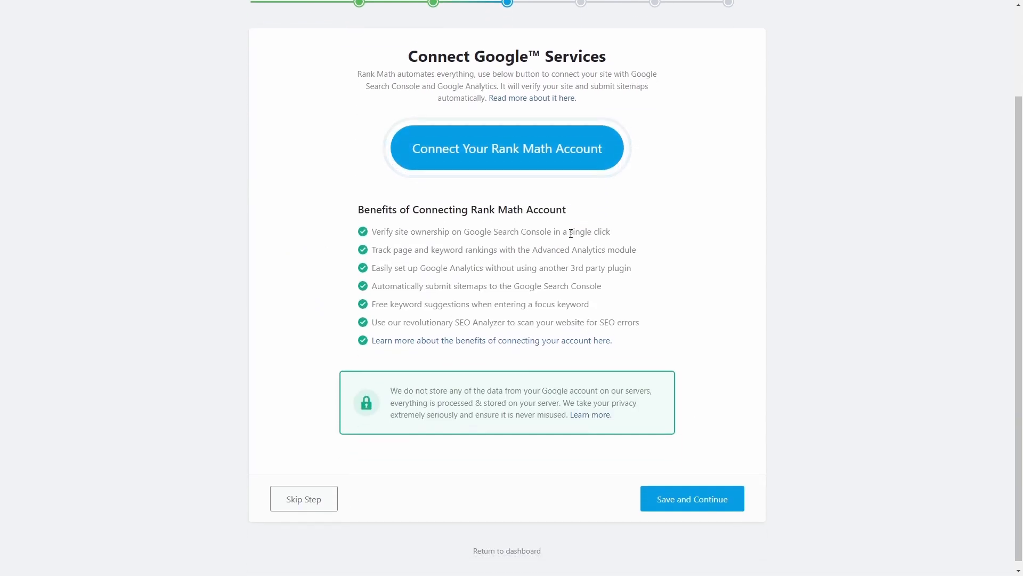
scroll("down", 3)
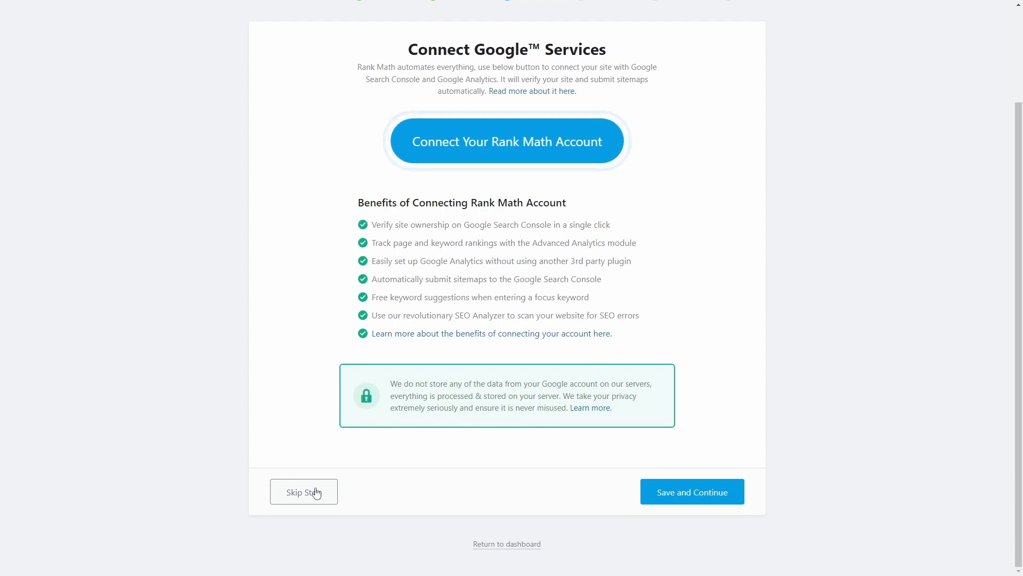
Skip Google services, keep the sitemap defaults, enable Nofollow External Links and finish
left_click(304, 490)
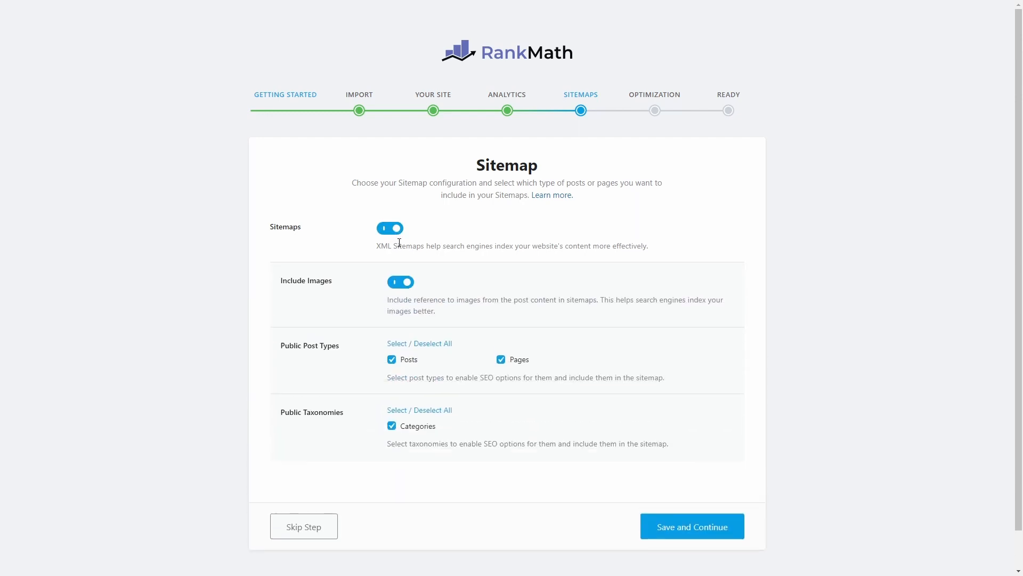
scroll("down", 3)
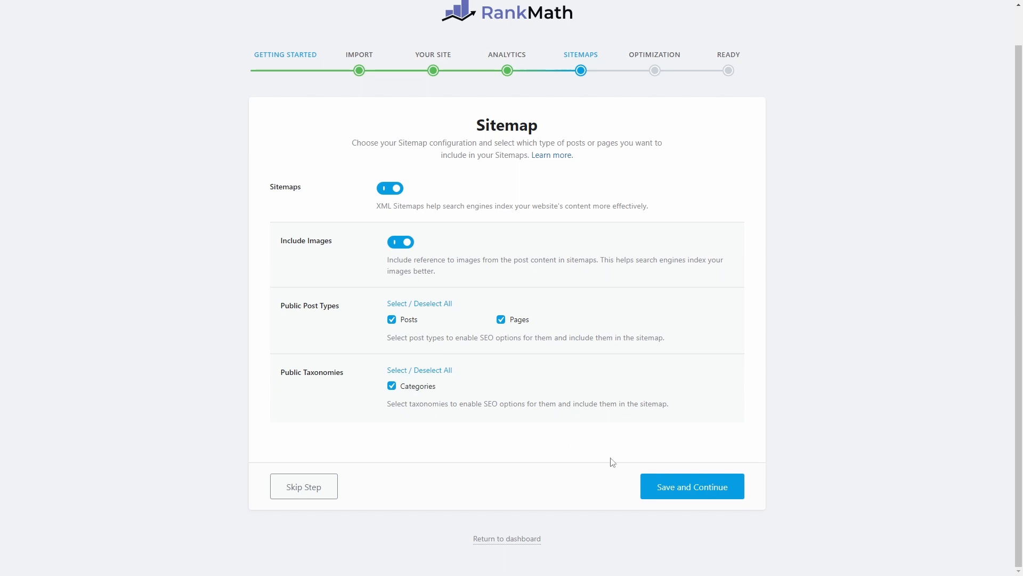
left_click(690, 486)
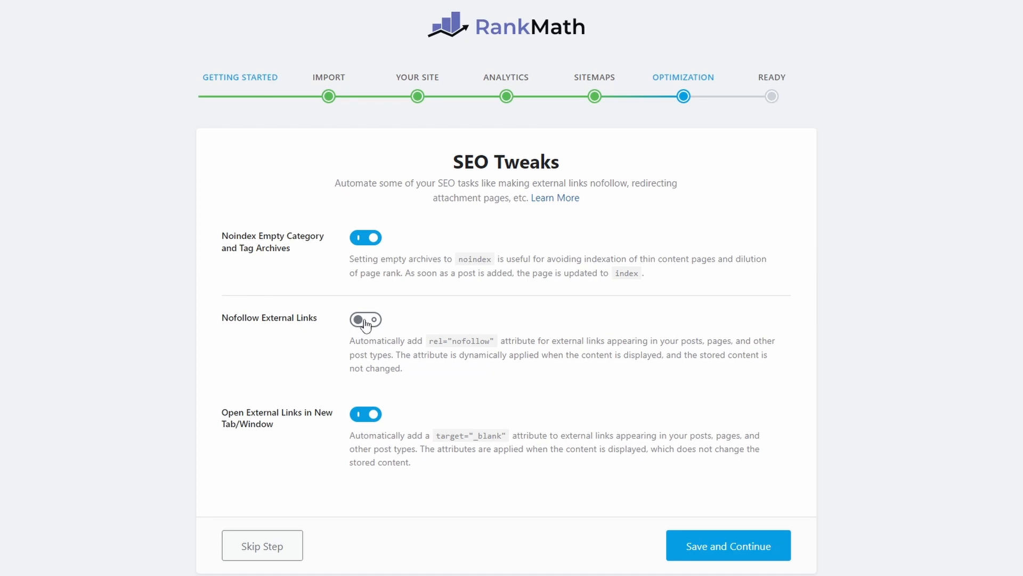
left_click(366, 319)
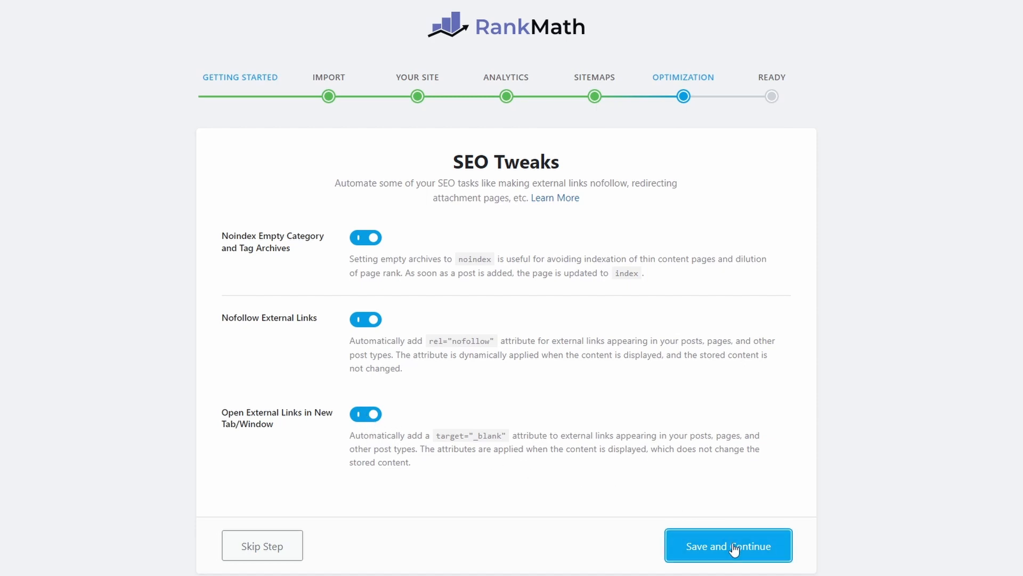
left_click(727, 546)
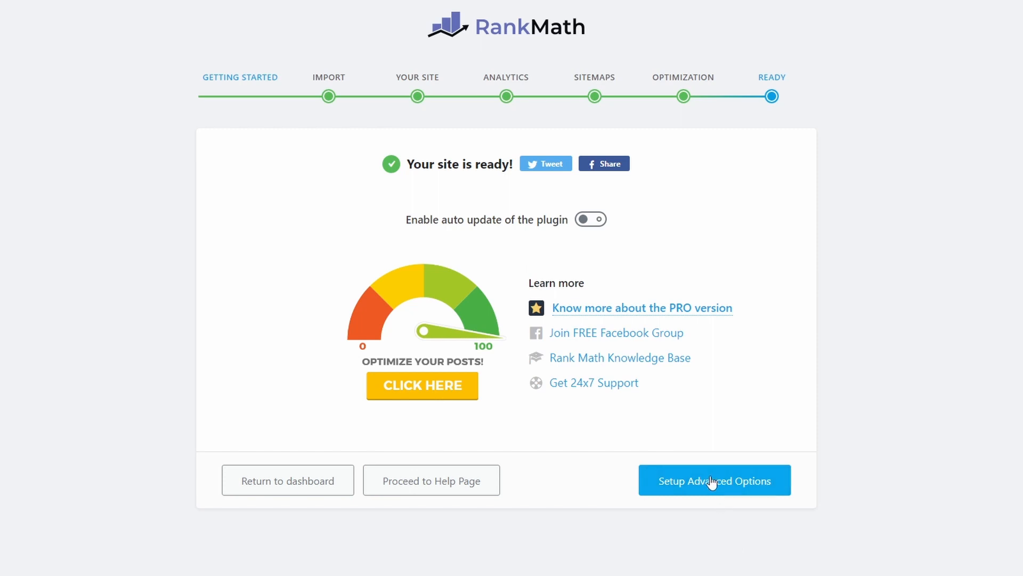
Enter the advanced options, enable the Role Manager and save the role capabilities
left_click(714, 479)
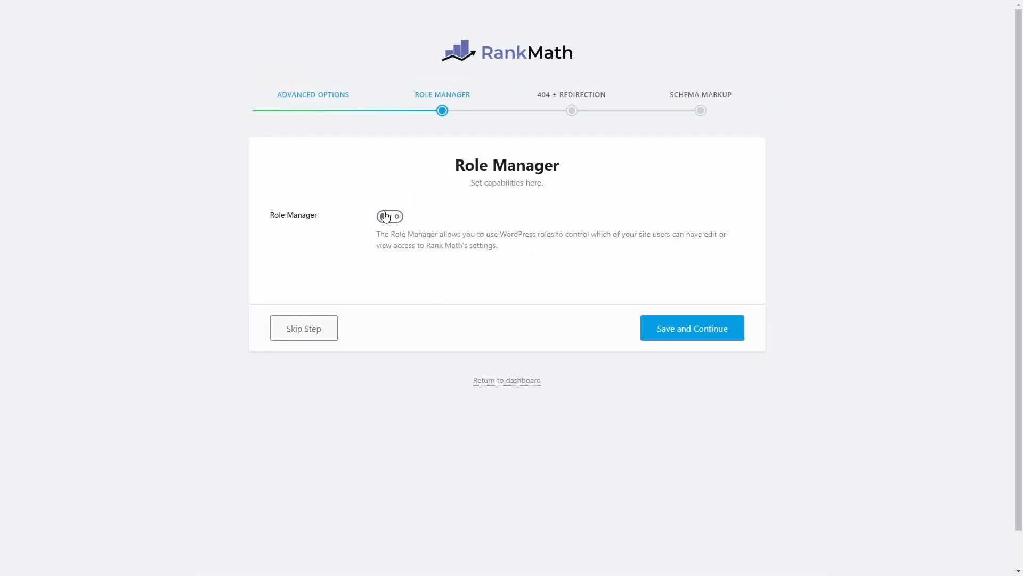
left_click(390, 216)
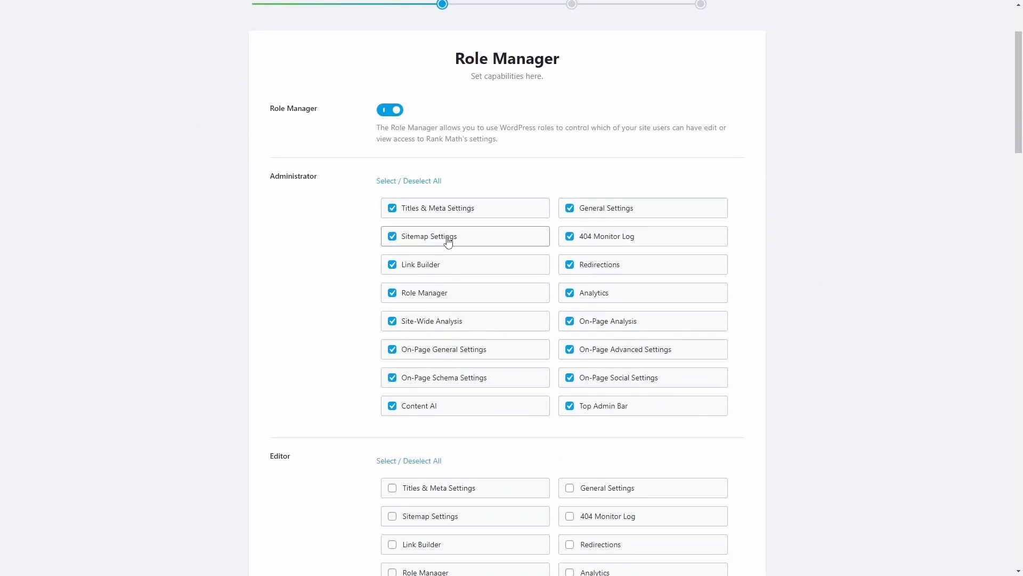
scroll("down", 3)
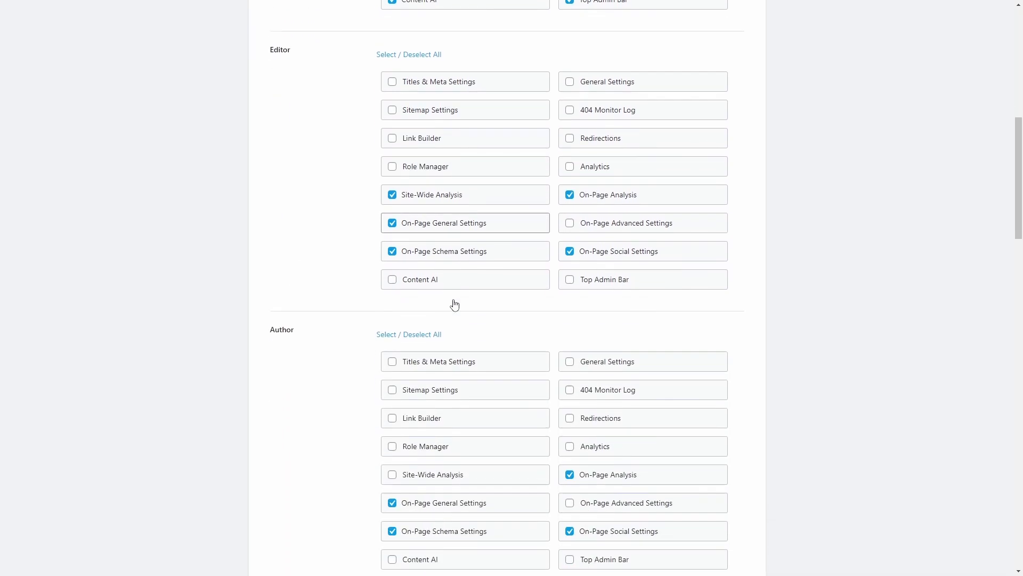
scroll("down", 3)
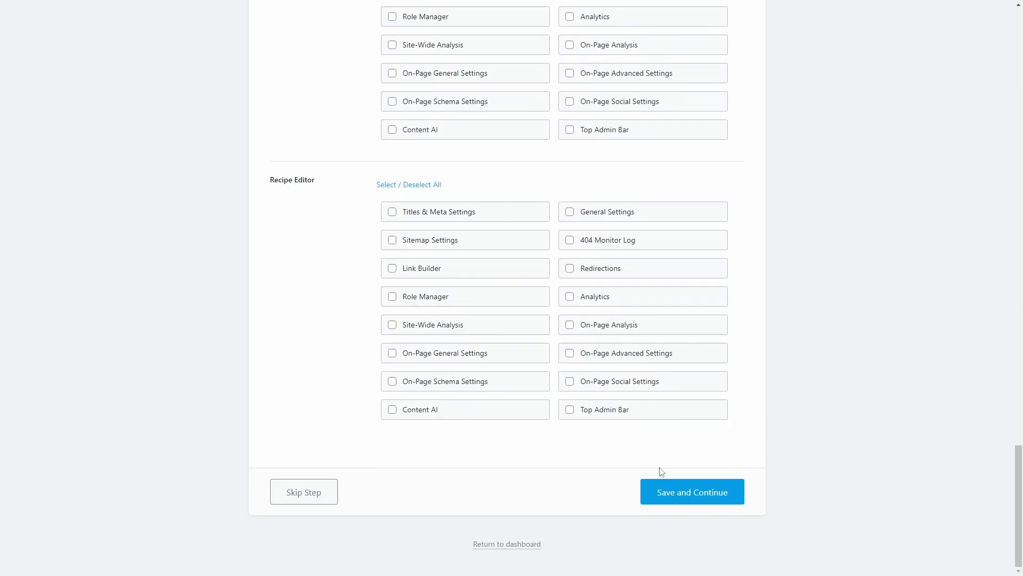
left_click(691, 491)
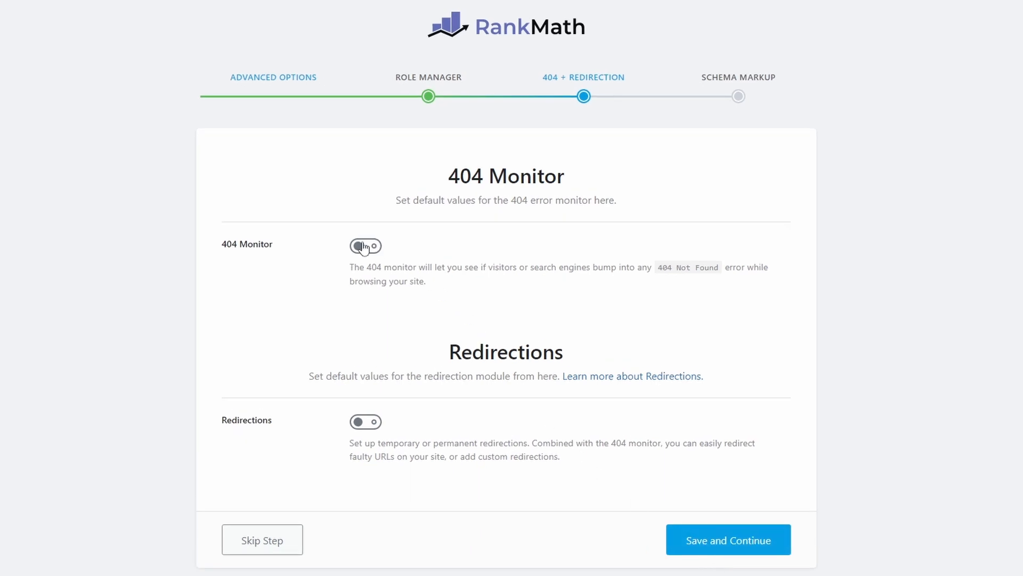
Enable the 404 Monitor and Redirections modules and continue
left_click(366, 247)
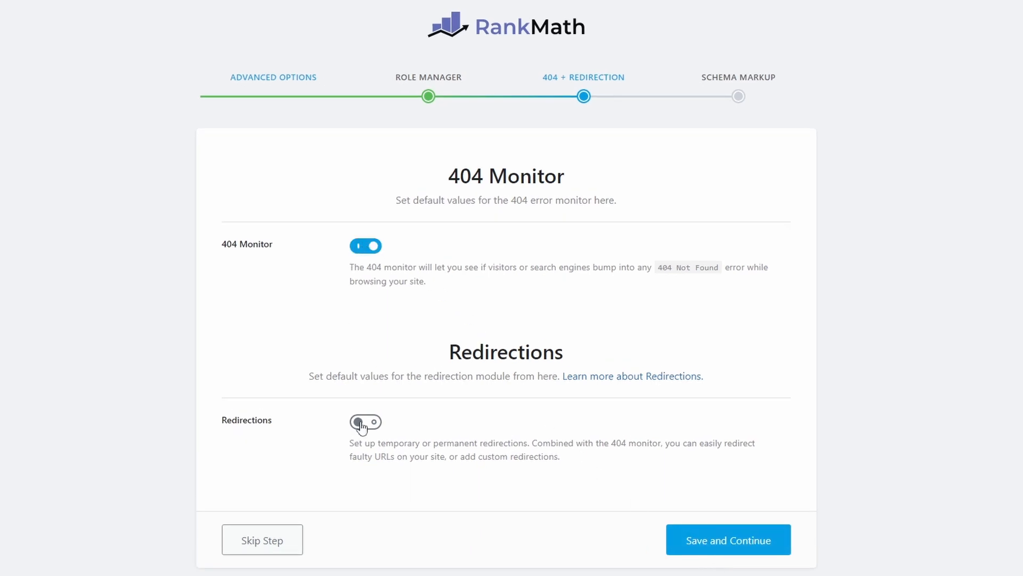
left_click(366, 422)
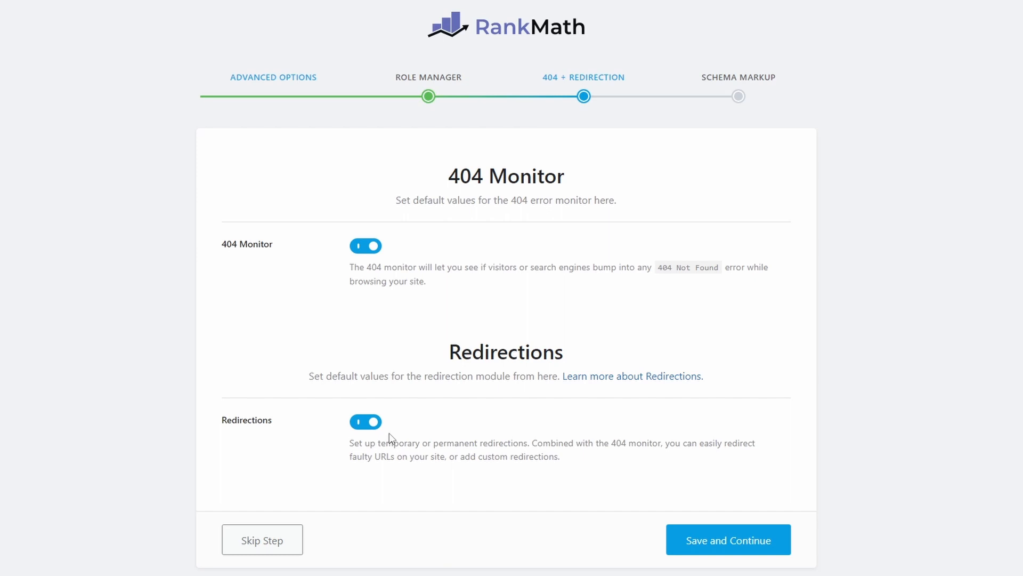
mouse_move(720, 546)
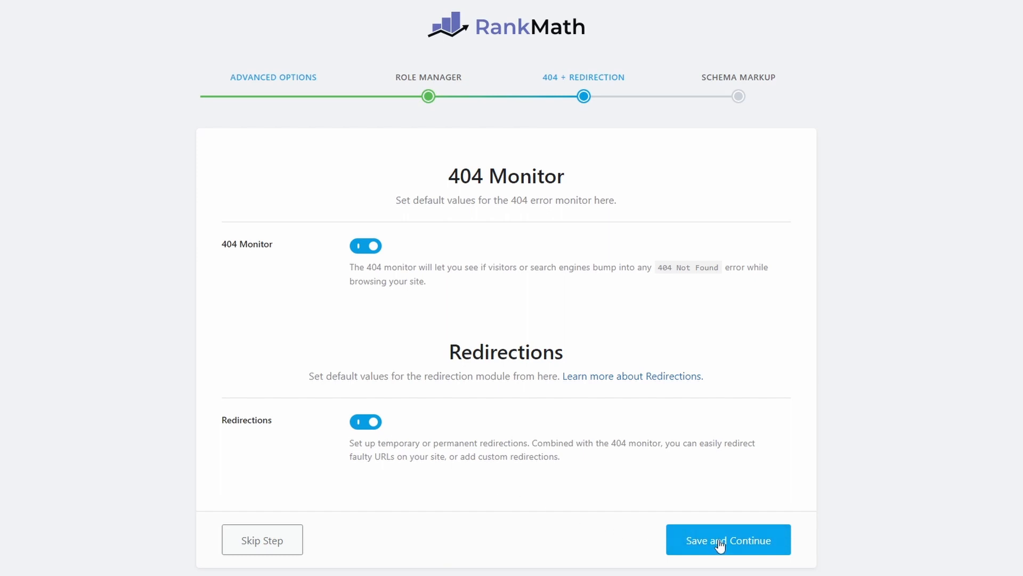
left_click(728, 539)
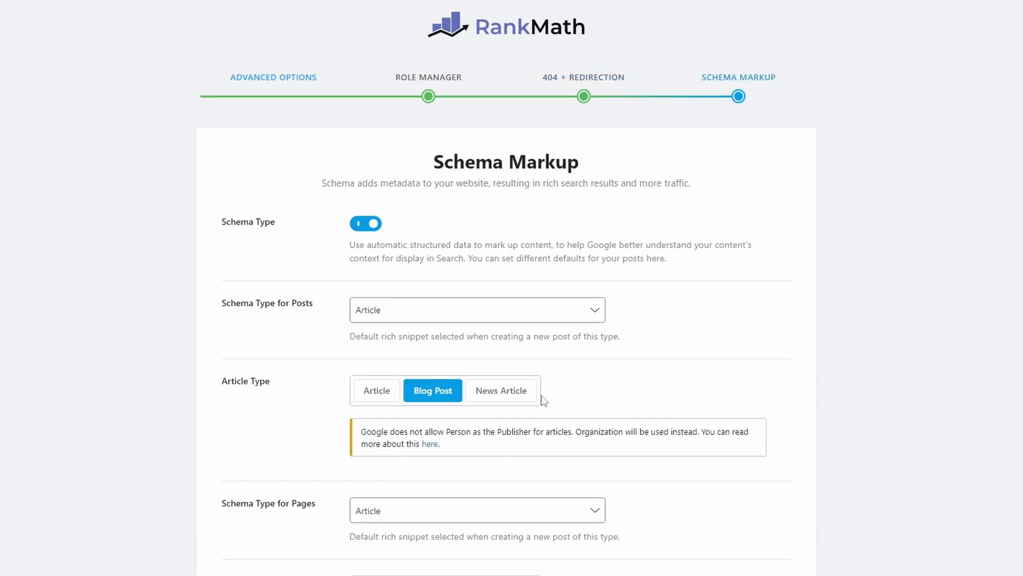
mouse_move(421, 208)
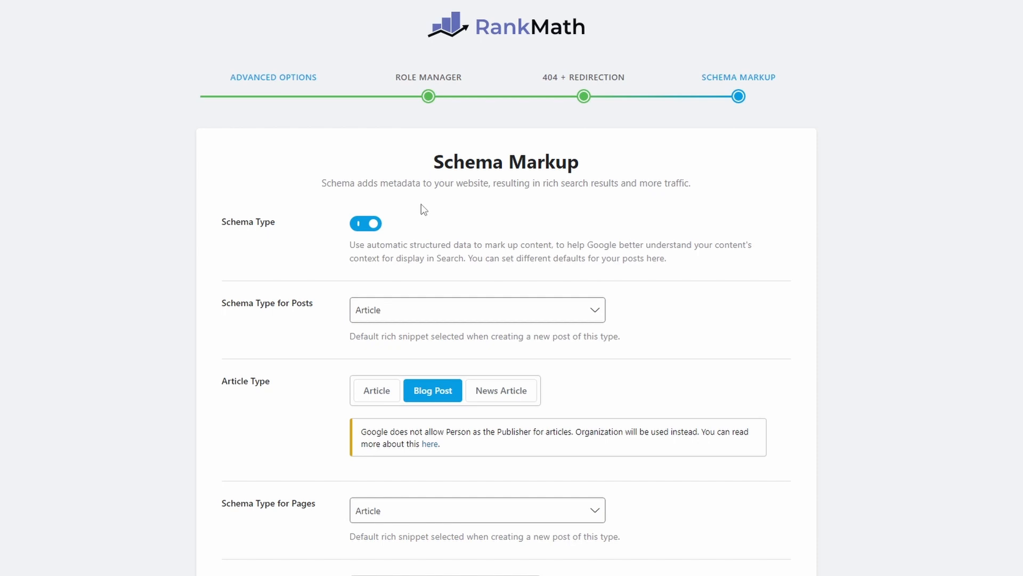
mouse_move(421, 212)
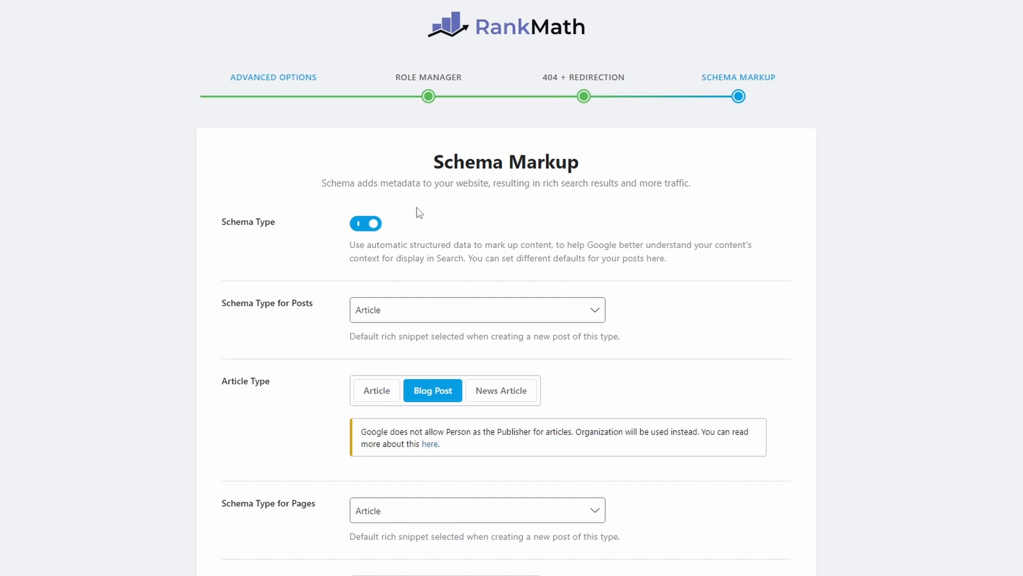
Set the posts Article Type to Blog Post and finish the setup wizard
left_click(477, 309)
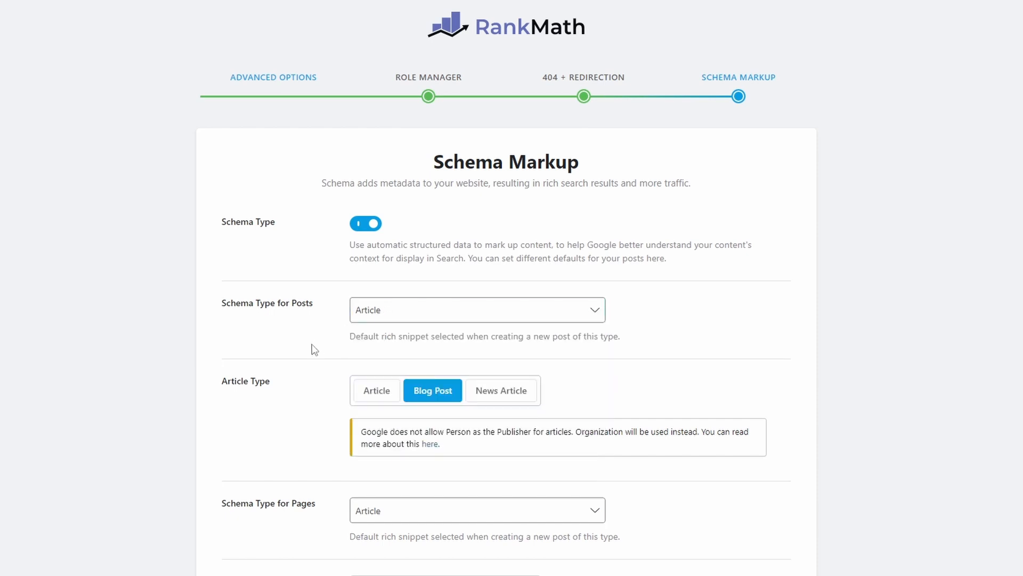
scroll("down", 3)
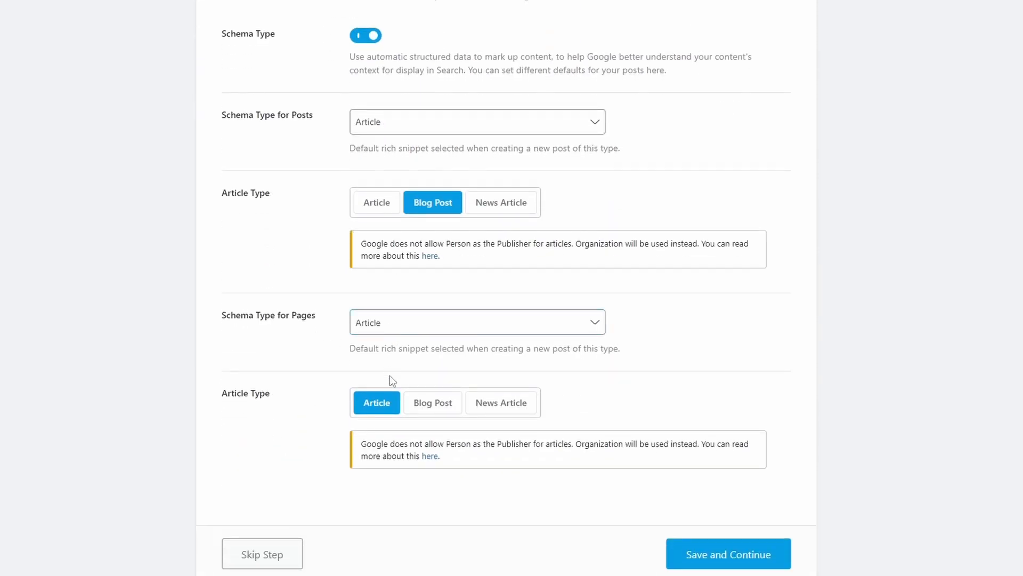
left_click(476, 322)
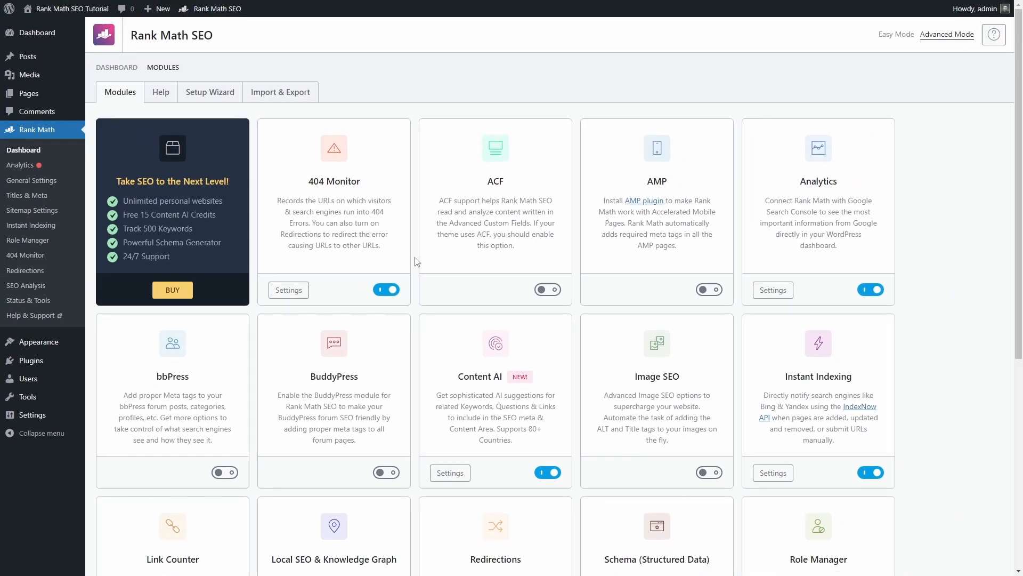
Enable the Image SEO module with Add missing ALT and Add missing TITLE attributes switched on
scroll("down", 3)
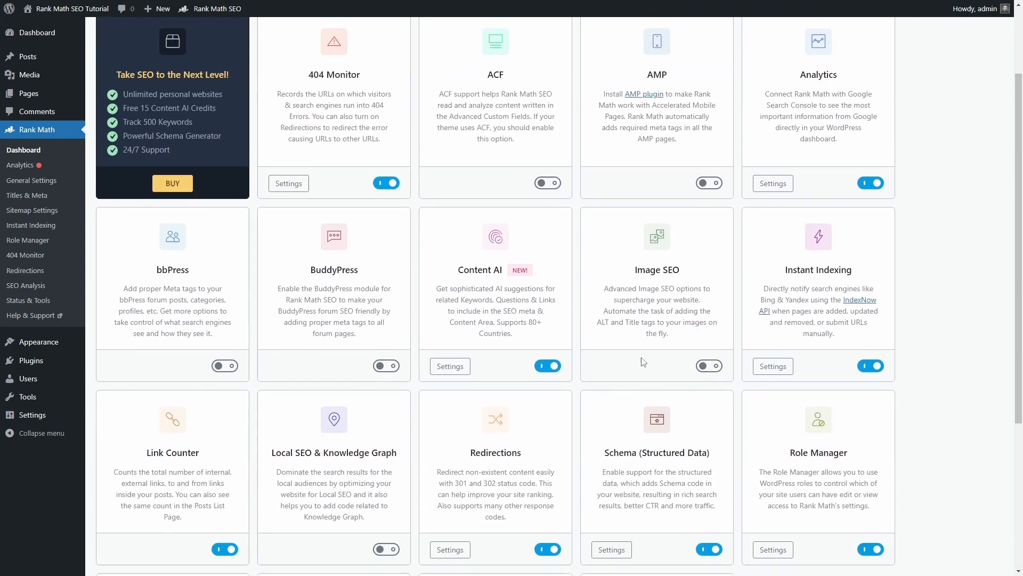
left_click(707, 365)
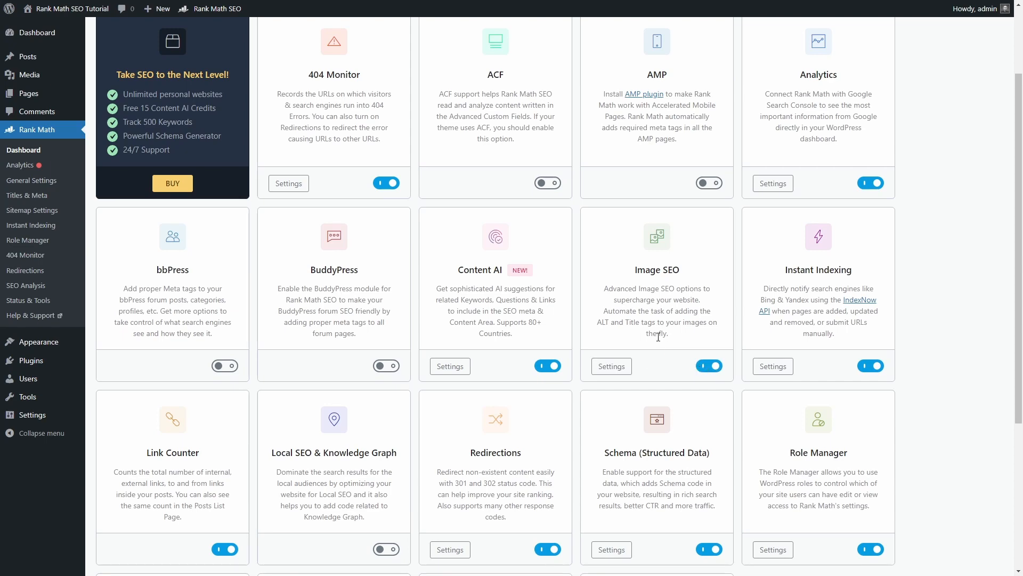
left_click(611, 365)
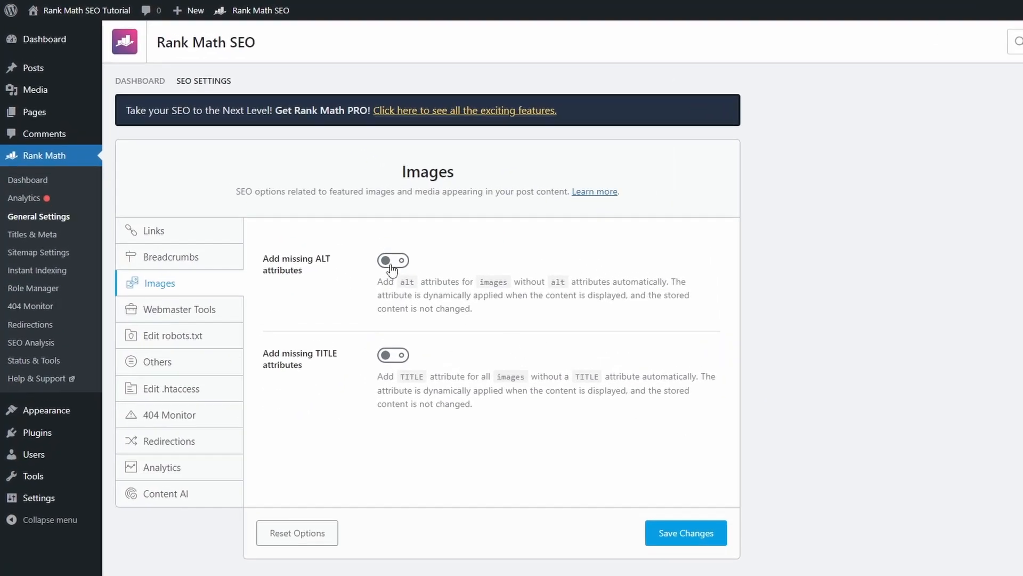
left_click(393, 261)
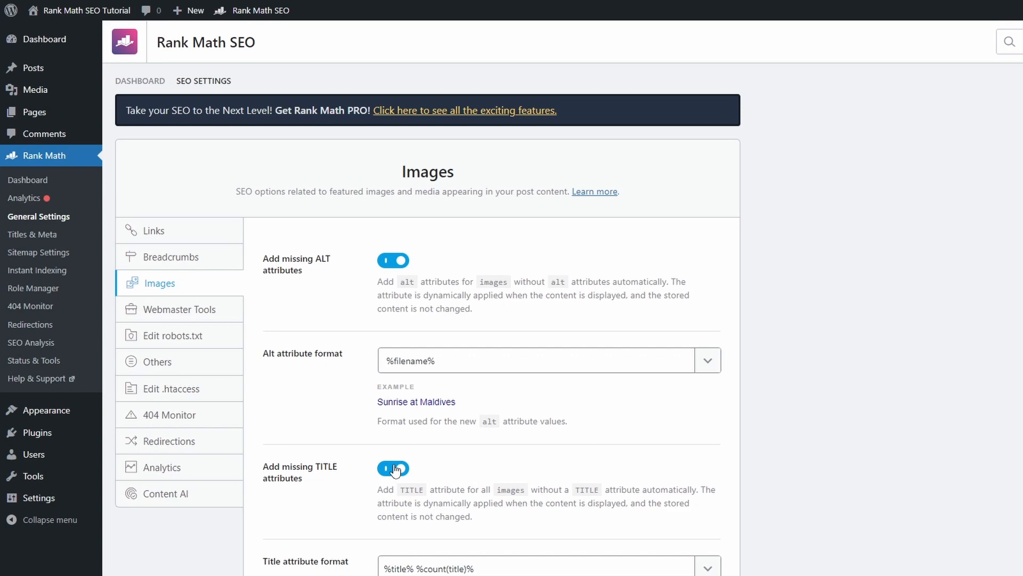
left_click(393, 469)
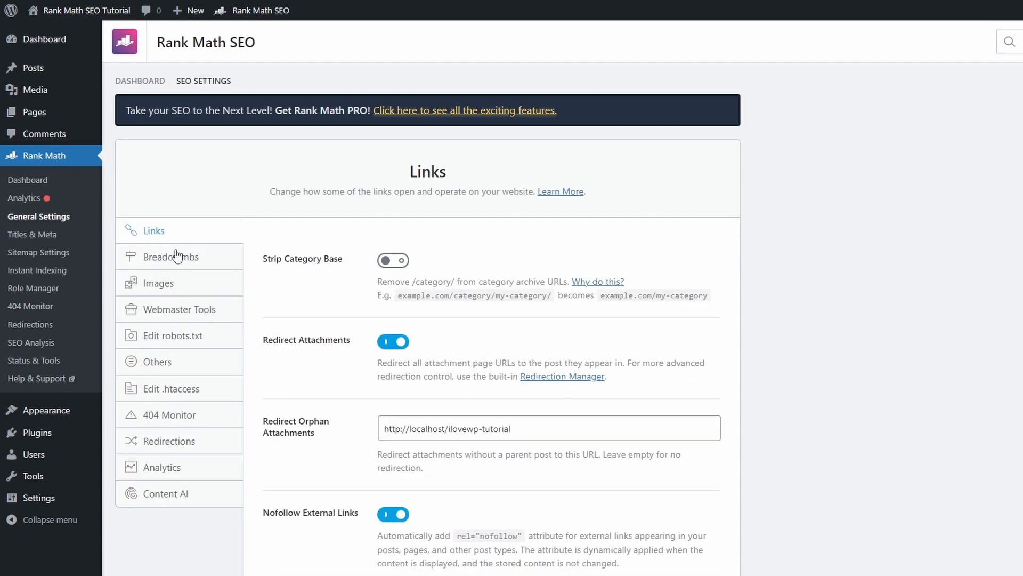
Turn on Nofollow Image File Links and save the Links settings
scroll("down", 3)
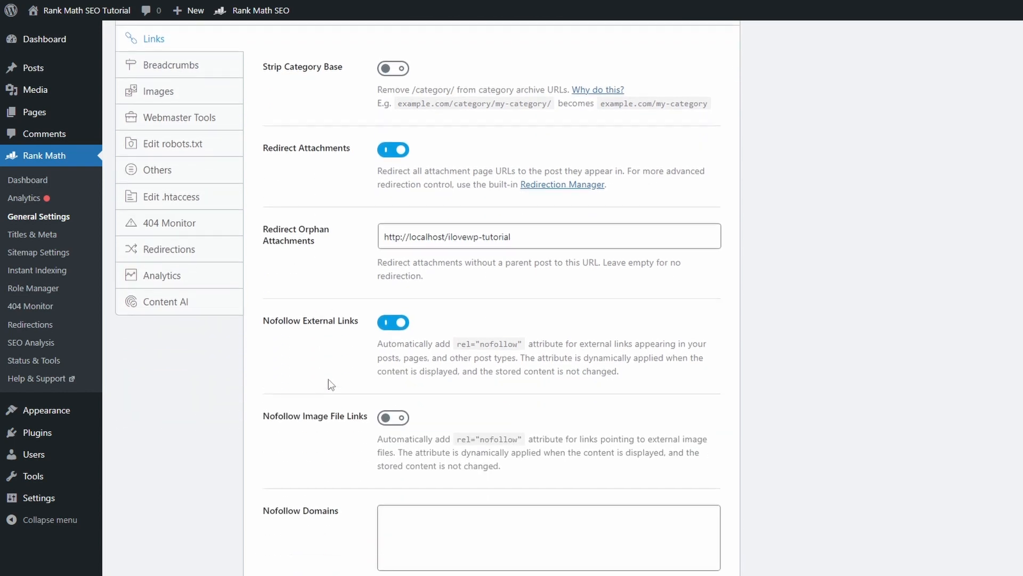
scroll("down", 3)
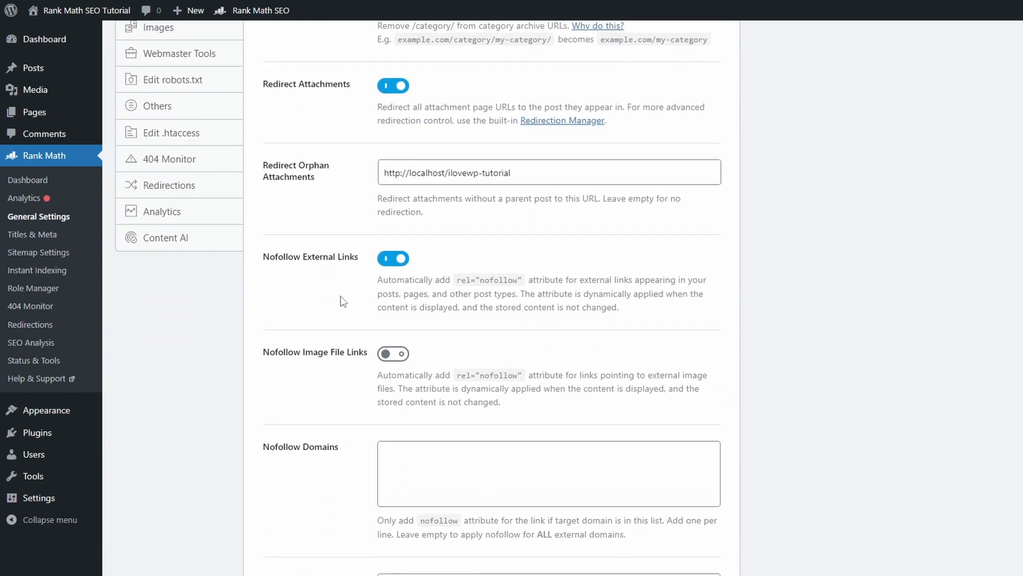
scroll("down", 3)
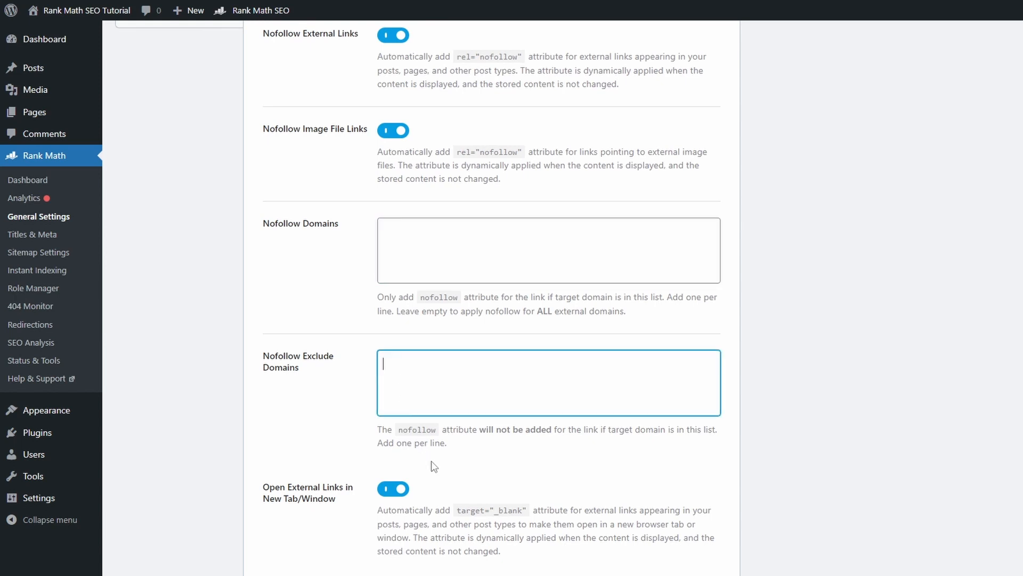
scroll("down", 3)
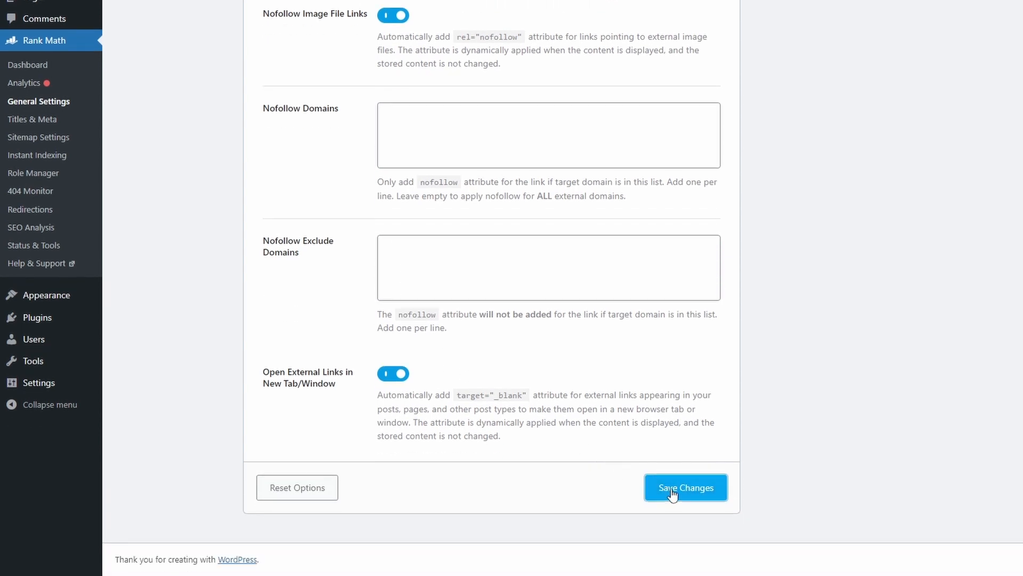
left_click(685, 487)
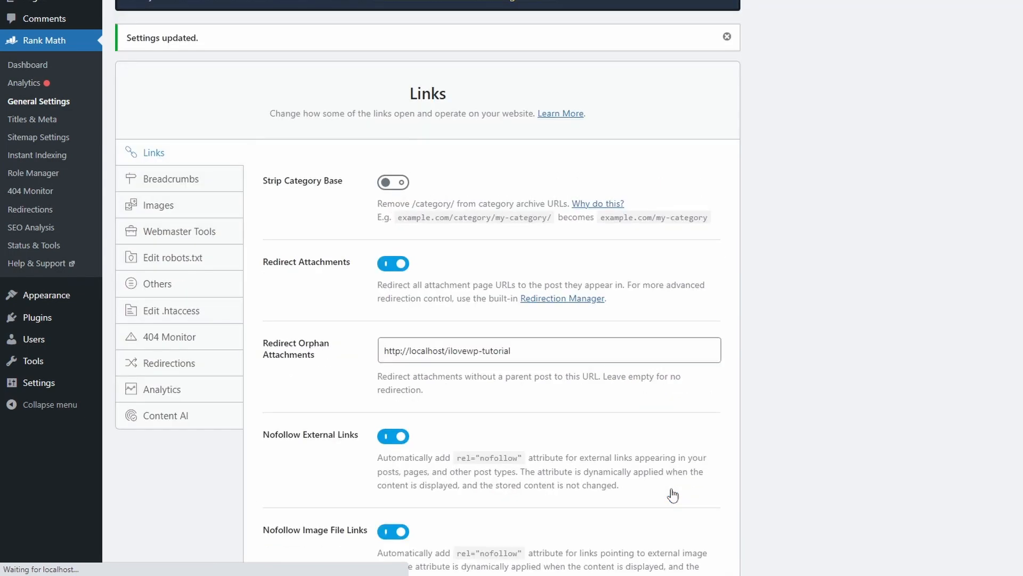
left_click(170, 178)
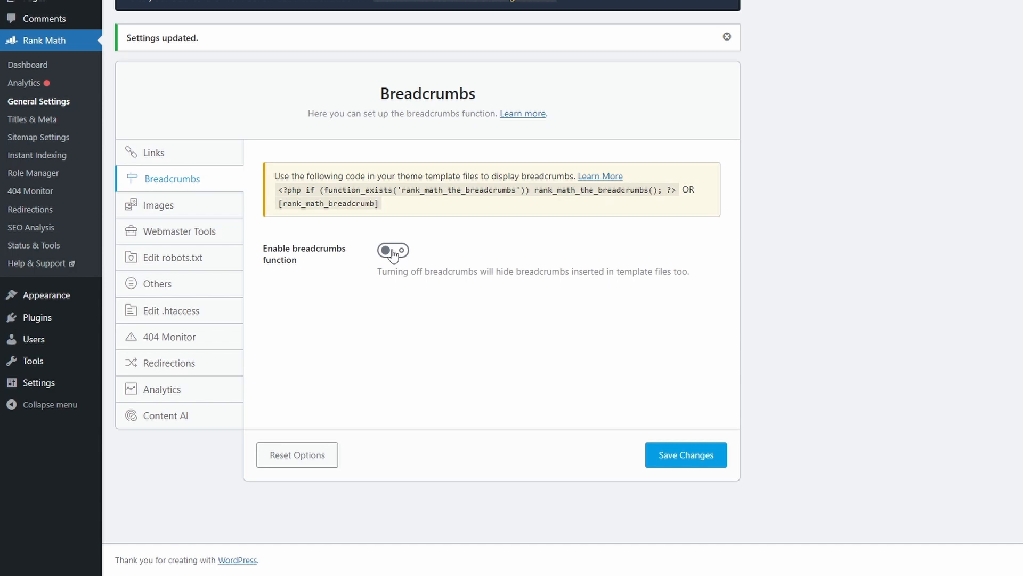
Enable the breadcrumbs function, save it and move to Webmaster Tools
left_click(394, 251)
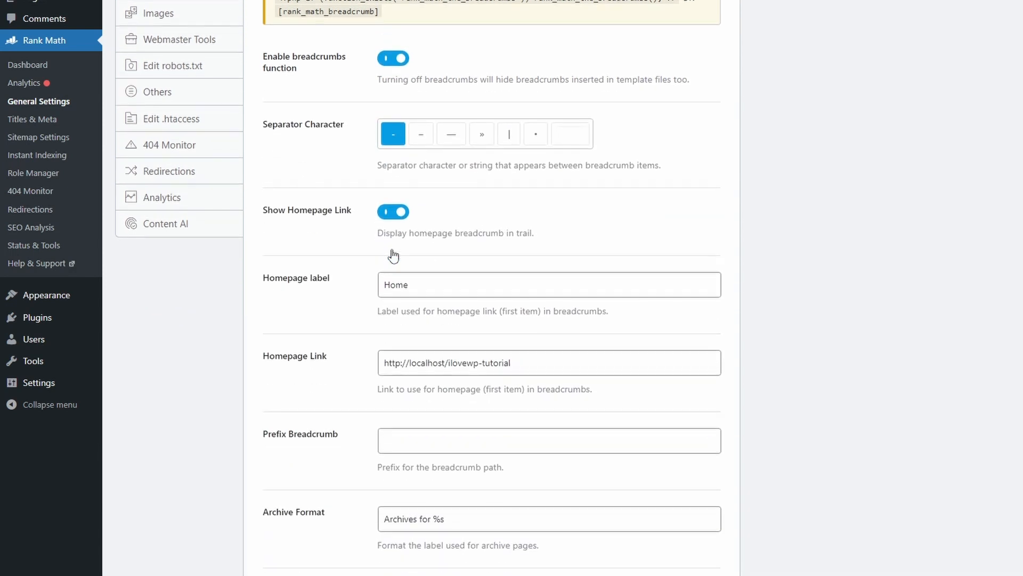
scroll("down", 3)
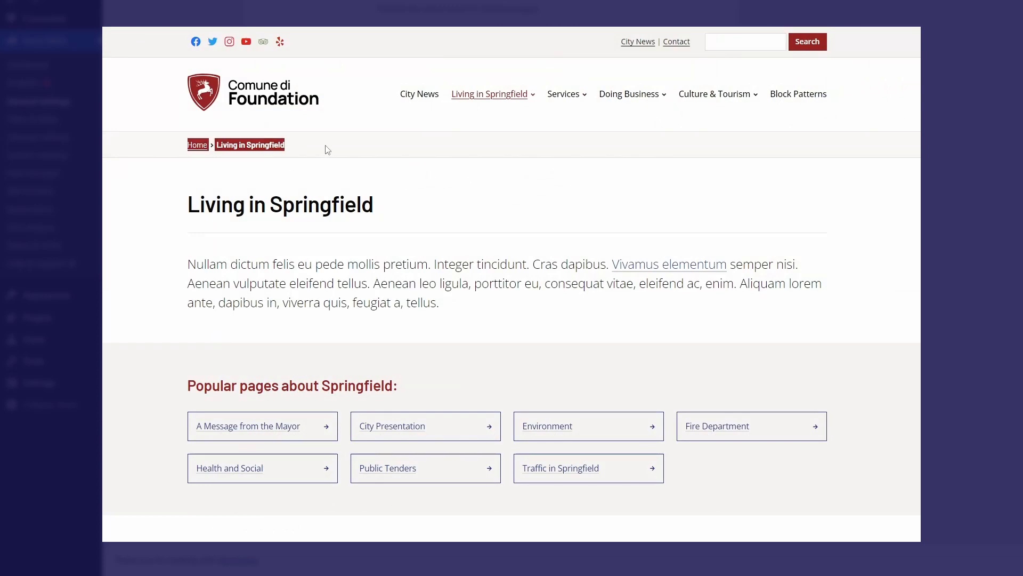
left_click(229, 467)
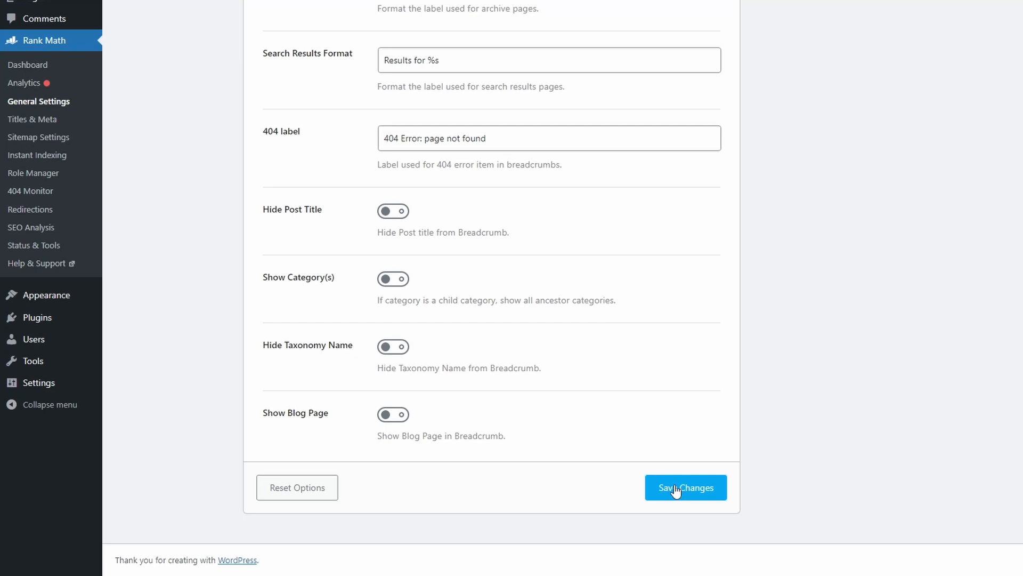
left_click(684, 487)
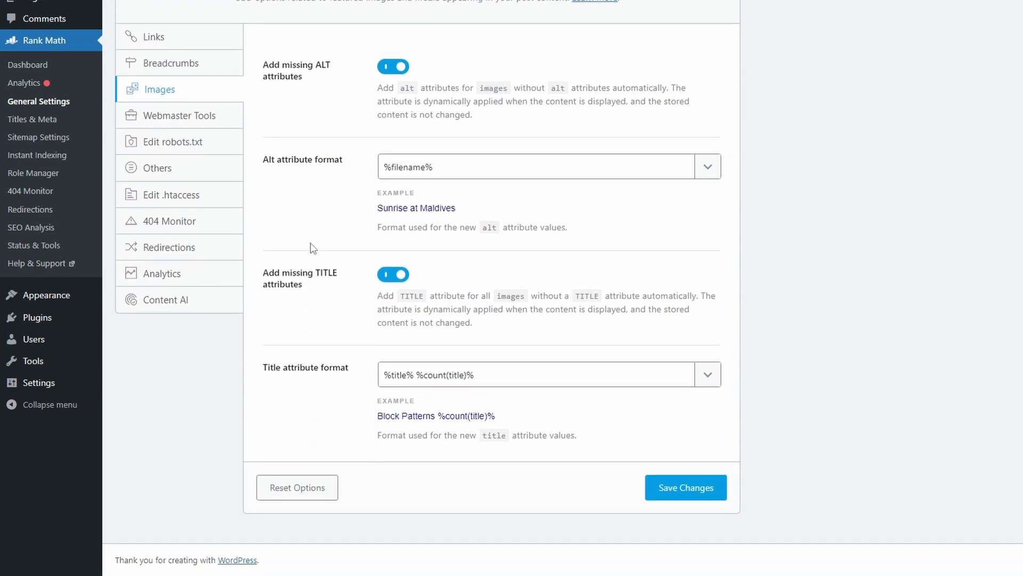
left_click(686, 487)
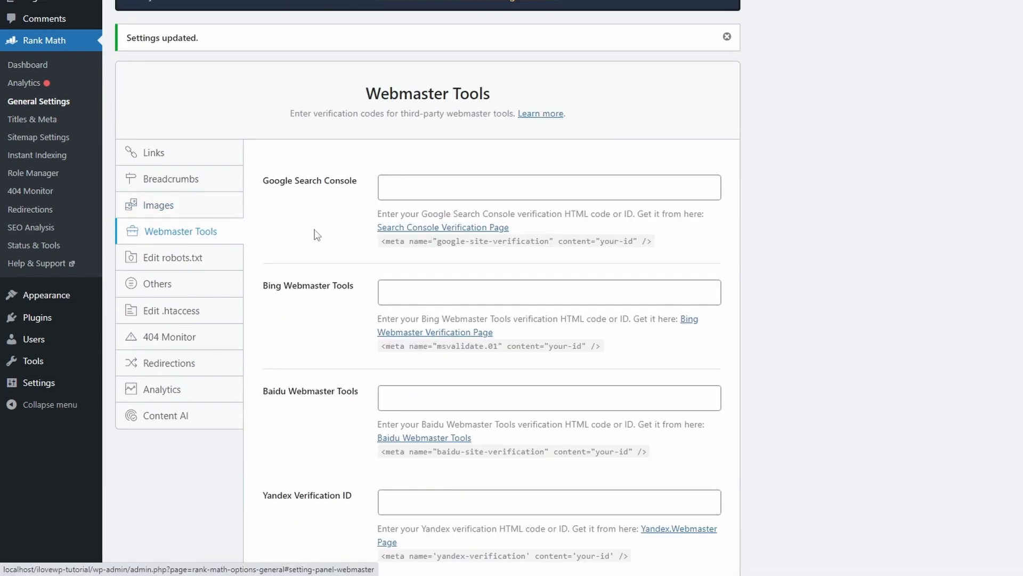
Look through Webmaster Tools and the Others settings pages without changes
scroll("down", 3)
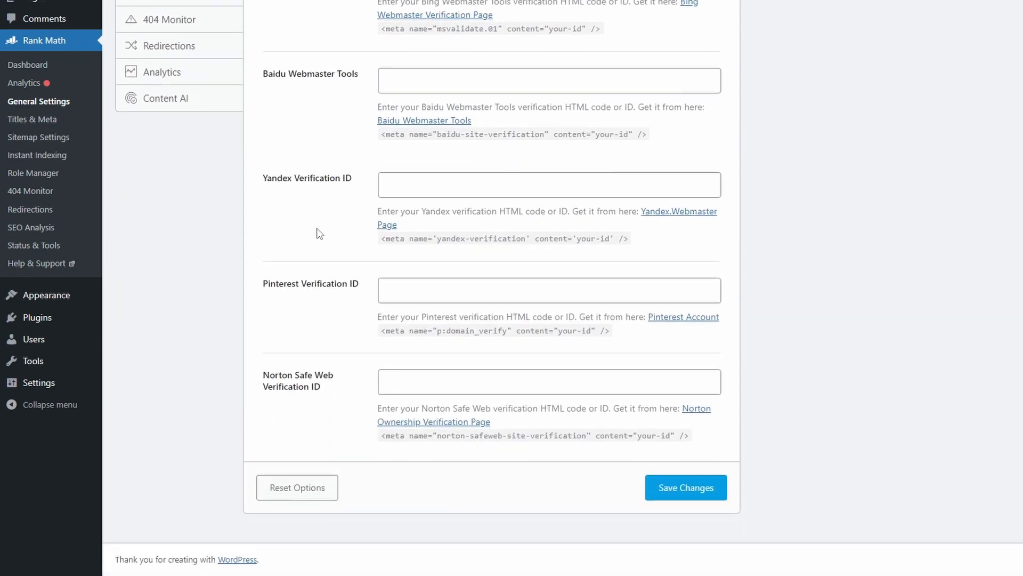
left_click(685, 487)
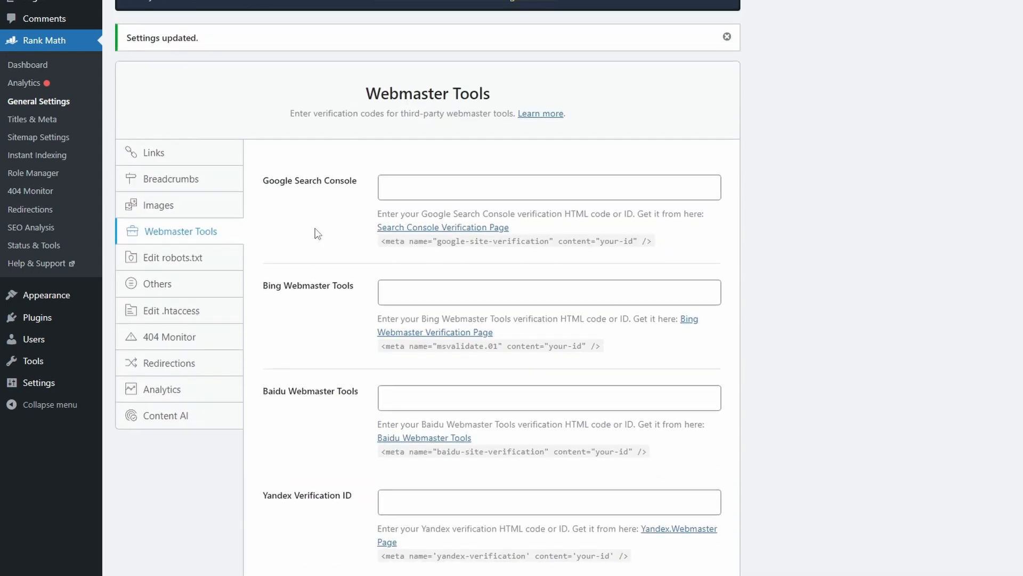
mouse_move(310, 237)
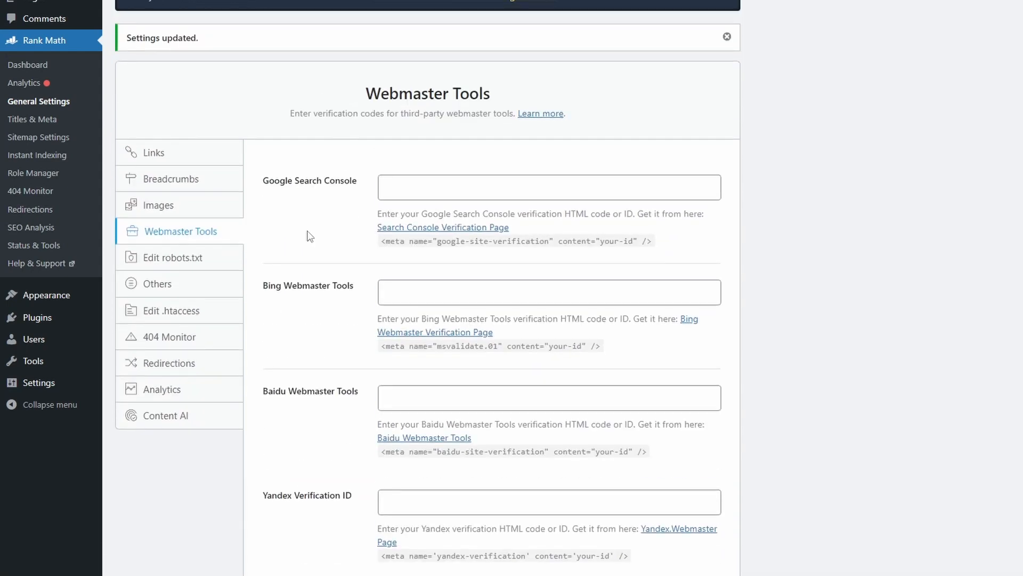
left_click(157, 284)
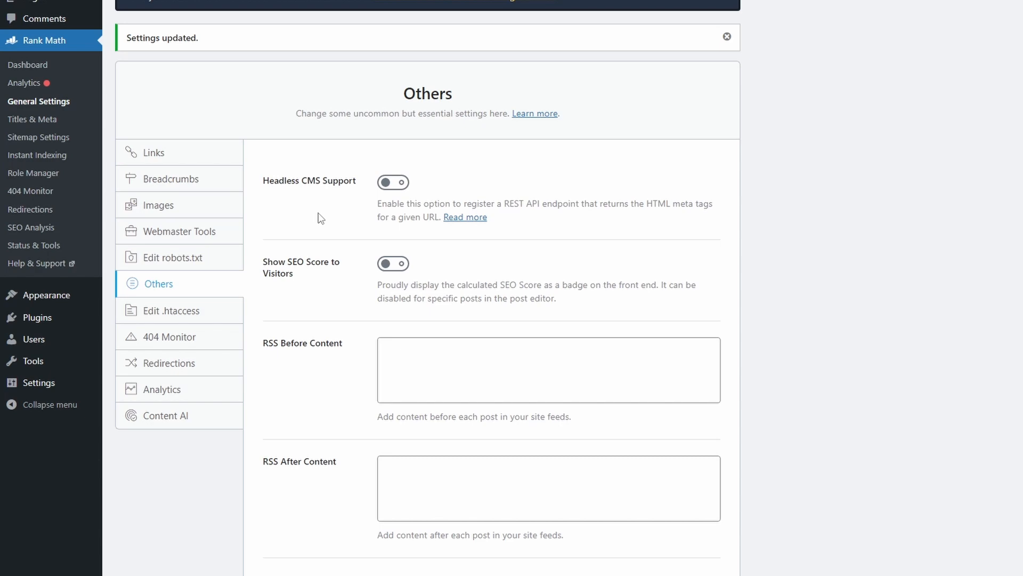
scroll("down", 3)
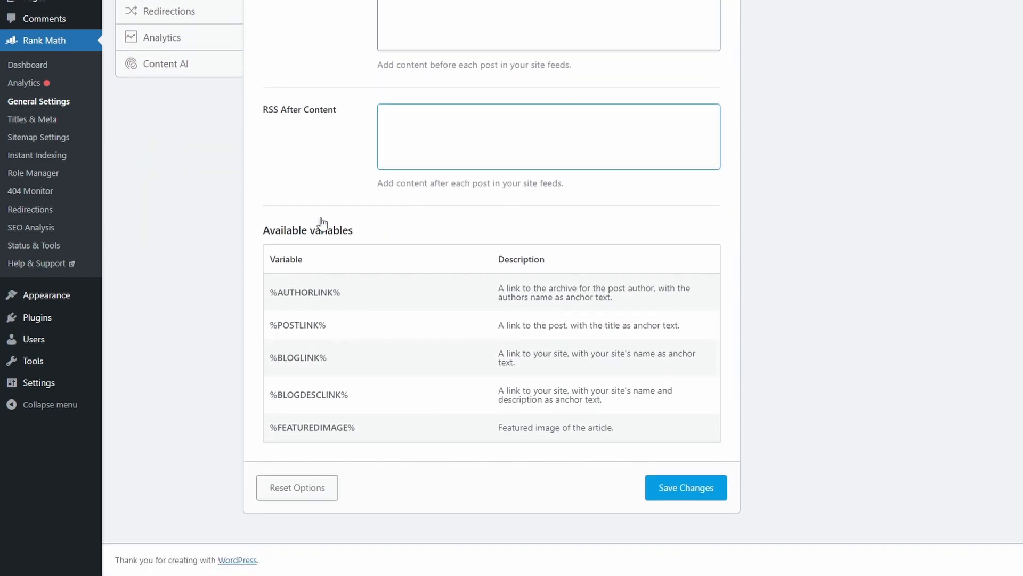
left_click(686, 487)
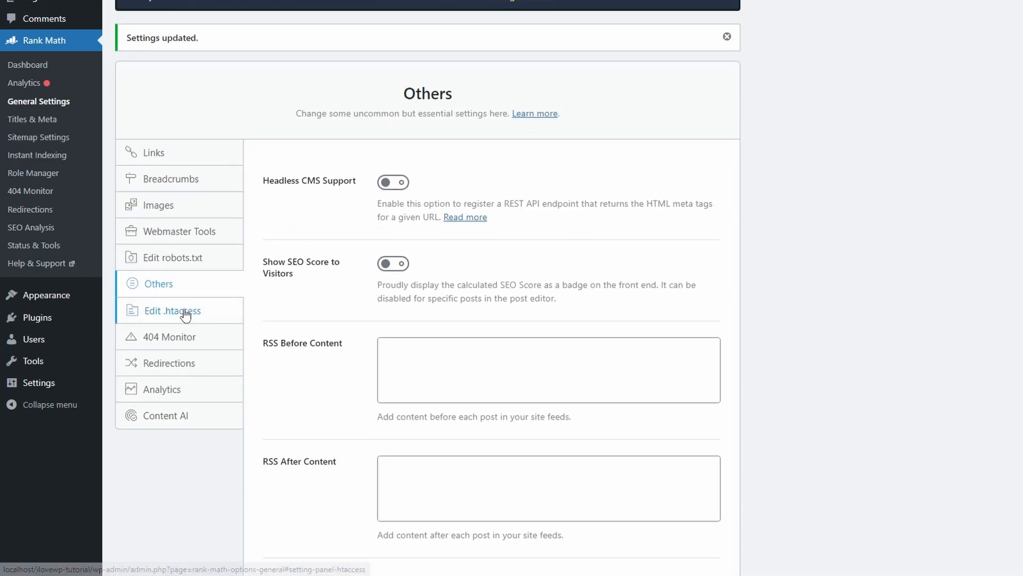
Review the robots.txt and .htaccess editors, then go to Titles & Meta
left_click(174, 256)
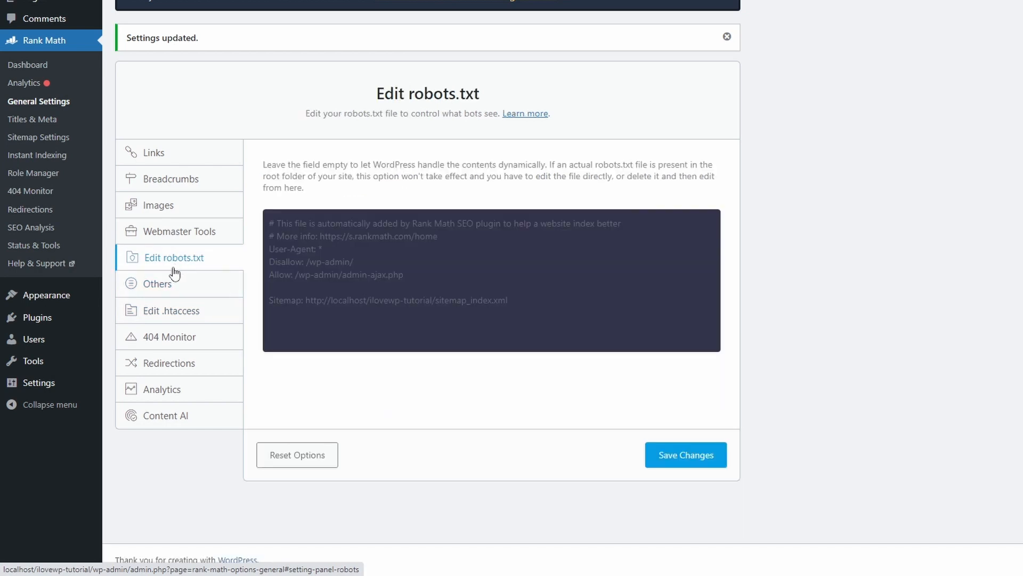
left_click(173, 310)
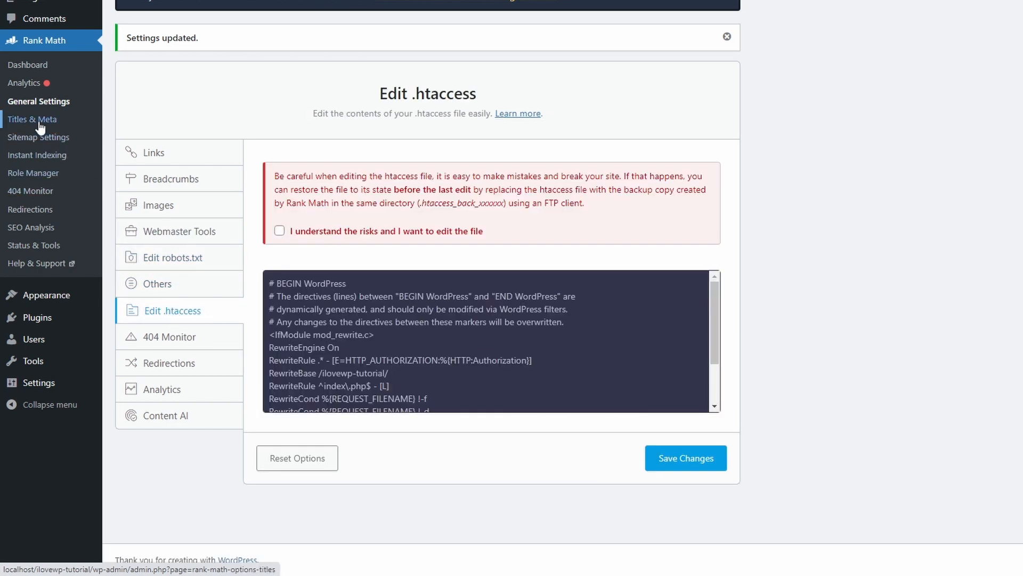
left_click(31, 119)
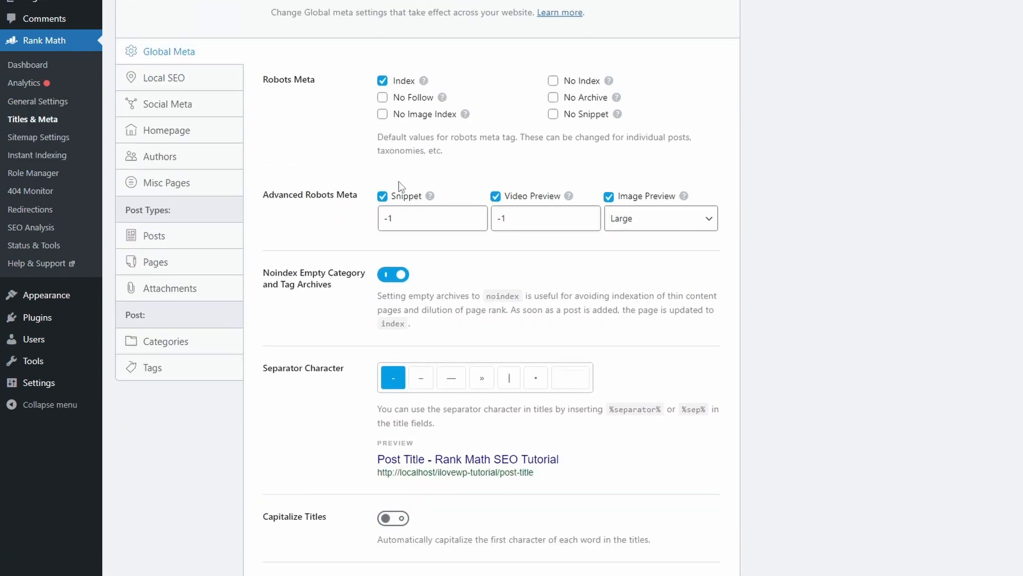
Enable automatic title capitalization in global meta, save, and glance at Local SEO
scroll("down", 3)
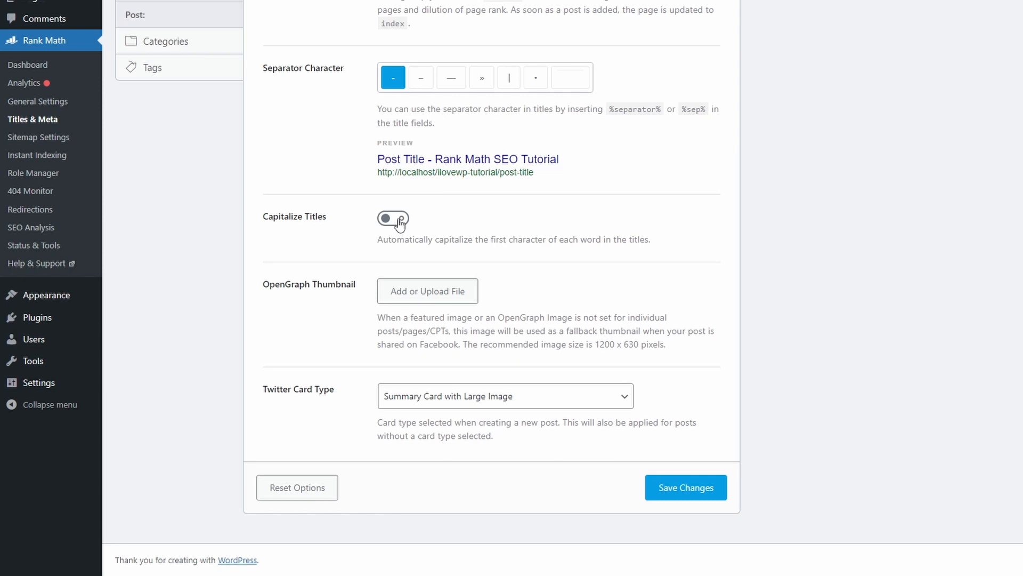
left_click(393, 217)
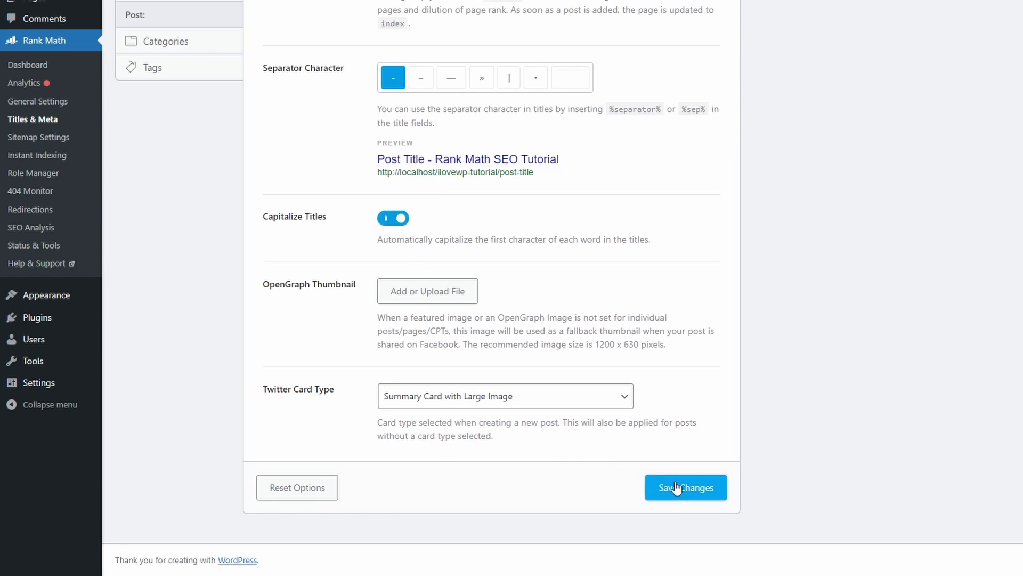
left_click(685, 487)
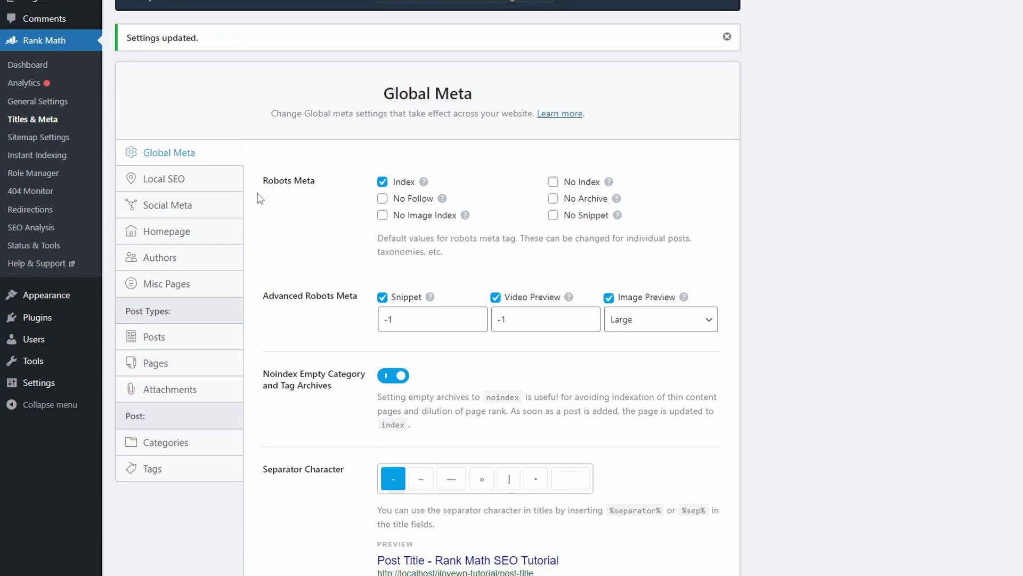
left_click(165, 178)
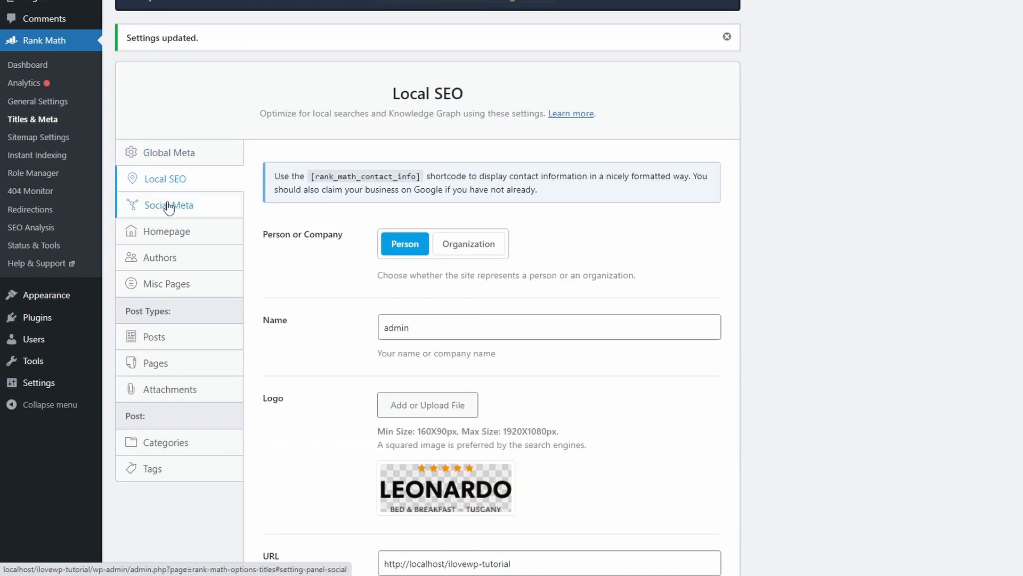
left_click(169, 205)
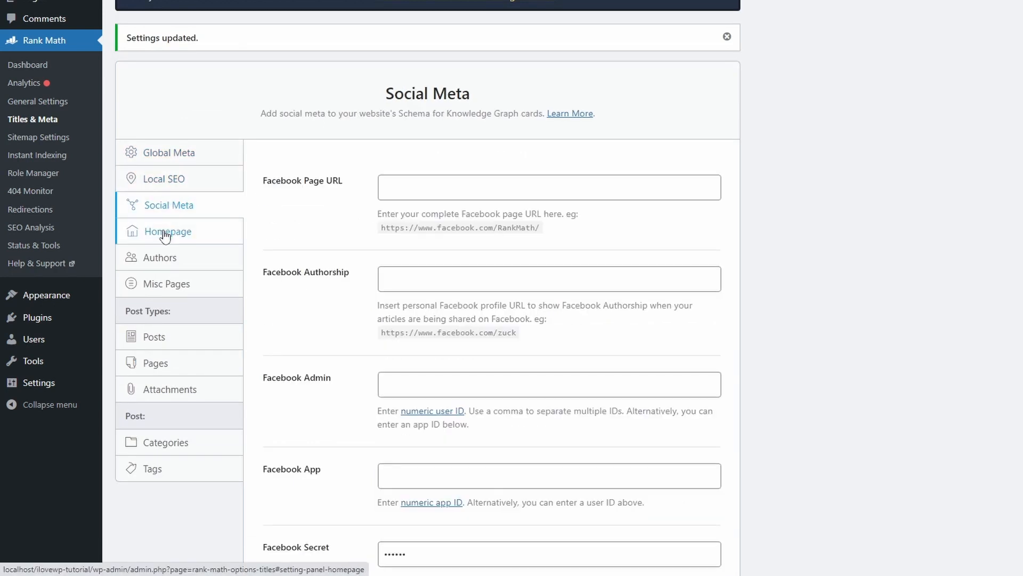
Review the homepage and Misc Pages meta settings, then move to single Posts
left_click(160, 257)
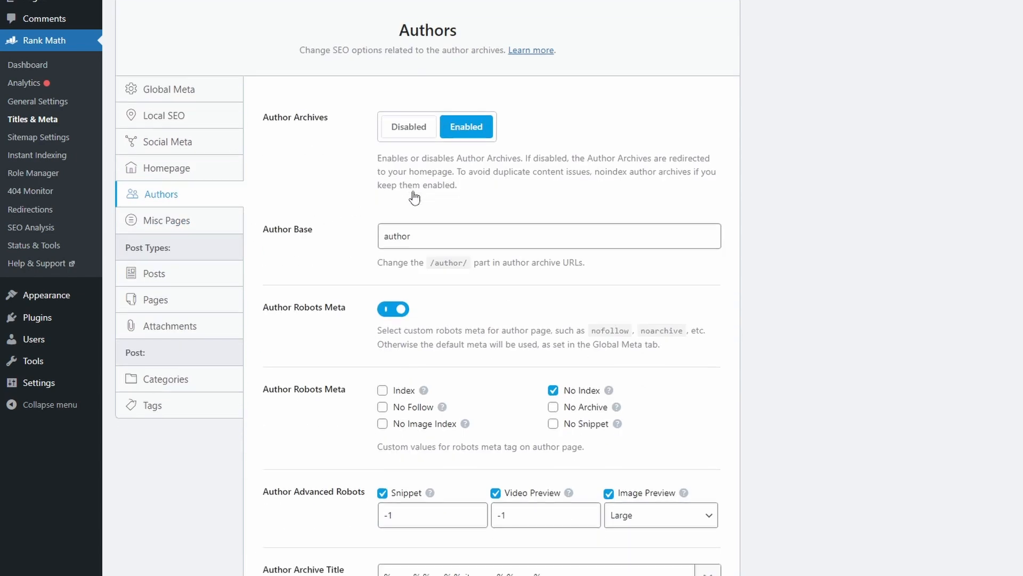
scroll("down", 3)
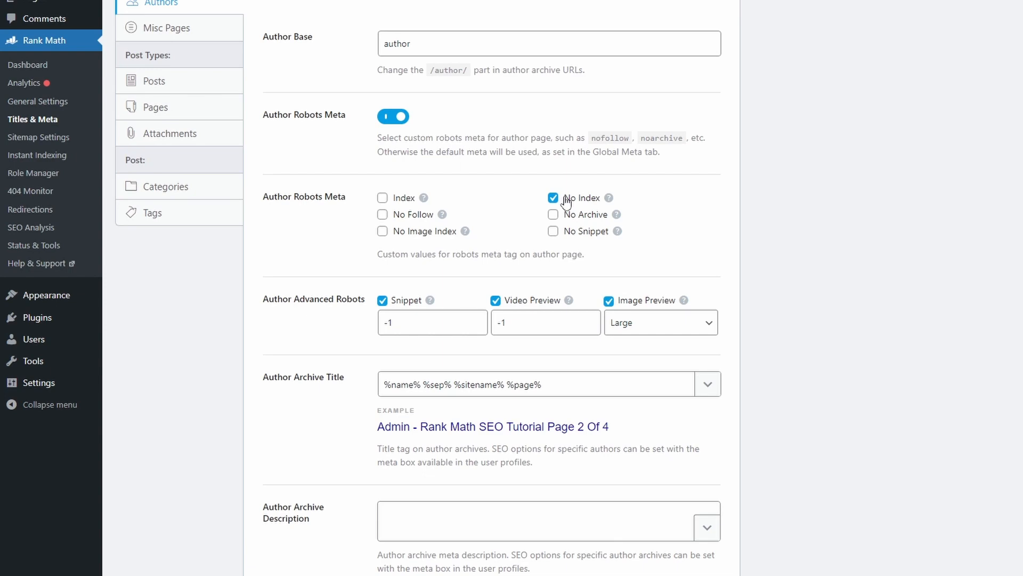
scroll("down", 3)
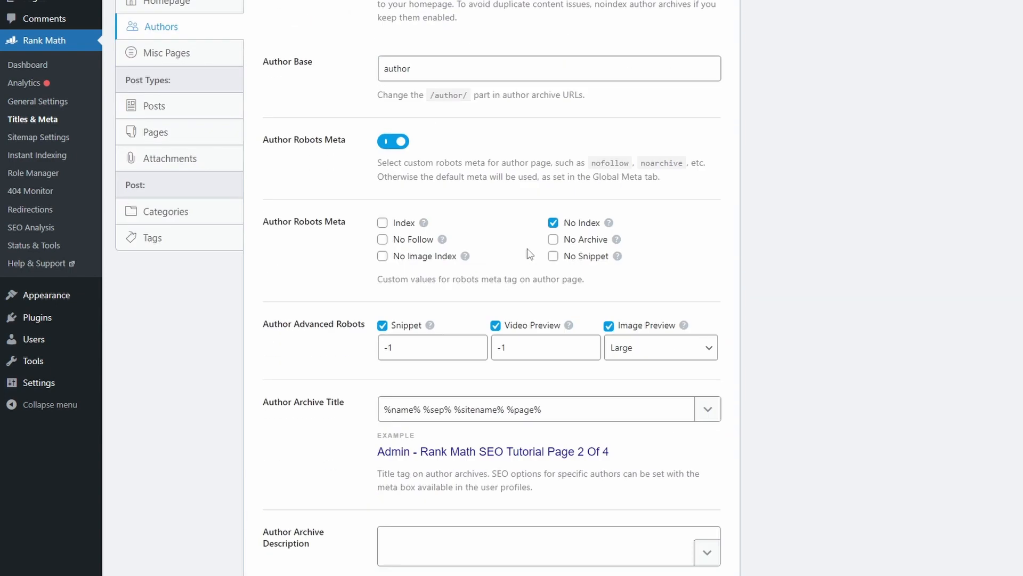
left_click(167, 284)
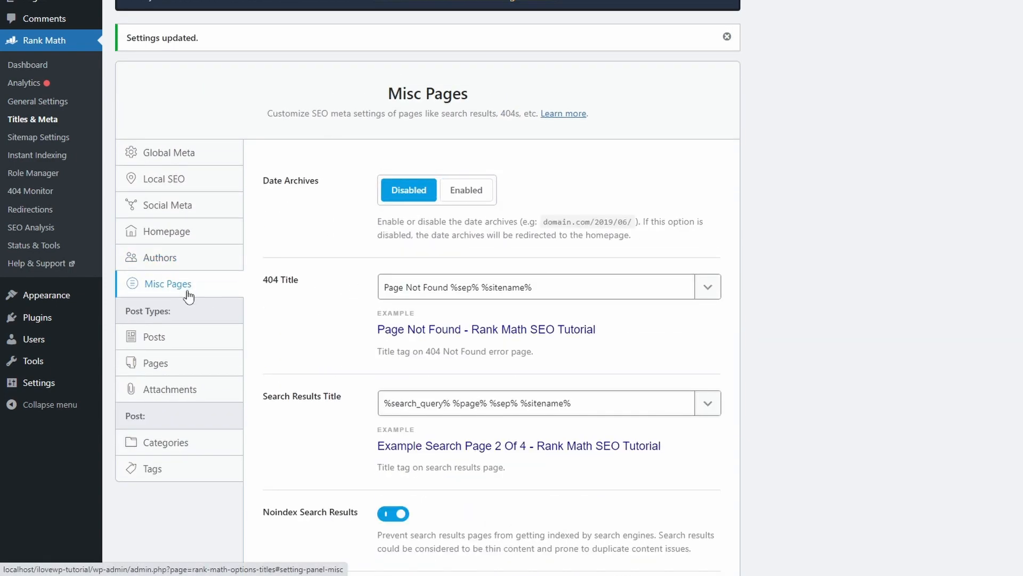
scroll("down", 3)
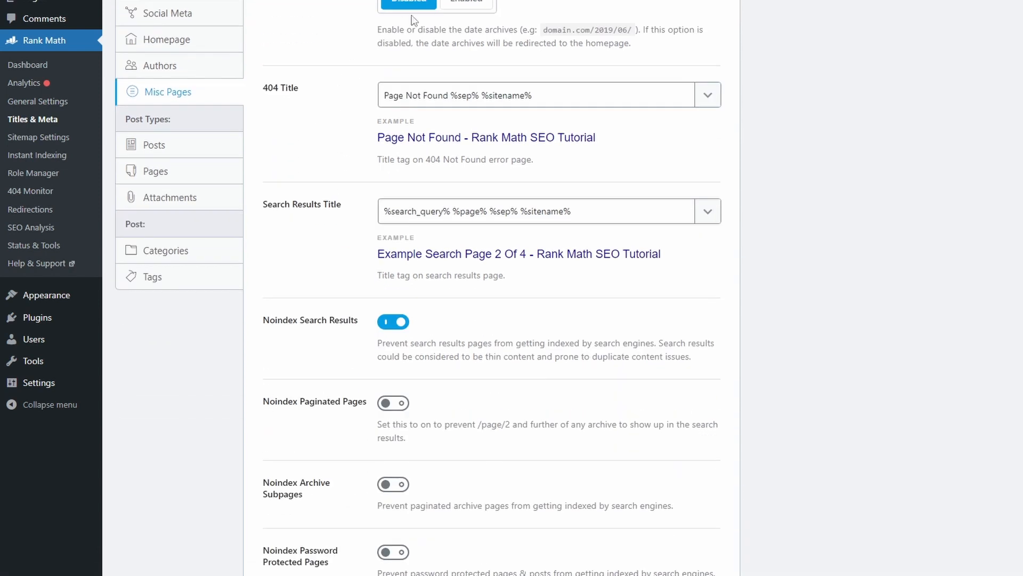
scroll("down", 3)
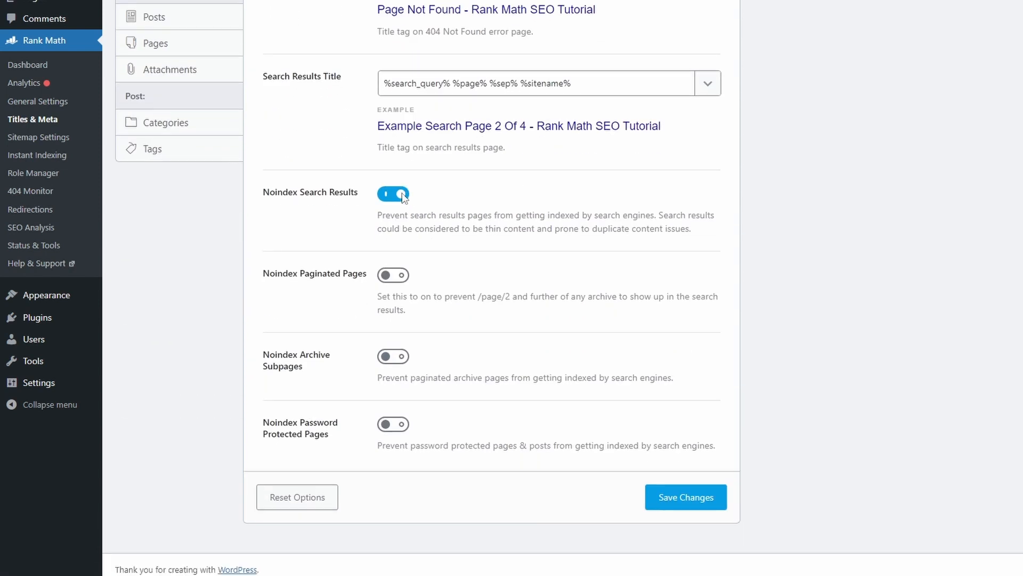
scroll("down", 3)
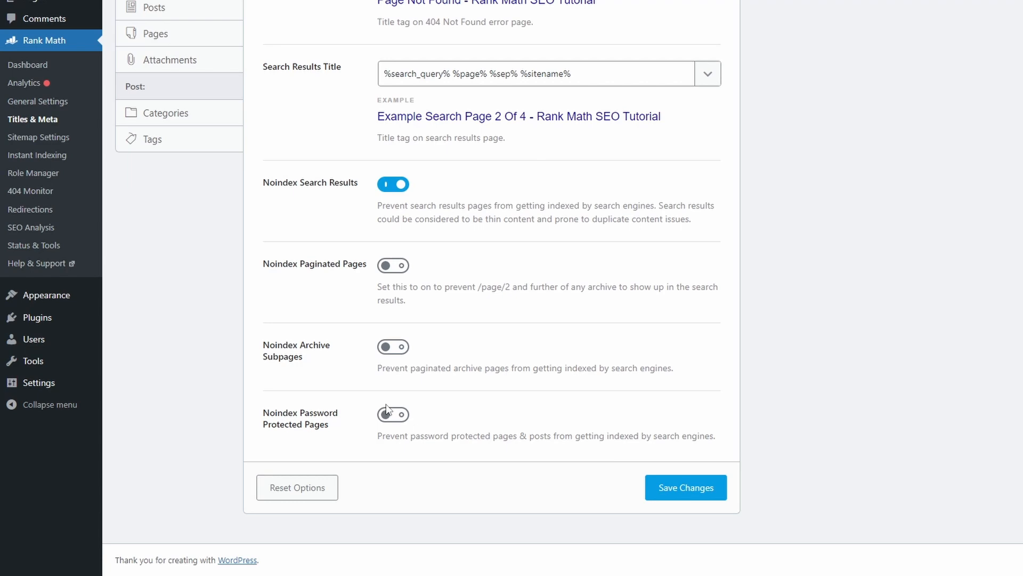
left_click(686, 487)
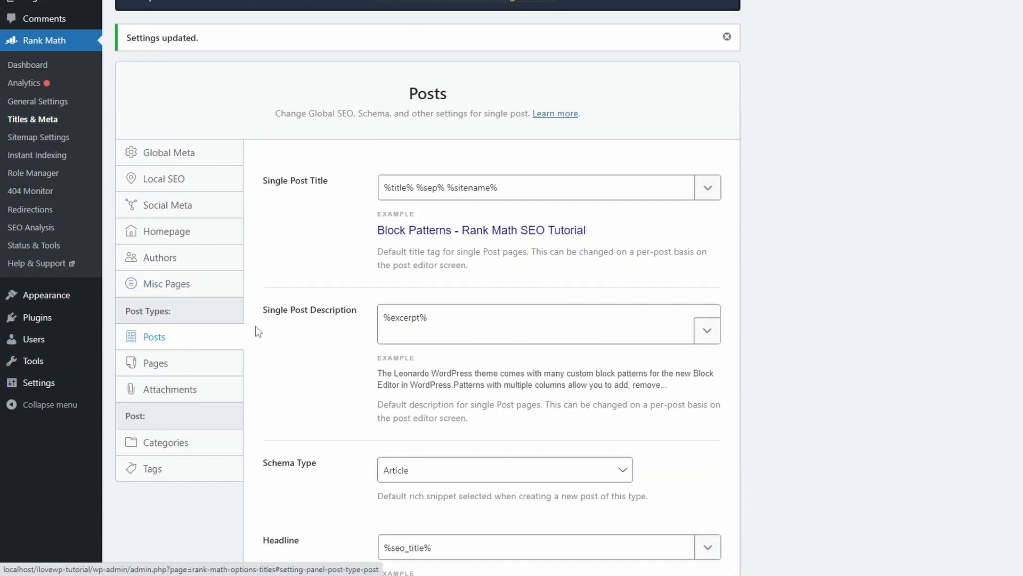
Look over the Posts, Attachments and Categories meta settings unchanged
scroll("down", 3)
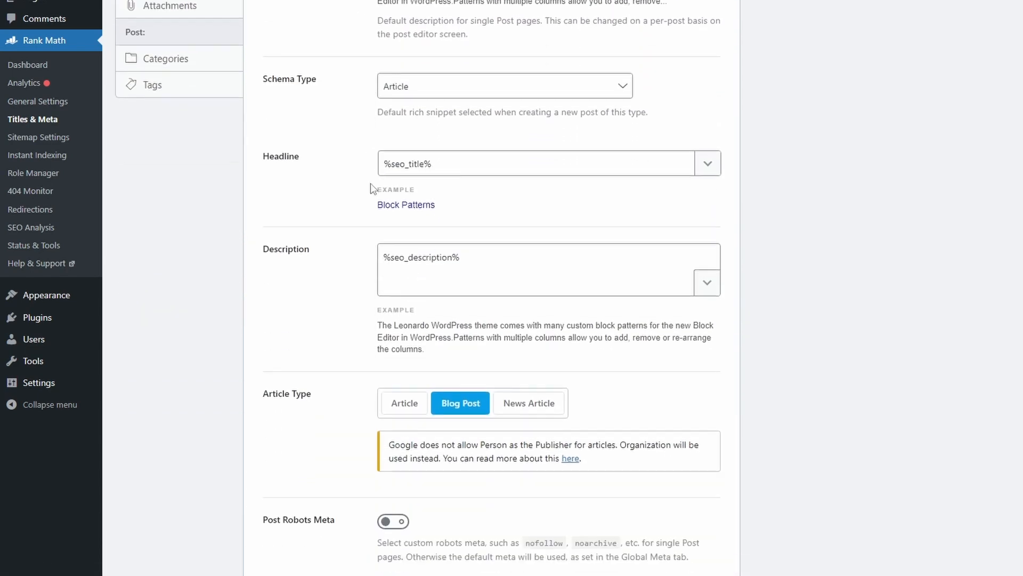
scroll("down", 3)
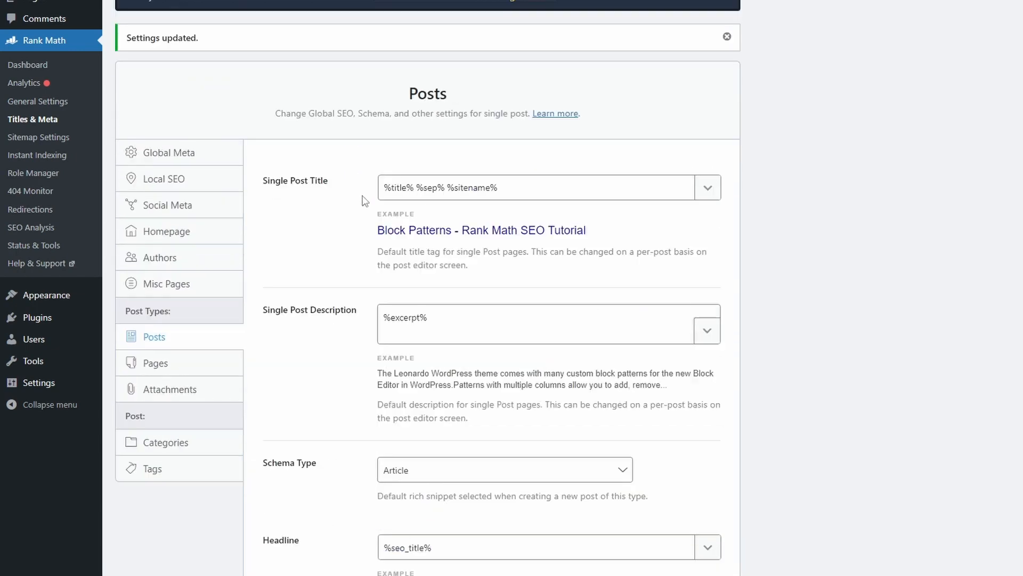
left_click(156, 363)
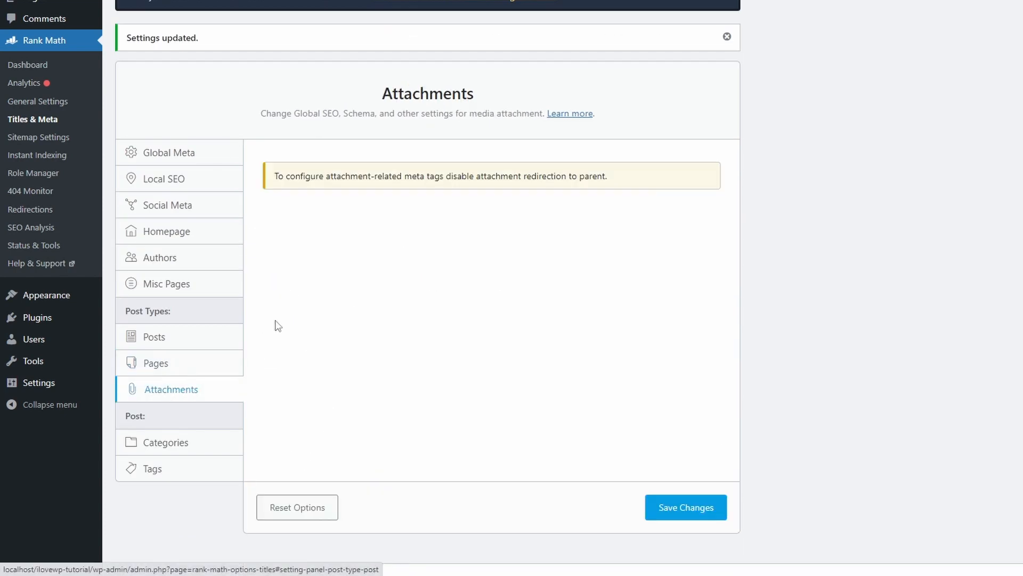
left_click(165, 442)
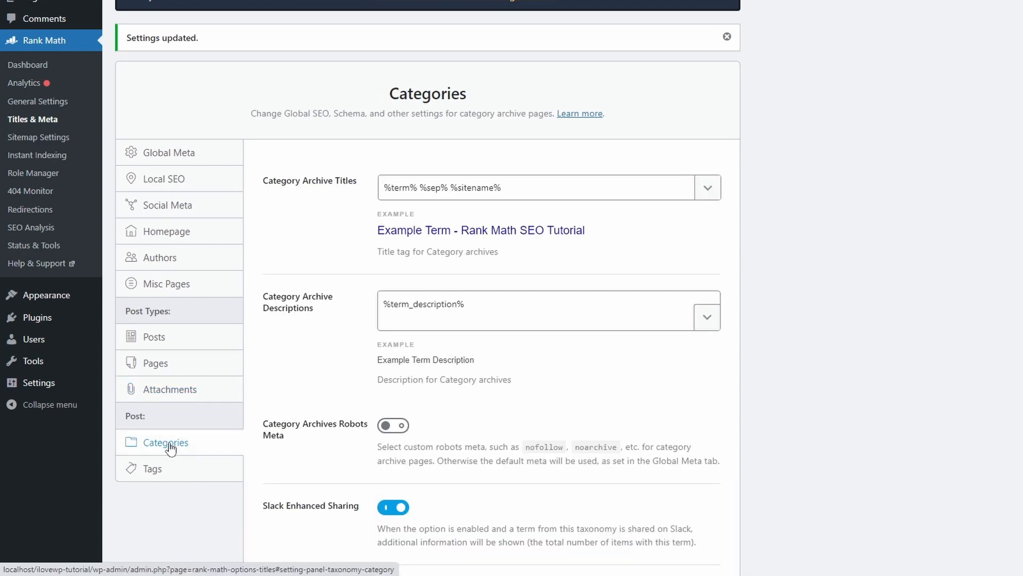
scroll("down", 3)
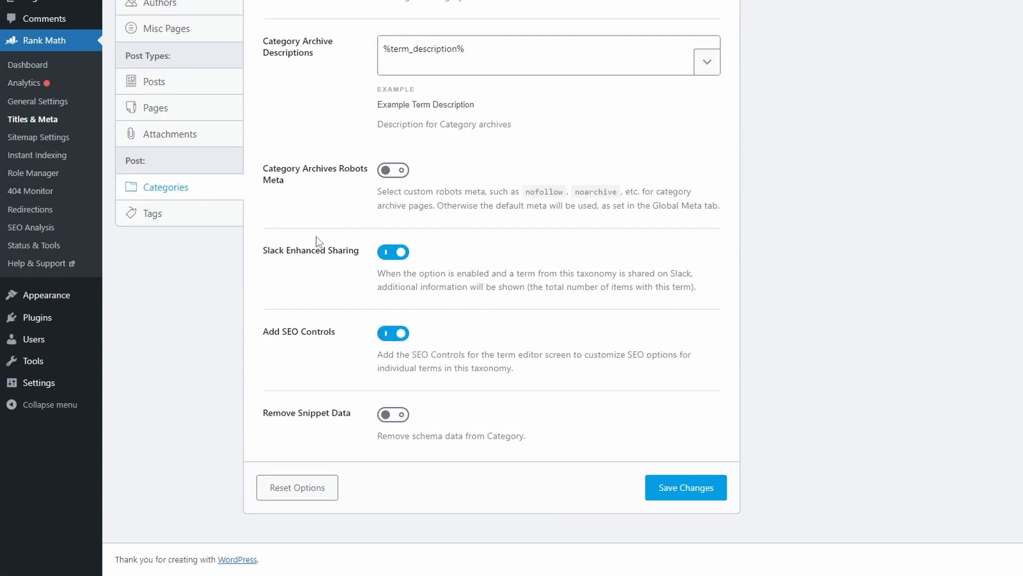
Review the Tags archive meta settings and save them
left_click(153, 213)
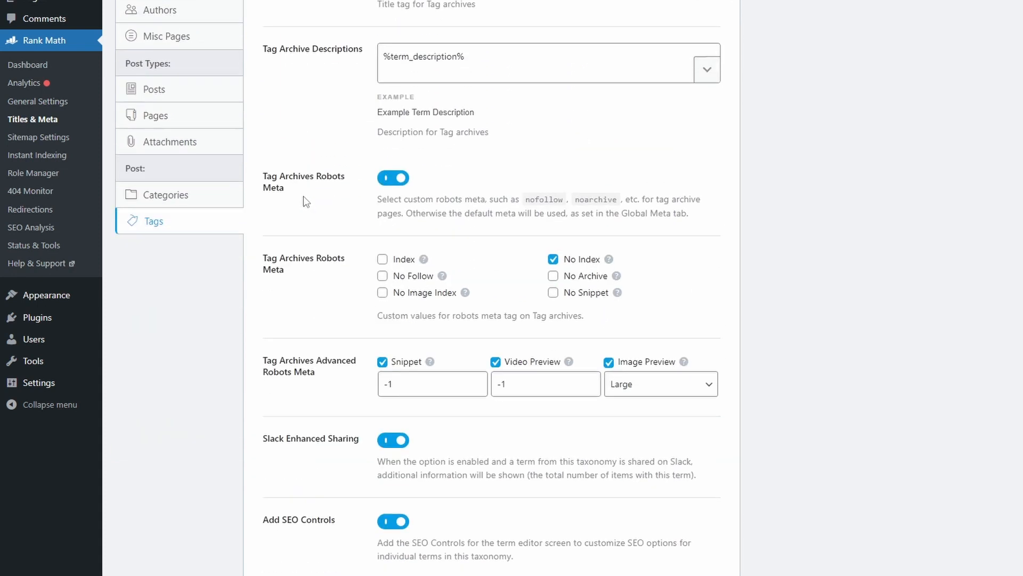
scroll("down", 3)
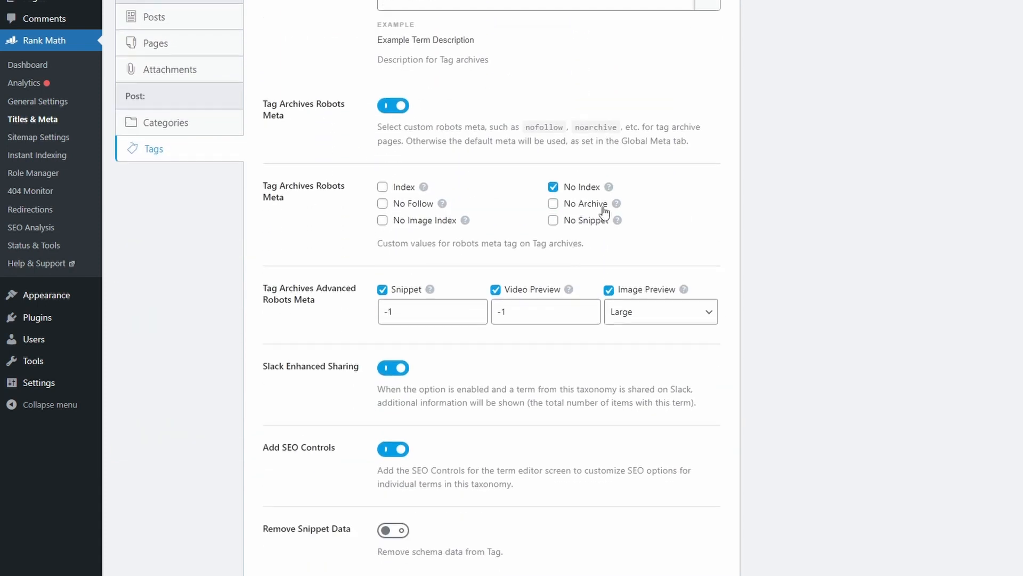
scroll("down", 3)
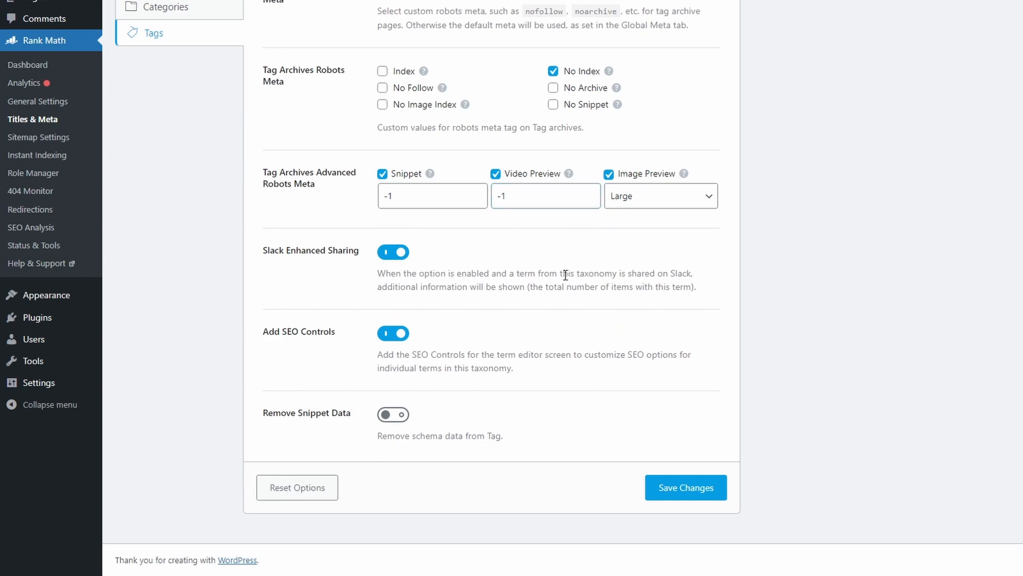
left_click(685, 488)
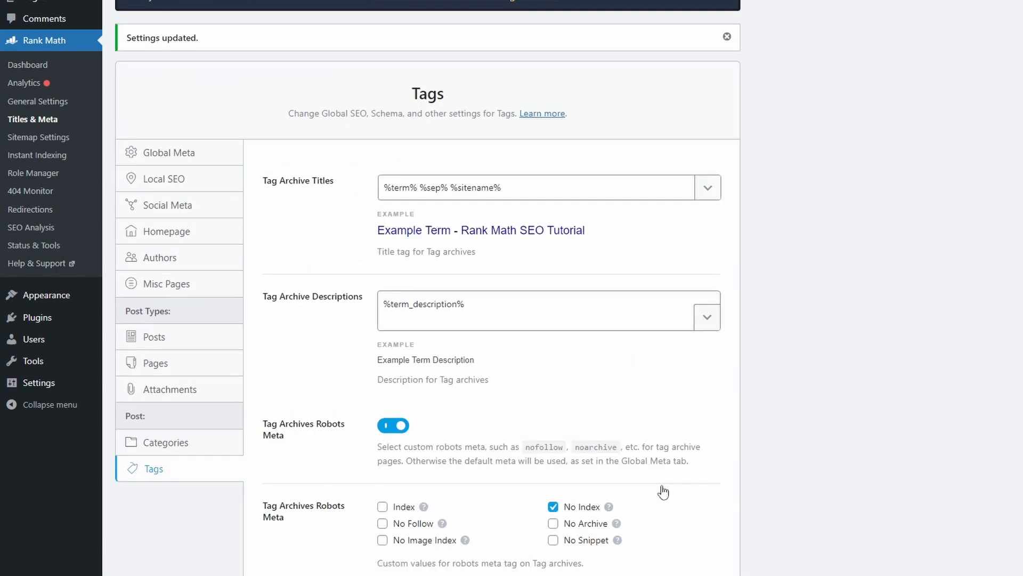
Review the Rank Math sitemap settings, including the pages and attachments sections
left_click(38, 138)
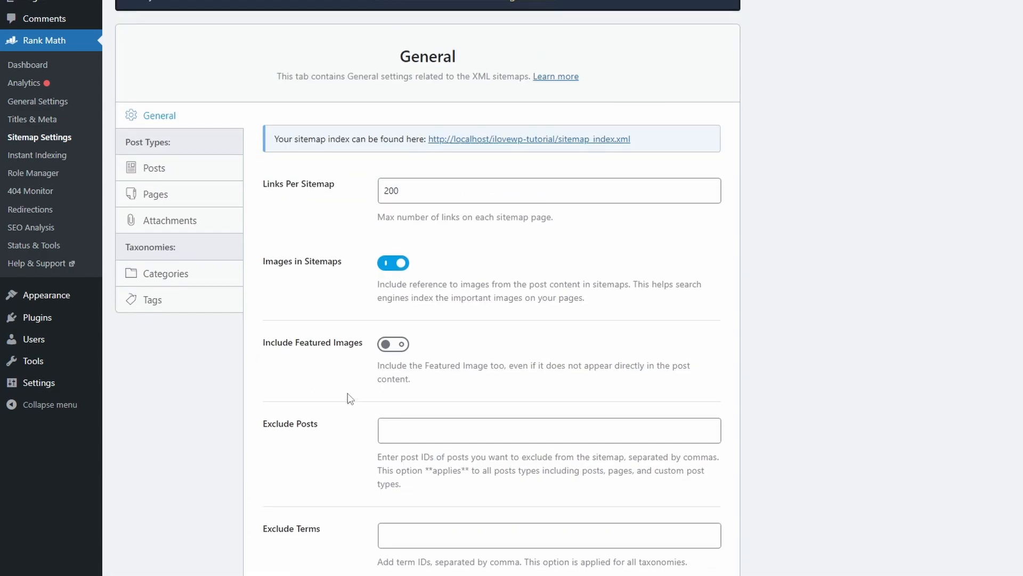
left_click(155, 194)
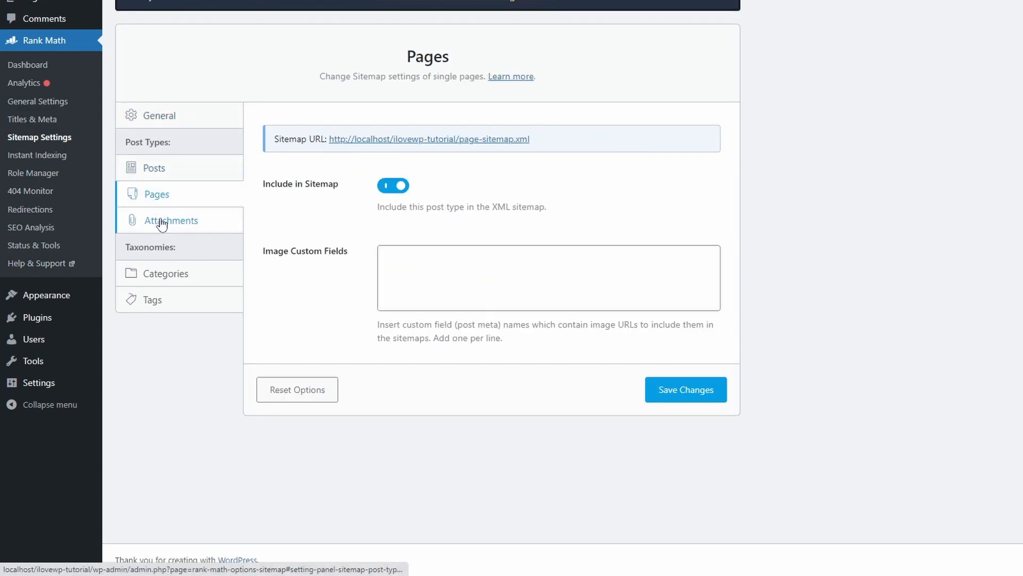
left_click(152, 299)
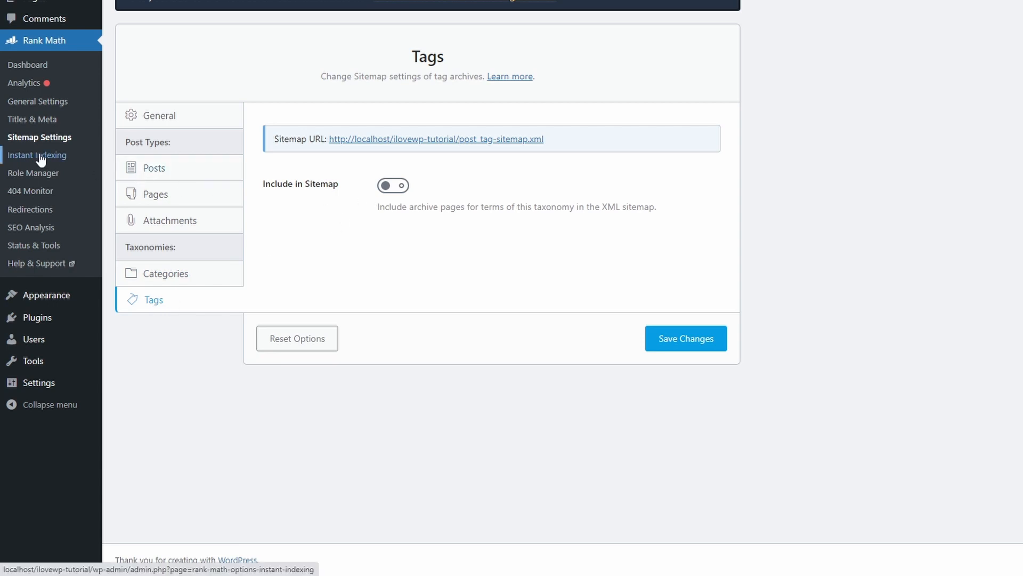
Go to Instant Indexing and read Google's Indexing API docs on supported JobPosting and BroadcastEvent pages
left_click(38, 155)
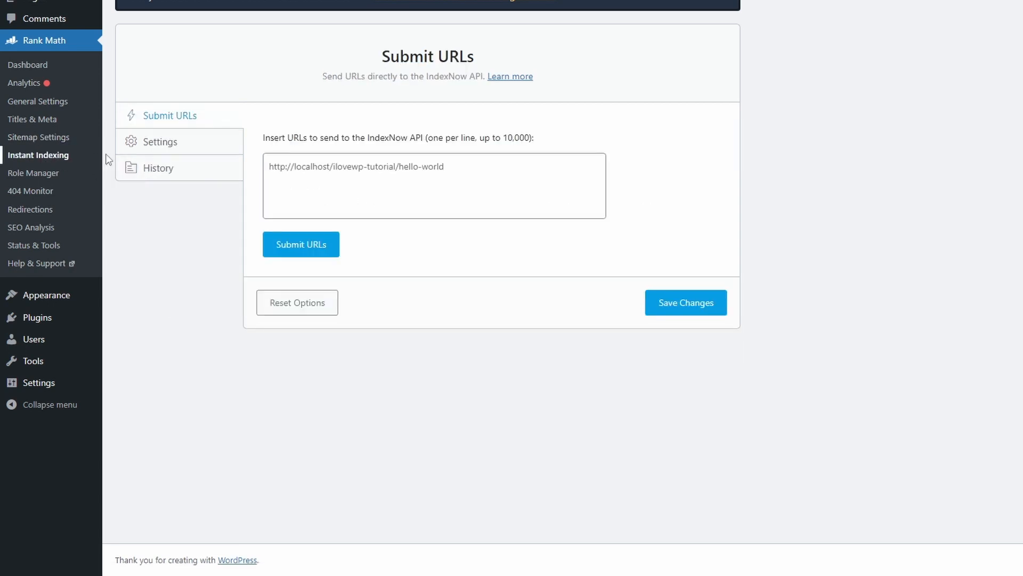
left_click(159, 142)
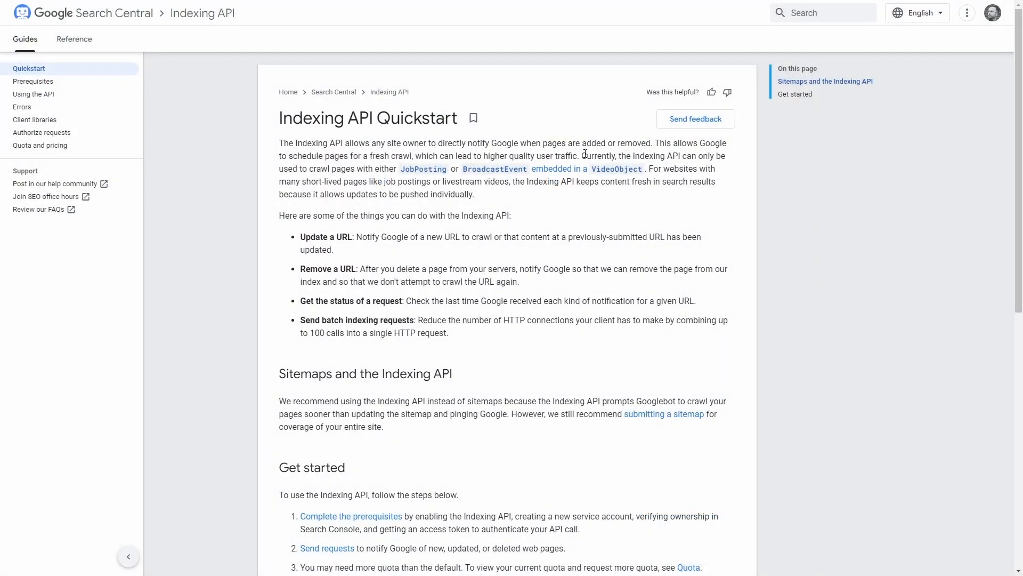
left_click_drag(585, 156, 639, 169)
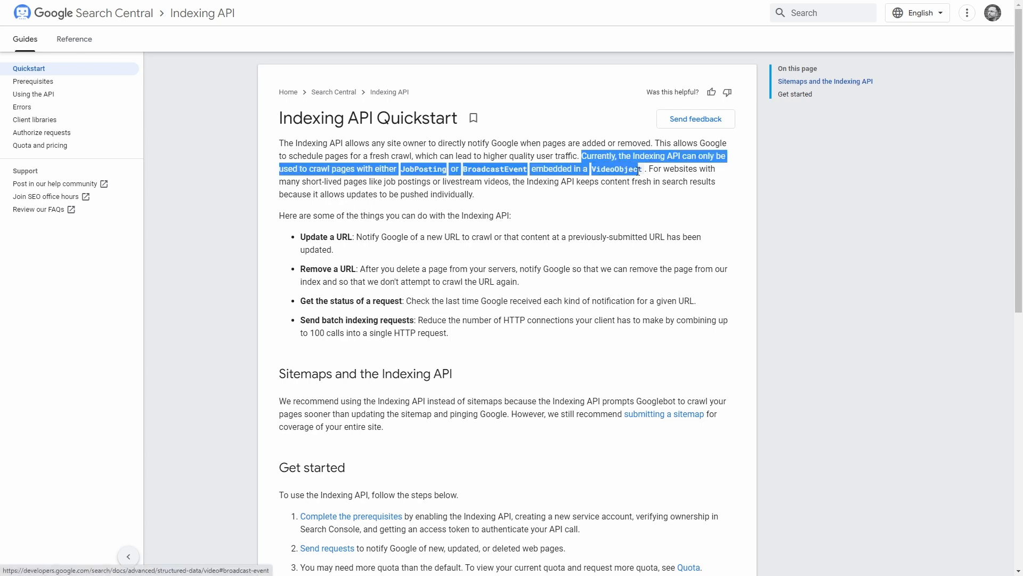
left_click_drag(642, 169, 474, 194)
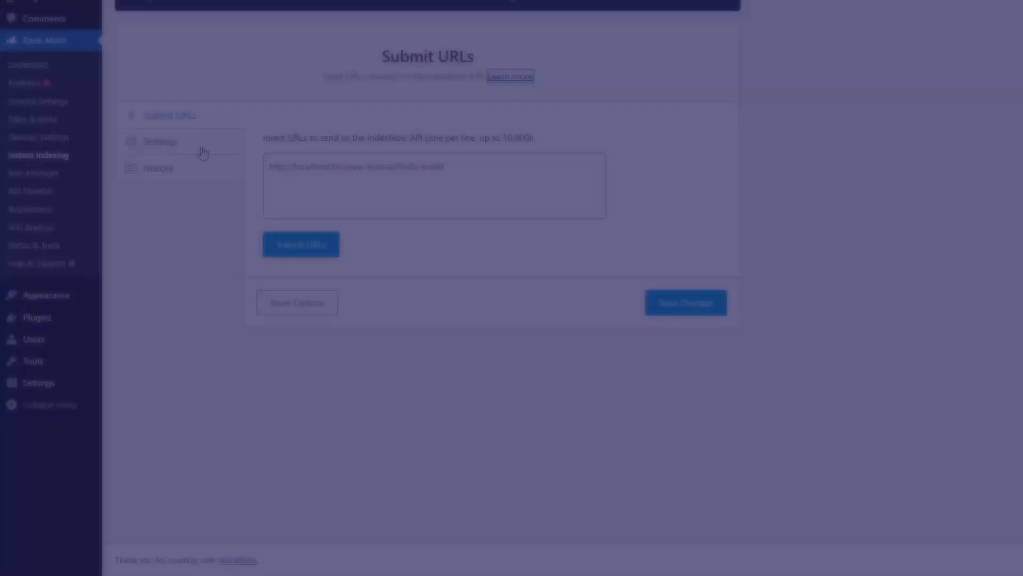
View the empty Redirections list, the 404 log and the System Status info, then return to the Rank Math dashboard
left_click(31, 324)
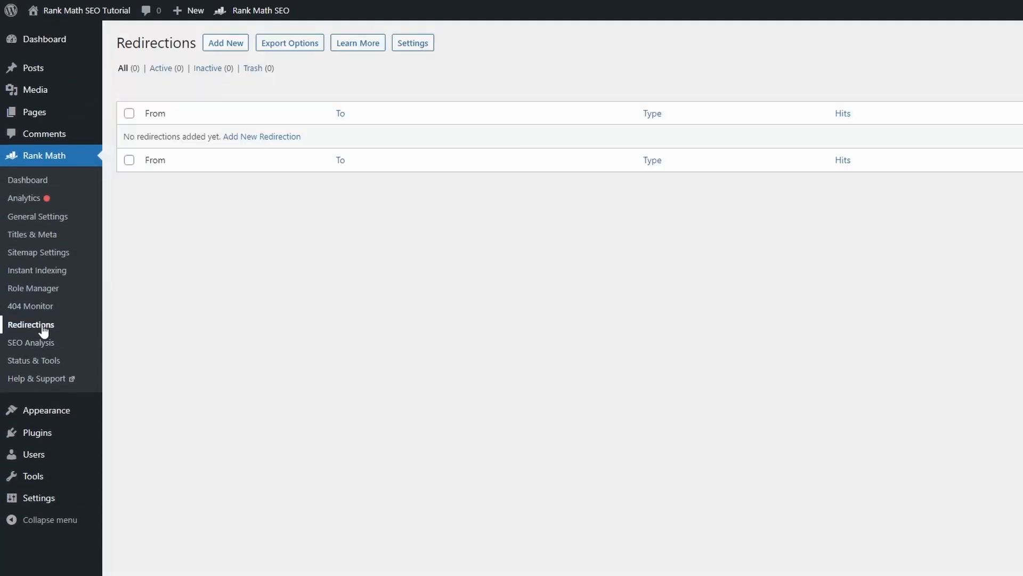
left_click(30, 306)
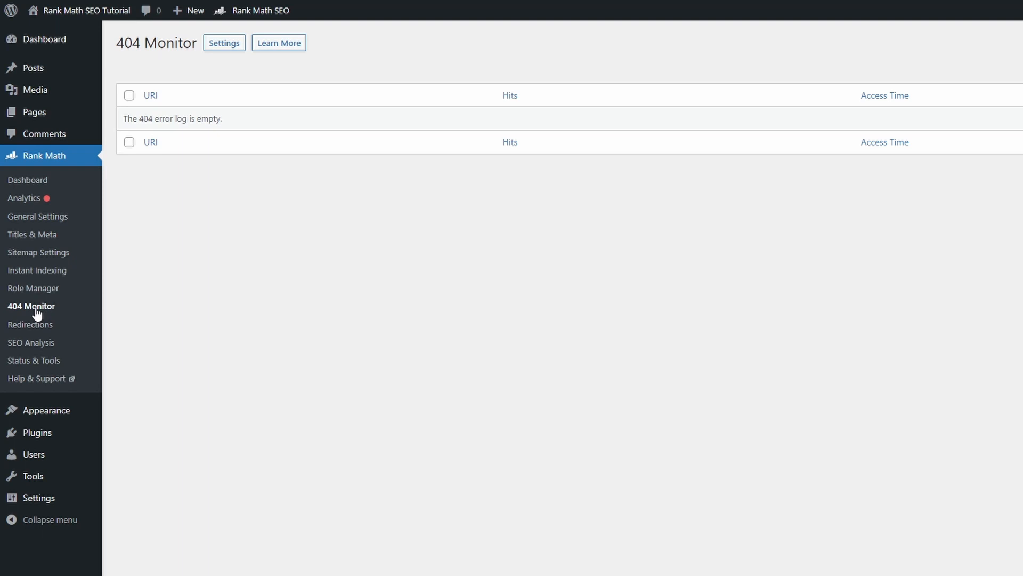
left_click(33, 360)
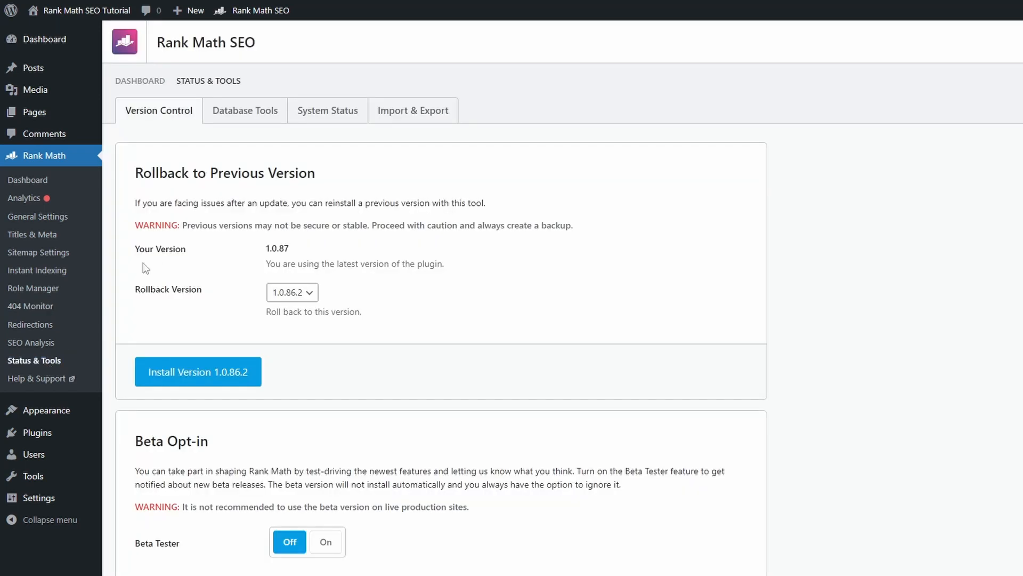
mouse_move(240, 161)
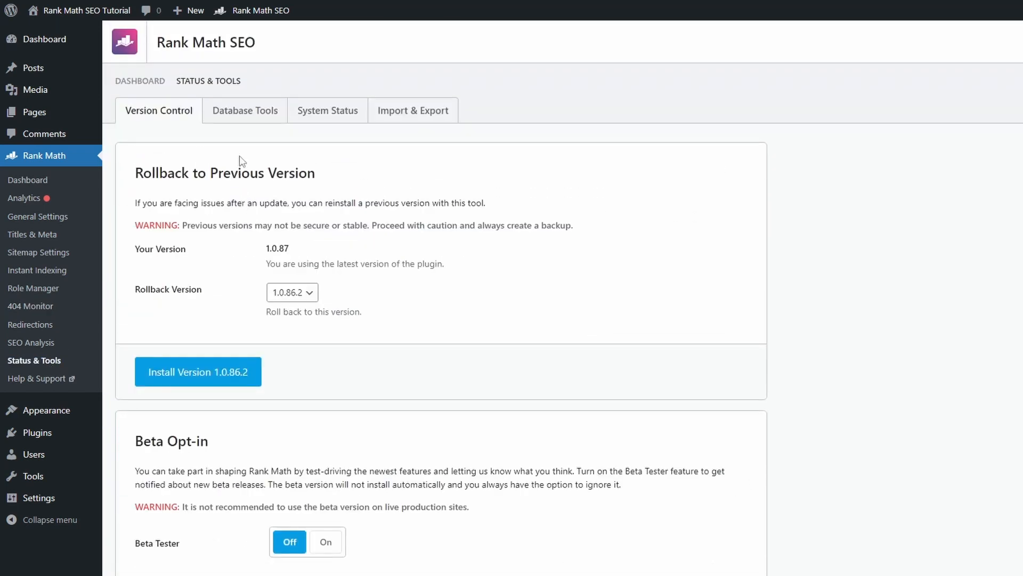
left_click(327, 110)
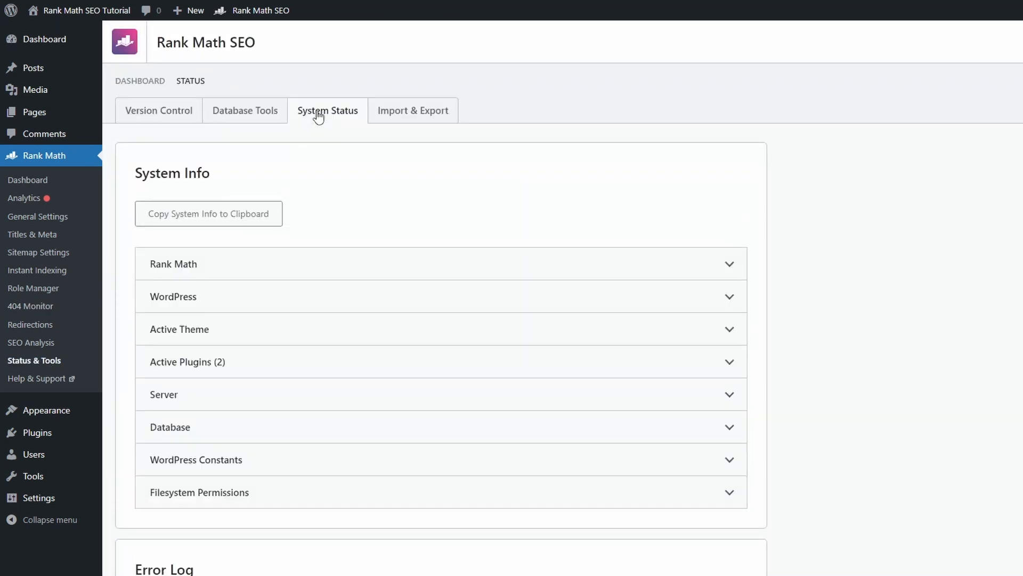
left_click(158, 110)
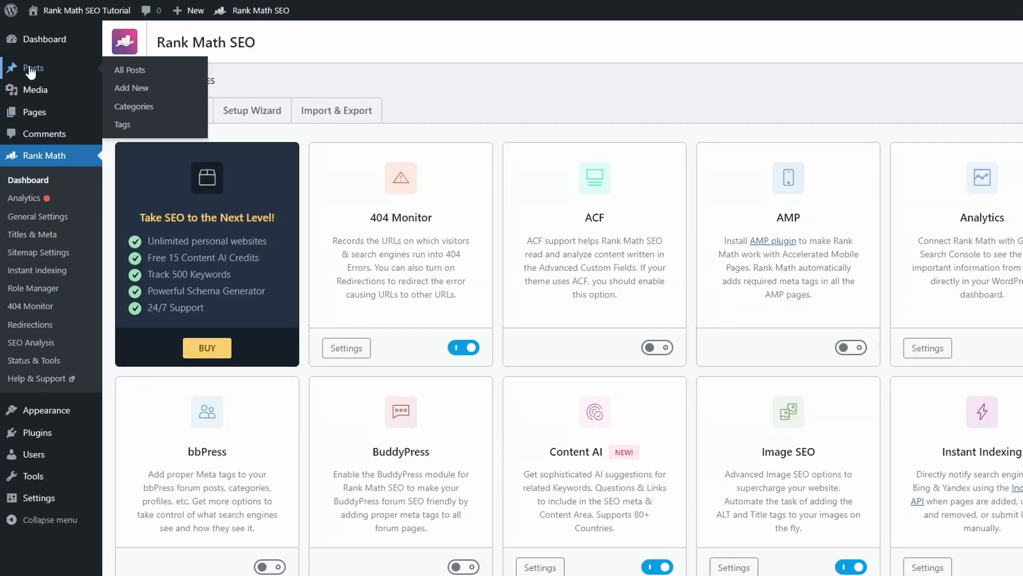
left_click(130, 70)
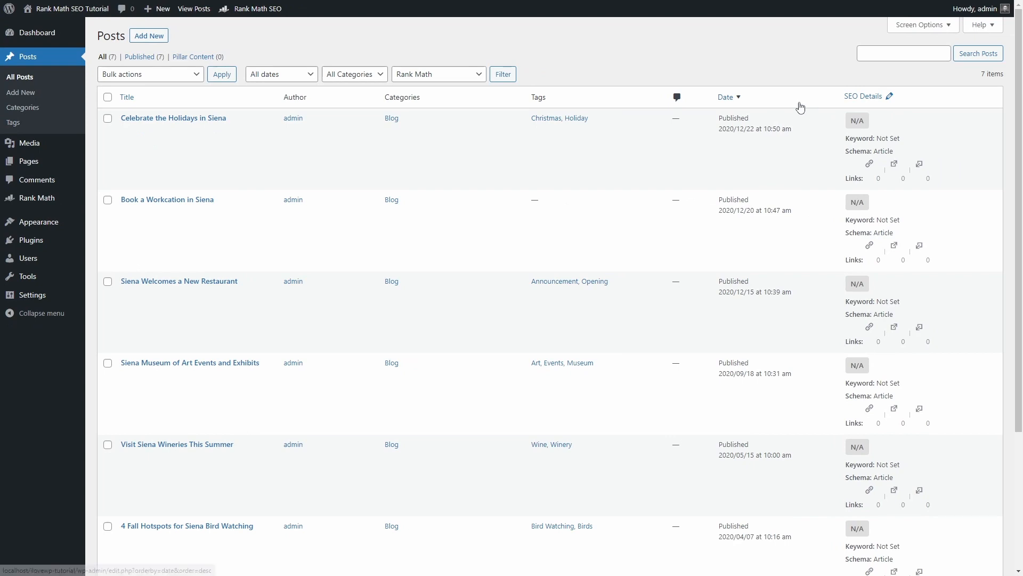
mouse_move(870, 163)
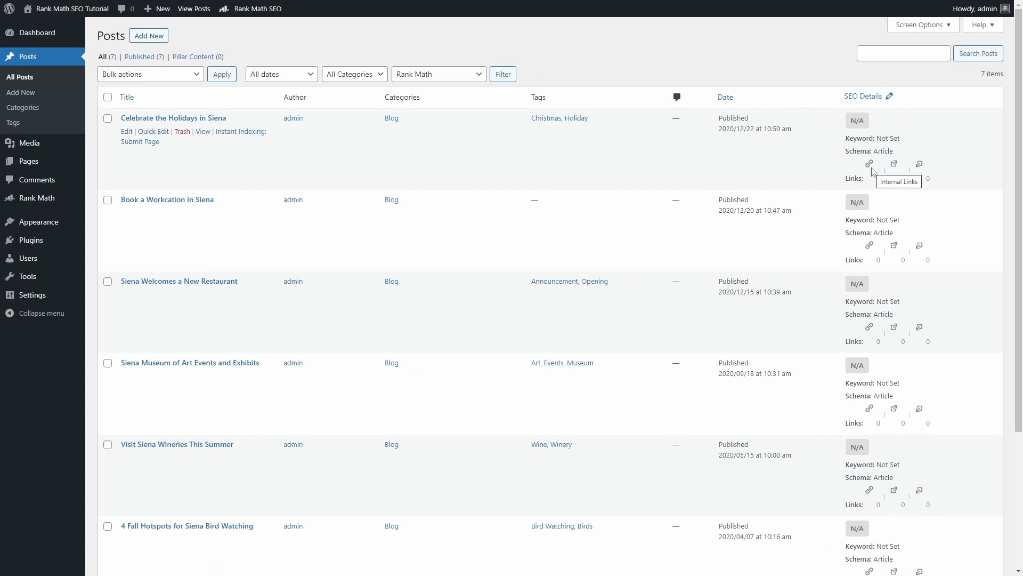
mouse_move(894, 163)
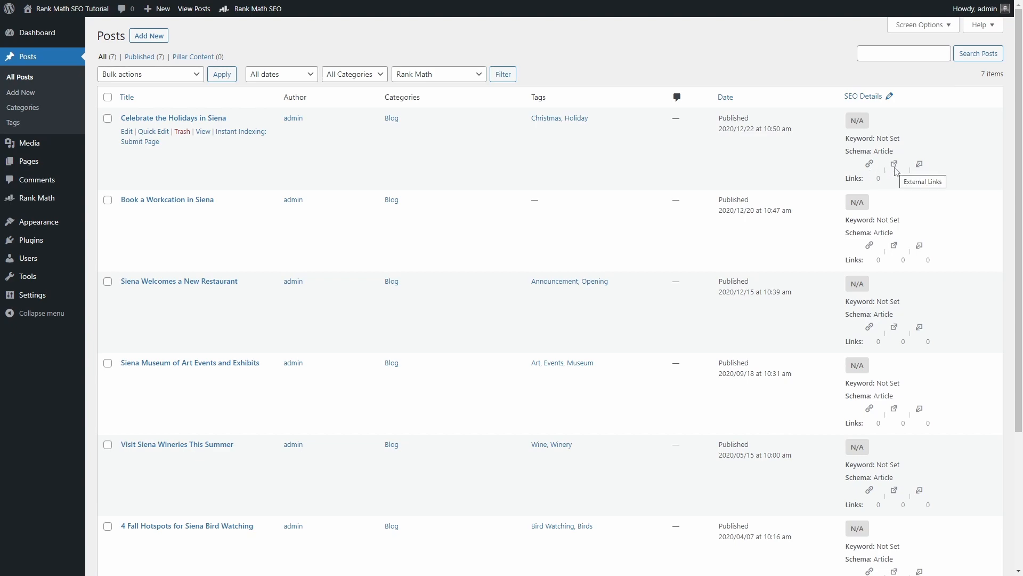
scroll("down", 3)
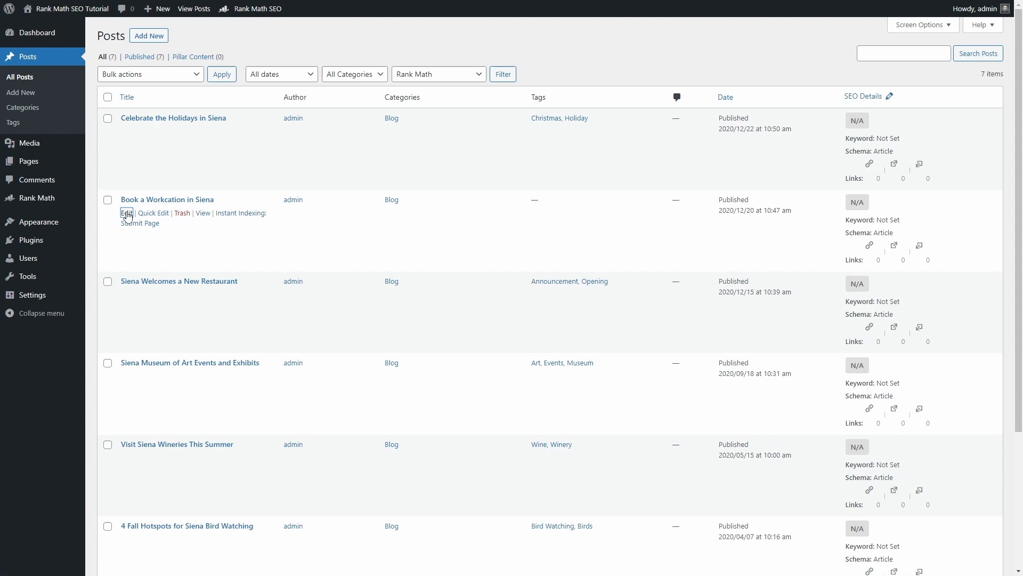
Edit the post 'Book a Workcation in Siena' and browse its Rank Math General, Advanced and Schema settings
left_click(125, 213)
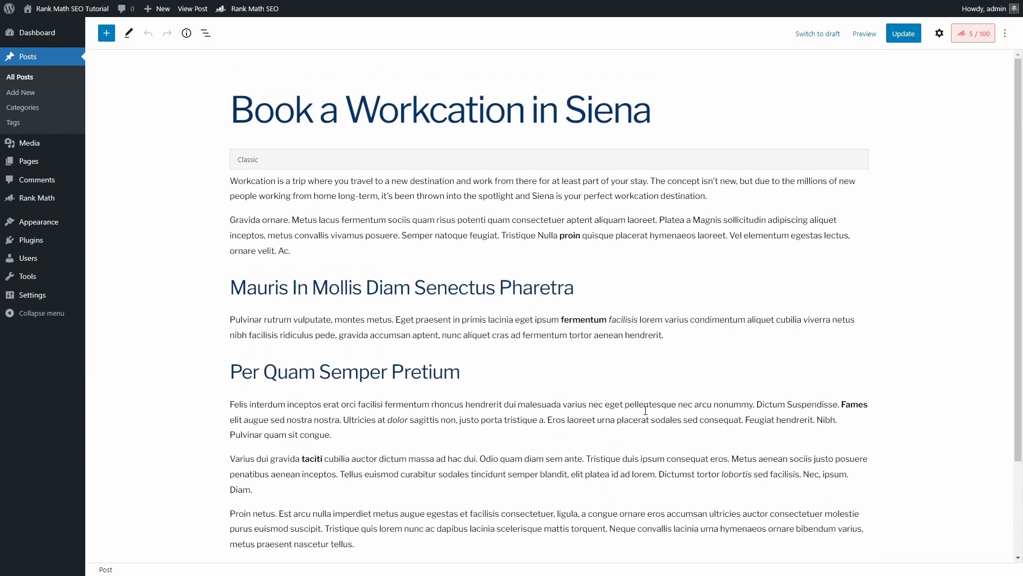
left_click(972, 33)
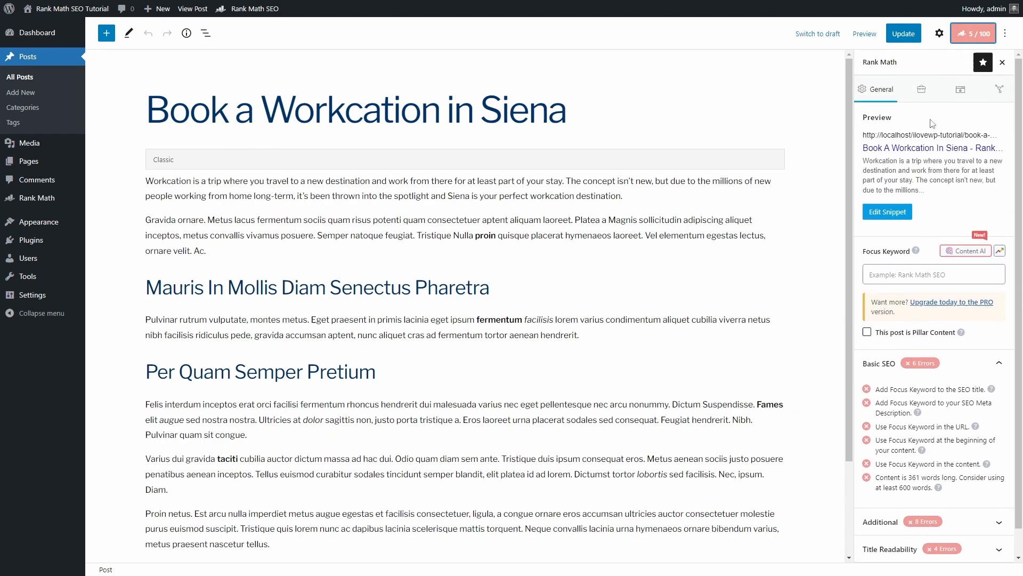
left_click(929, 90)
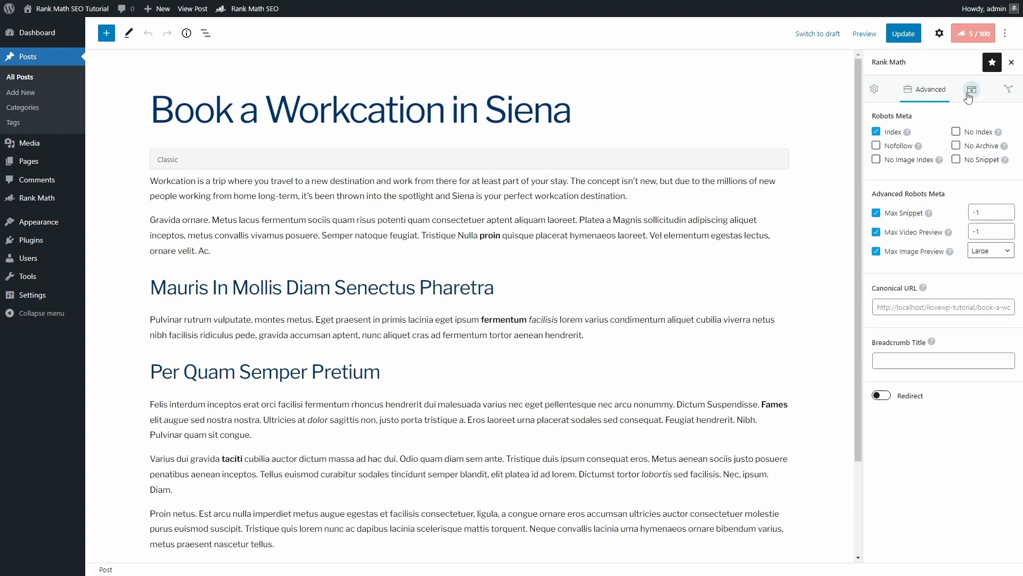
left_click(969, 89)
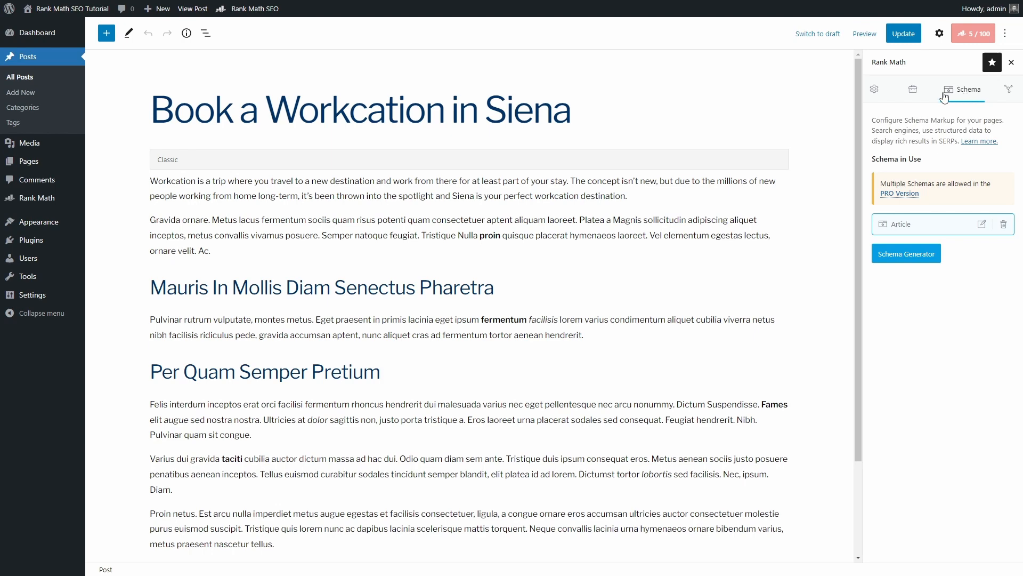
left_click(874, 89)
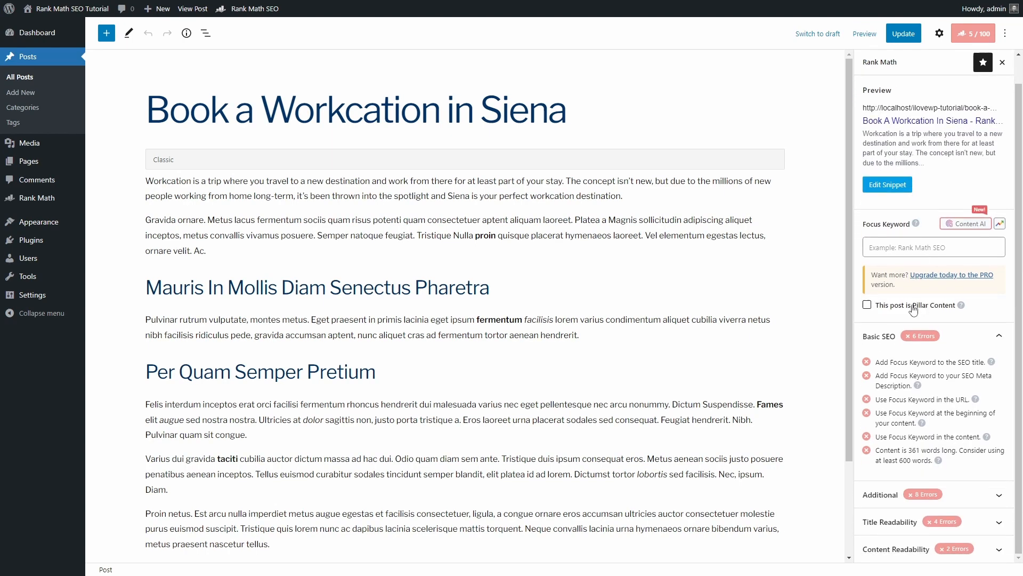
Mark the post as Pillar Content and read the help article about pillar content
left_click(866, 305)
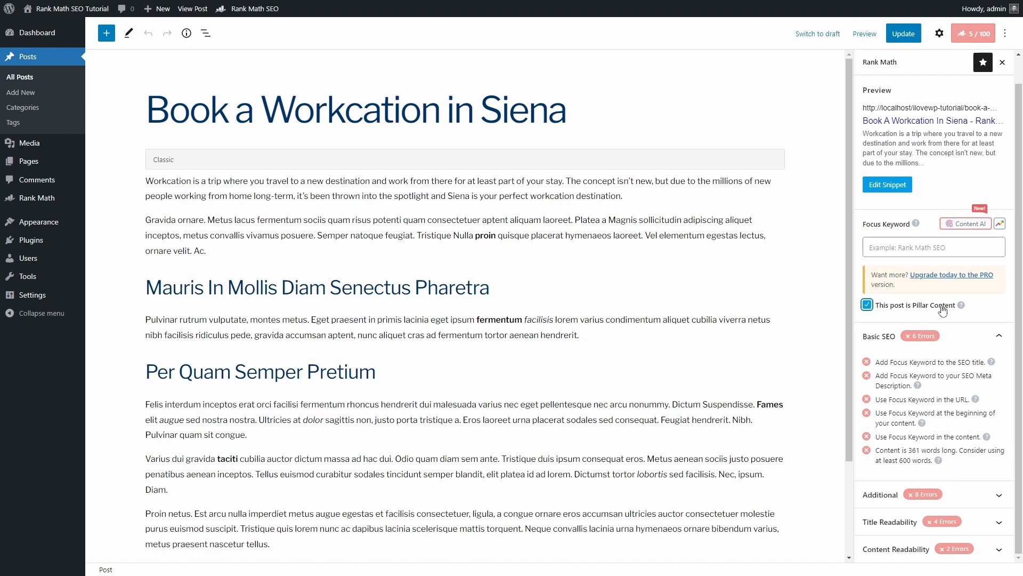
left_click(953, 305)
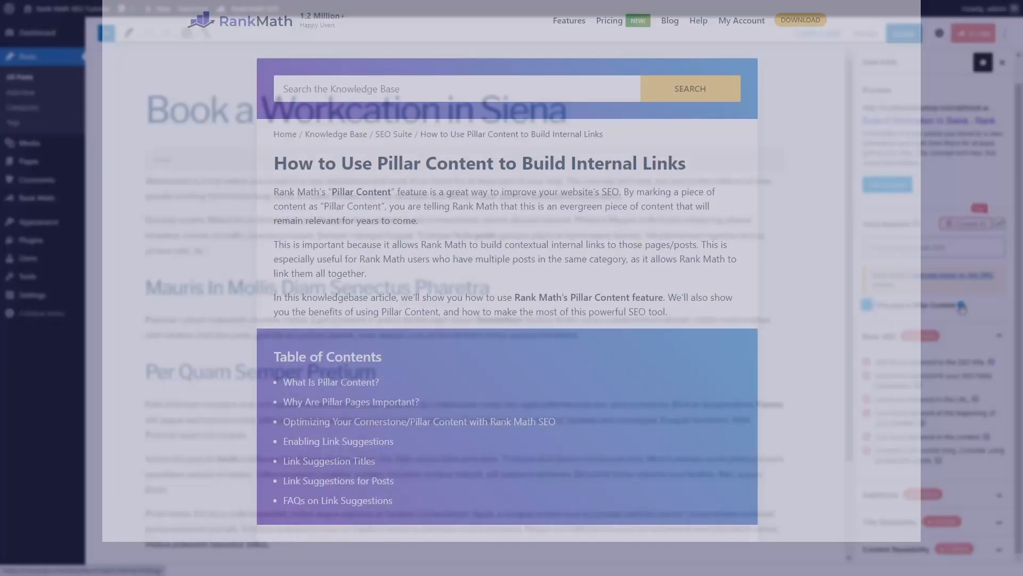
scroll("down", 3)
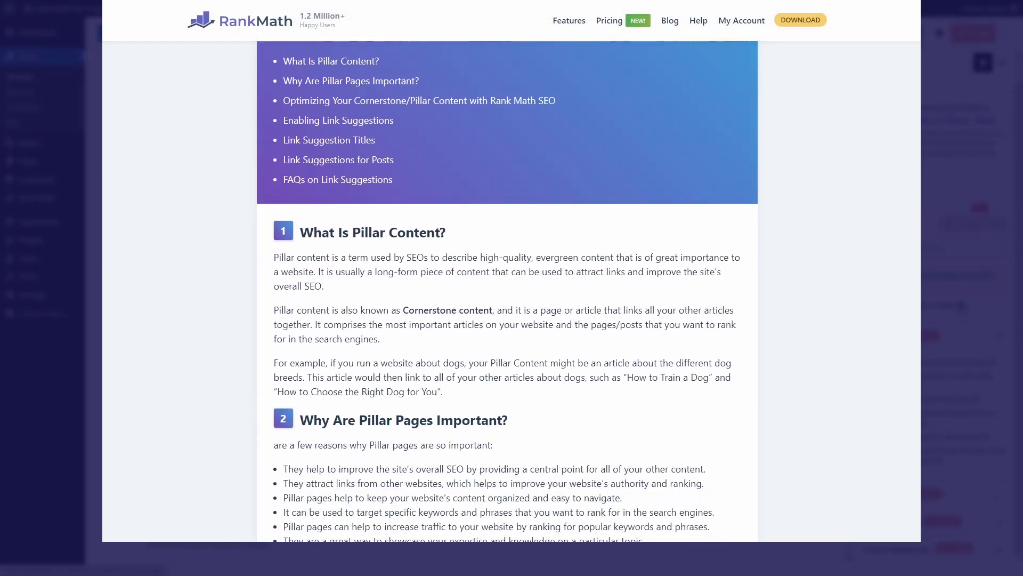
scroll("down", 3)
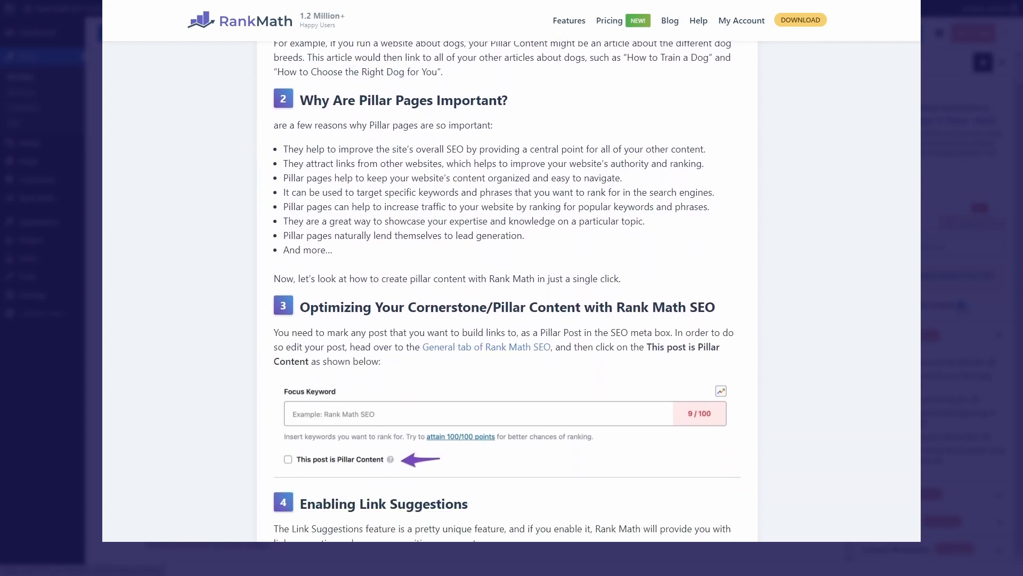
scroll("down", 3)
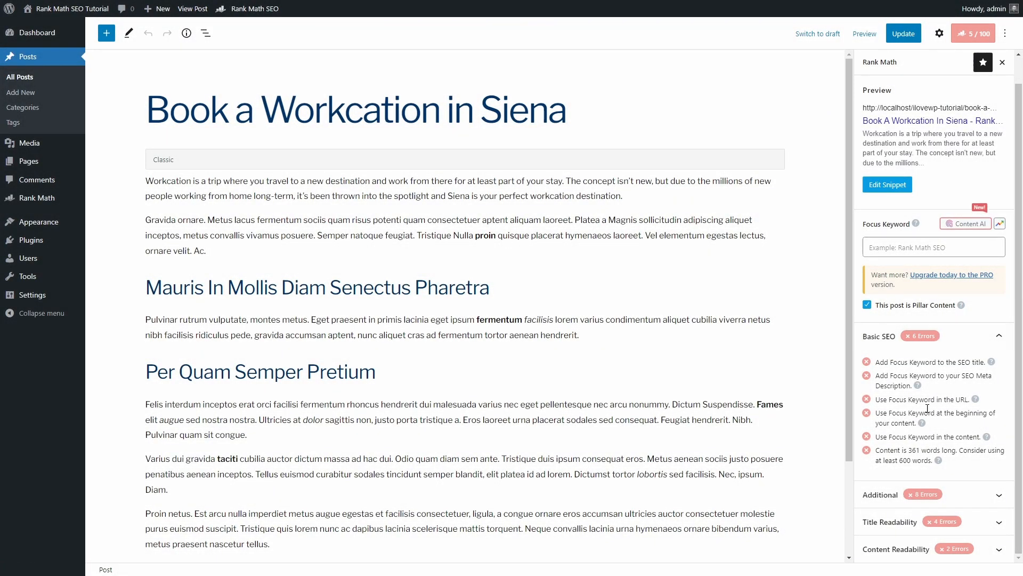
mouse_move(937, 461)
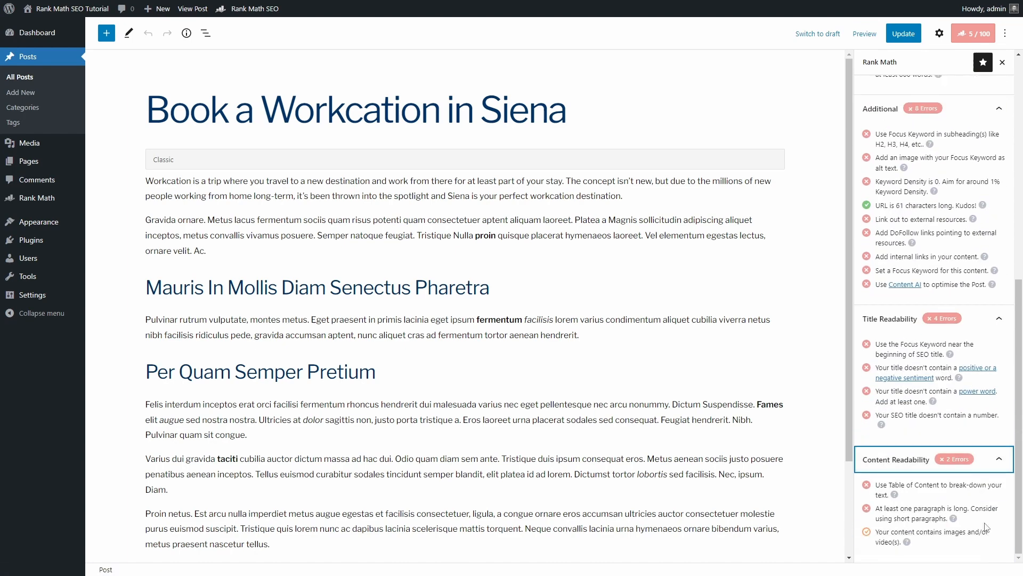
left_click(921, 90)
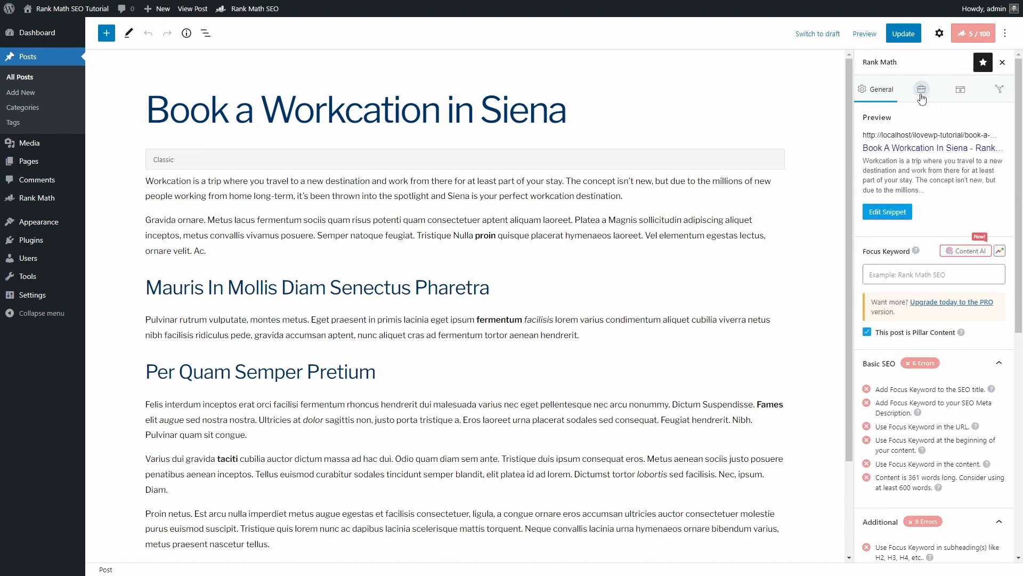
left_click(971, 89)
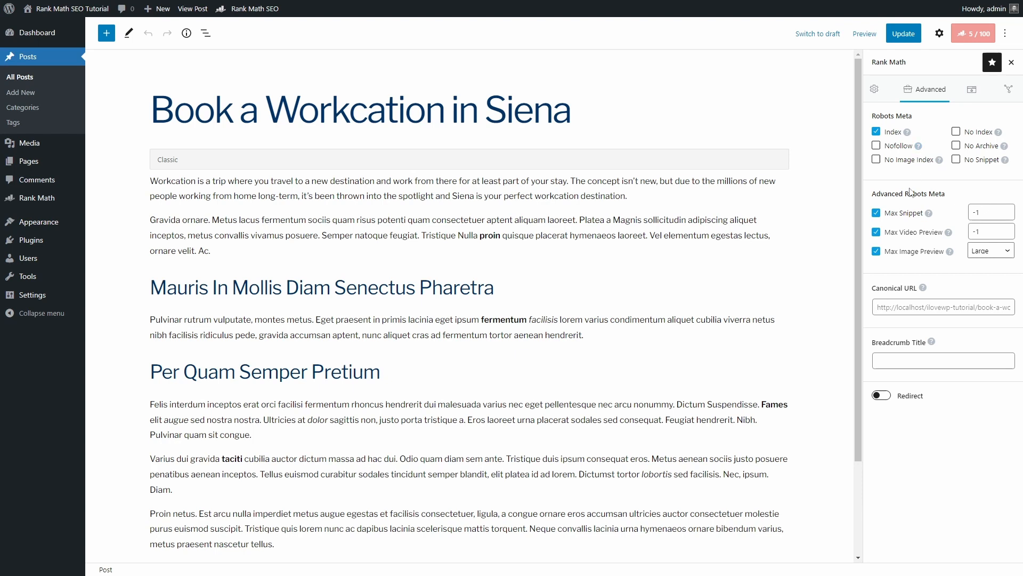
left_click(880, 394)
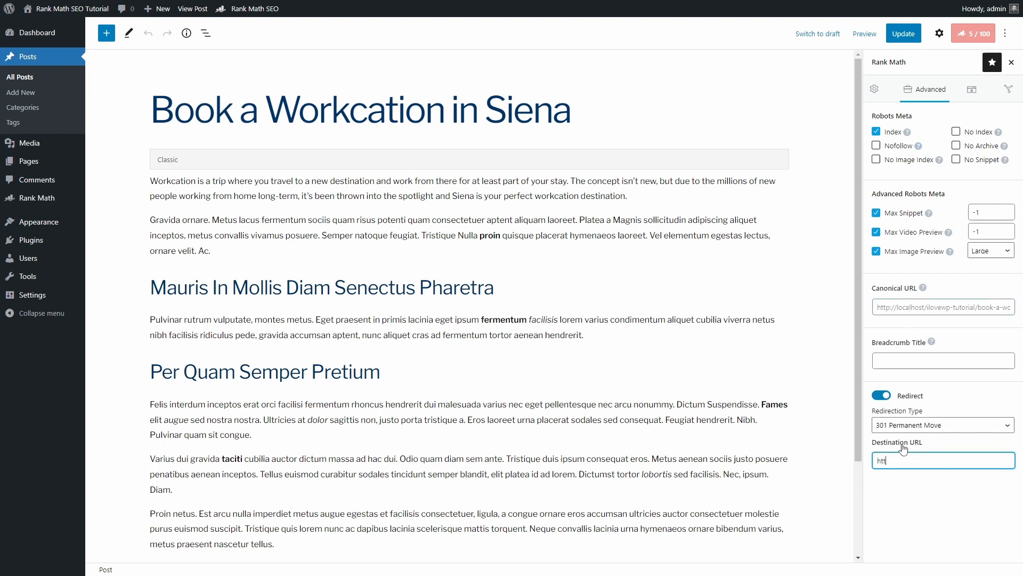
type("https://www.ilovewp.com/b")
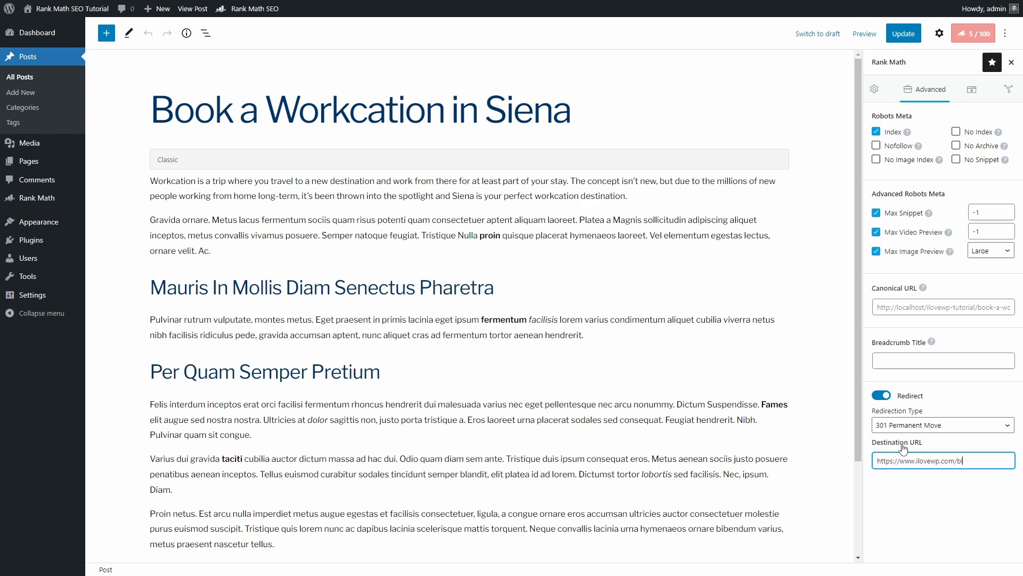
left_click(902, 33)
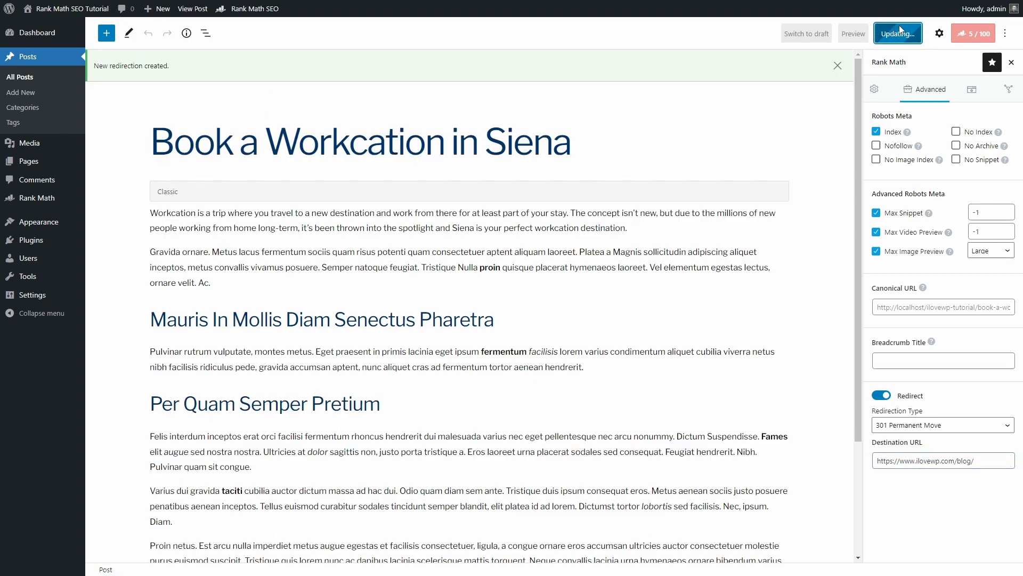
left_click(898, 33)
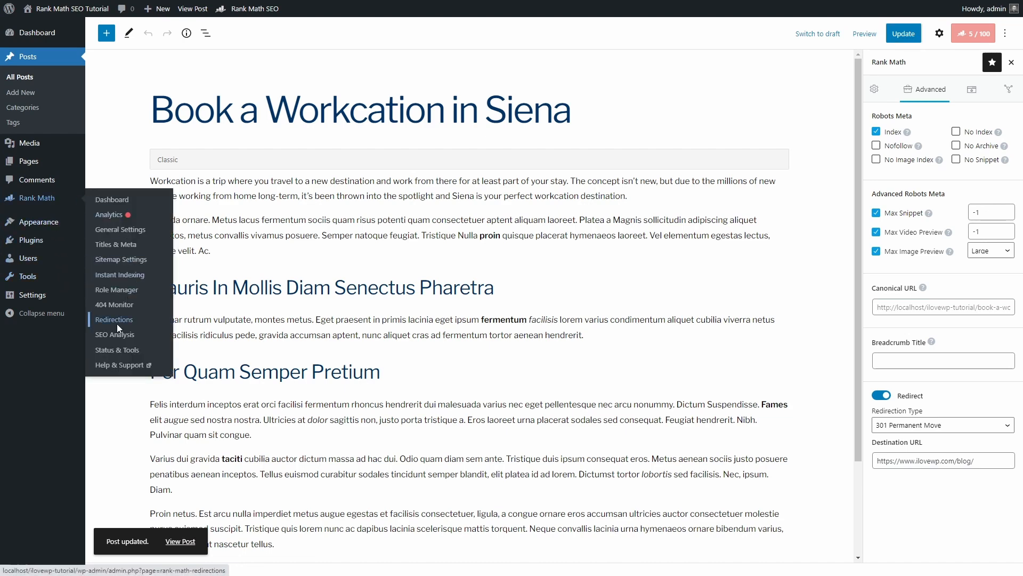
left_click(114, 319)
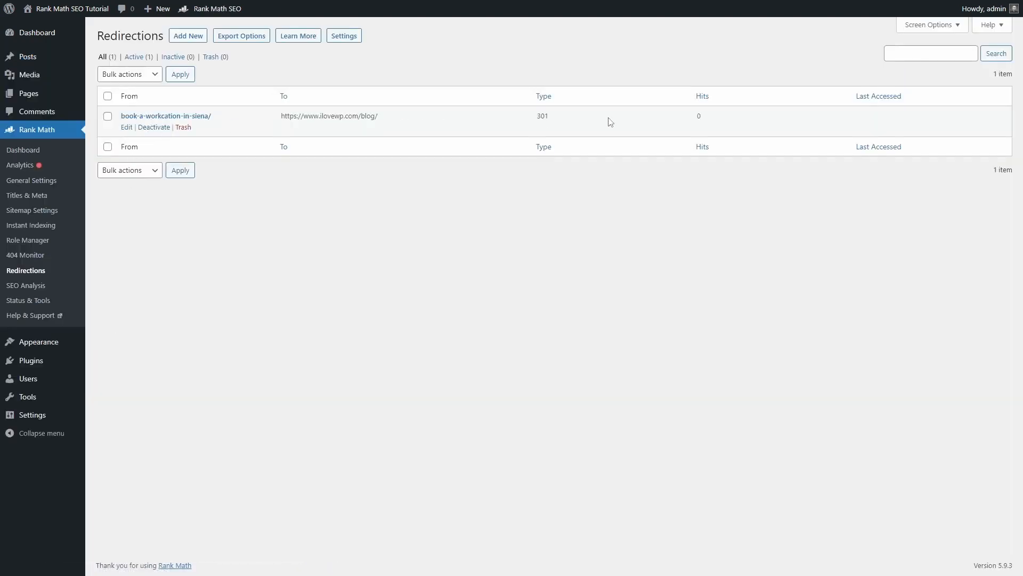
mouse_move(28, 57)
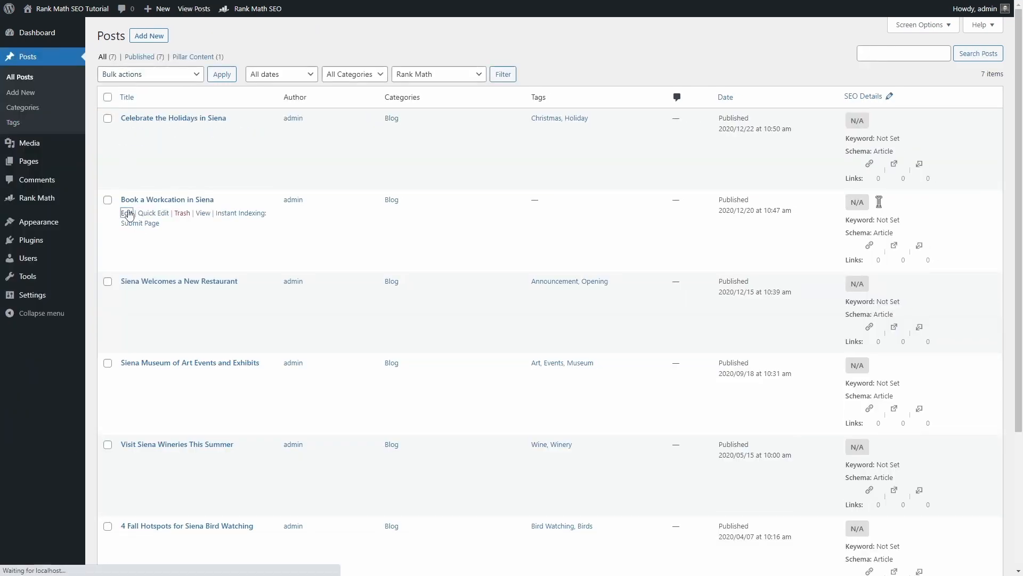
Reopen the Siena post and bring up its Rank Math social share snippet preview for Twitter
left_click(127, 214)
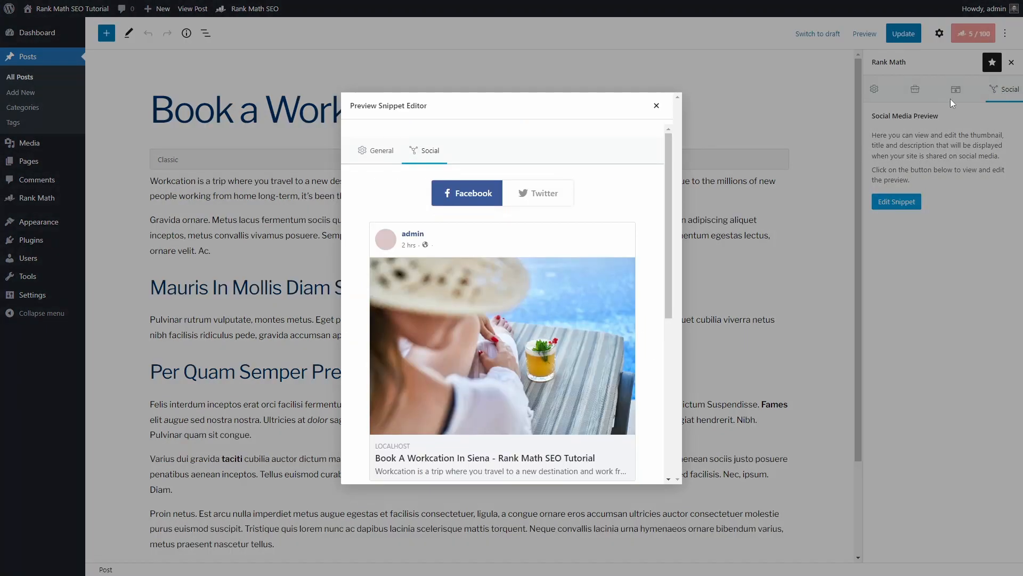
left_click(543, 193)
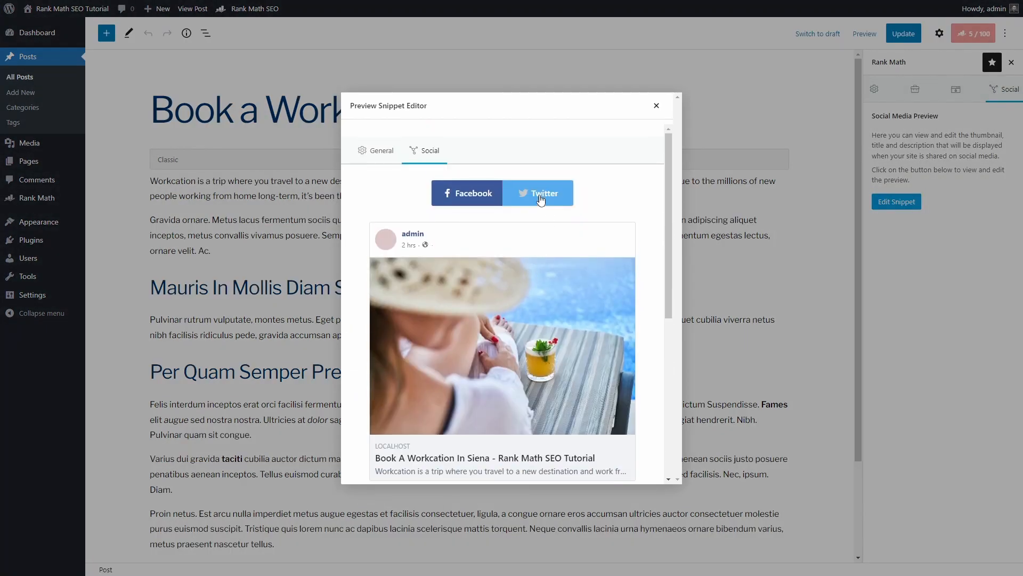
left_click(540, 193)
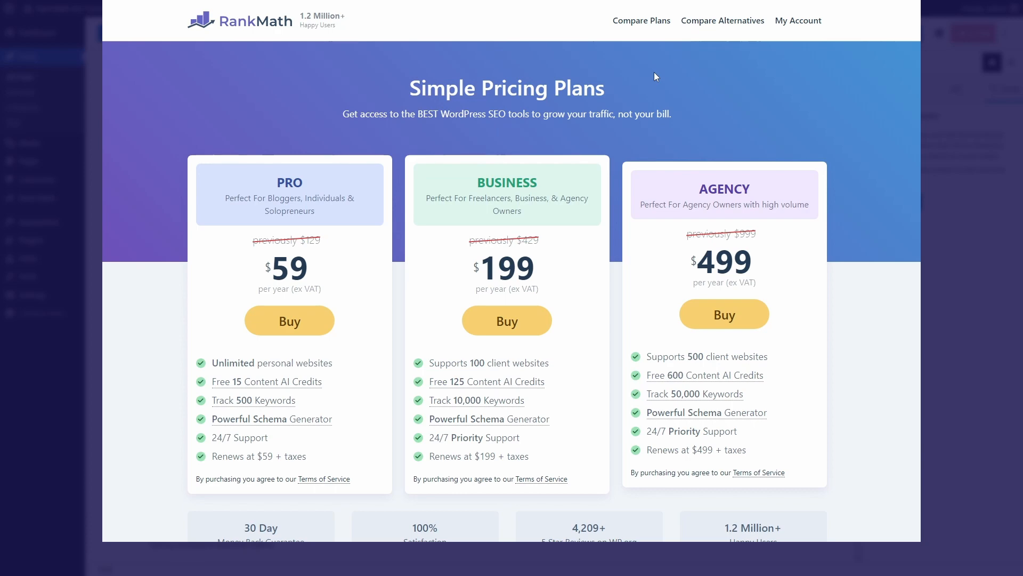
scroll("down", 3)
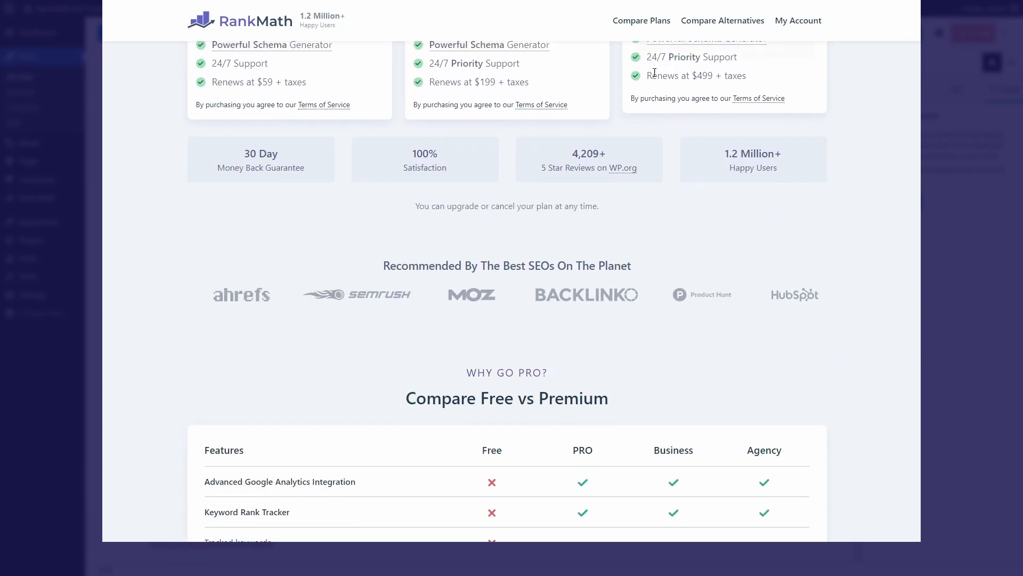
scroll("down", 3)
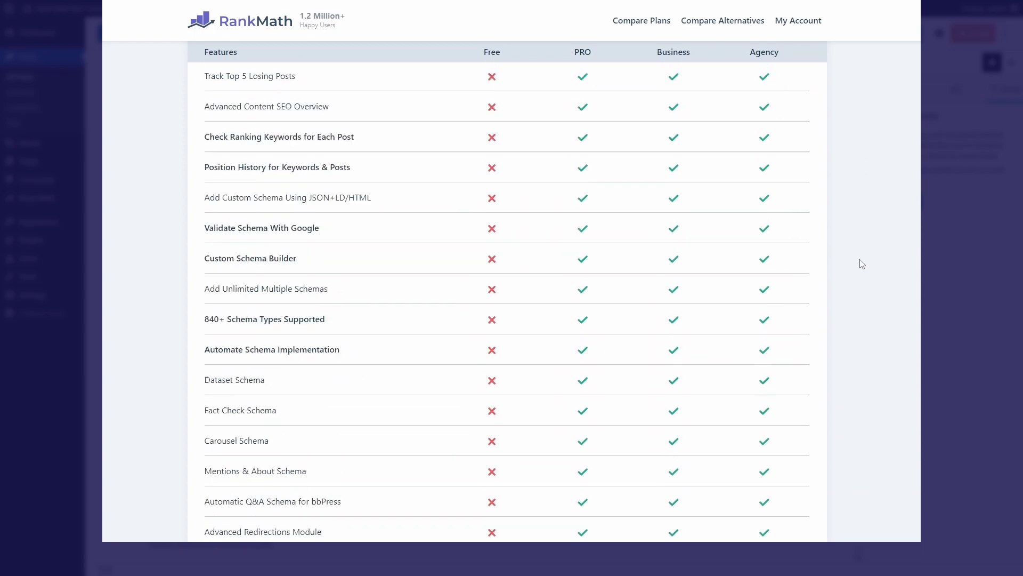
scroll("down", 3)
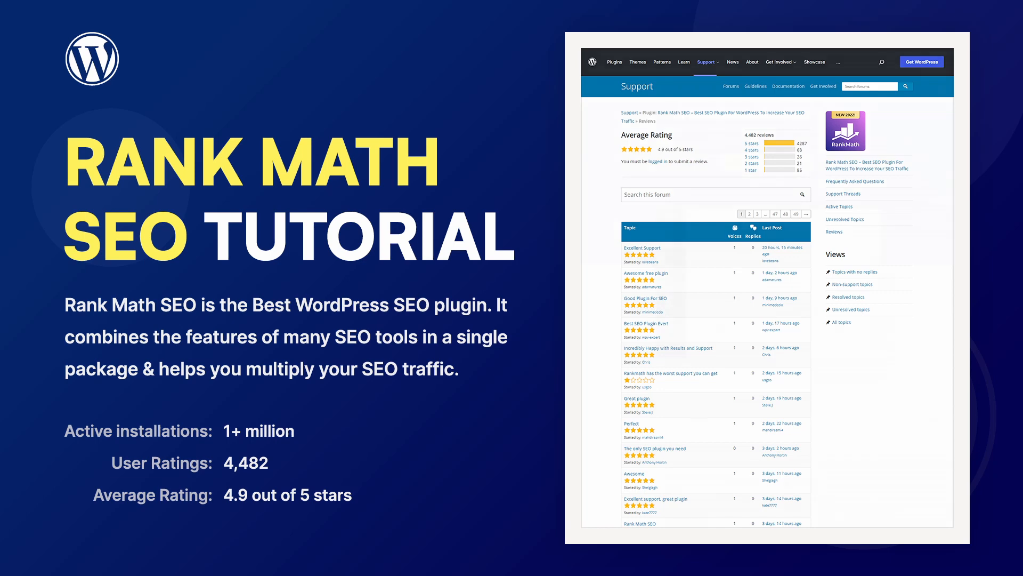
left_click(614, 62)
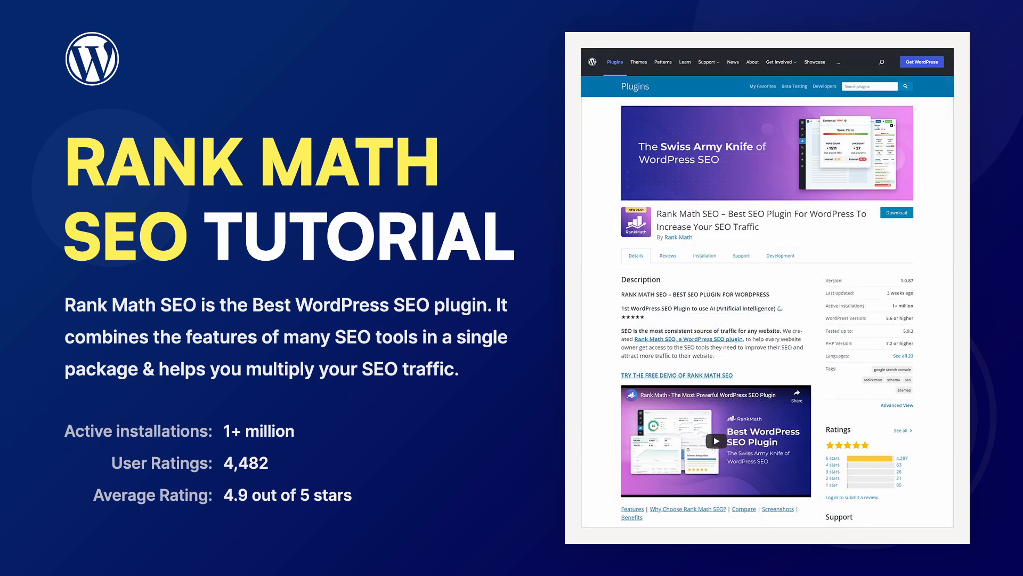